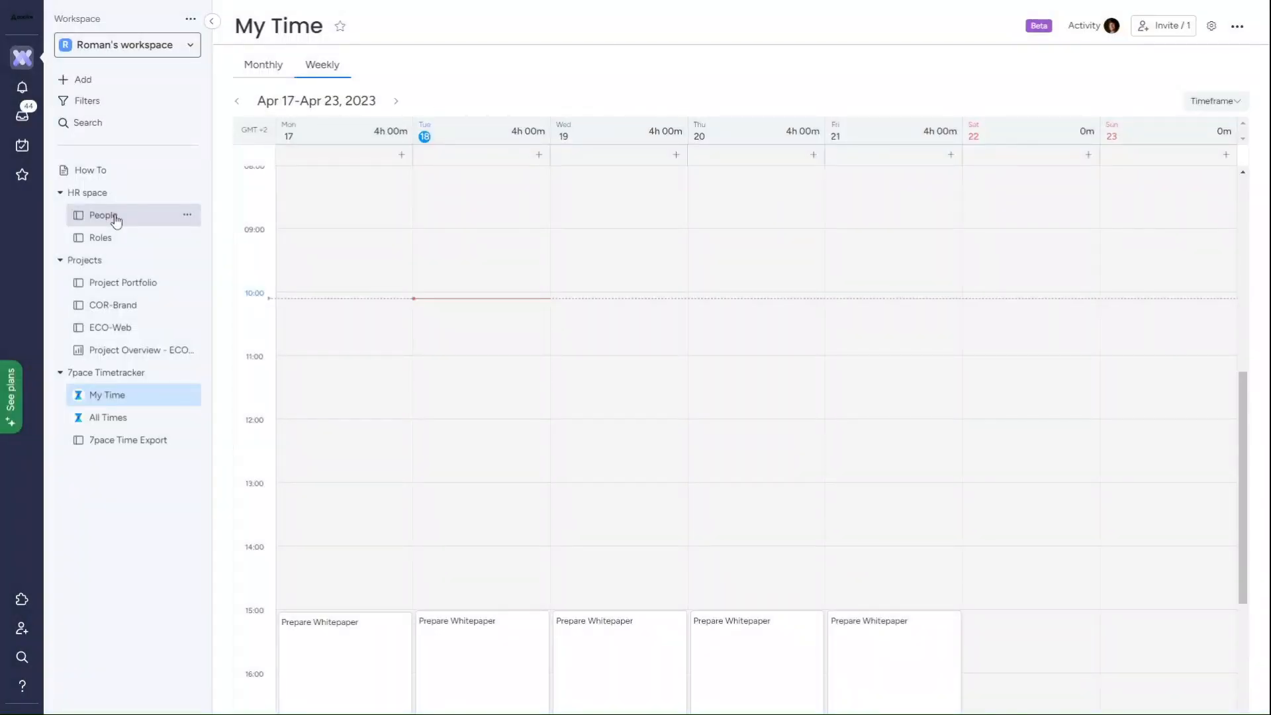
Look over the People board, Project Portfolio board and ECO-Web overview dashboard.
click(103, 215)
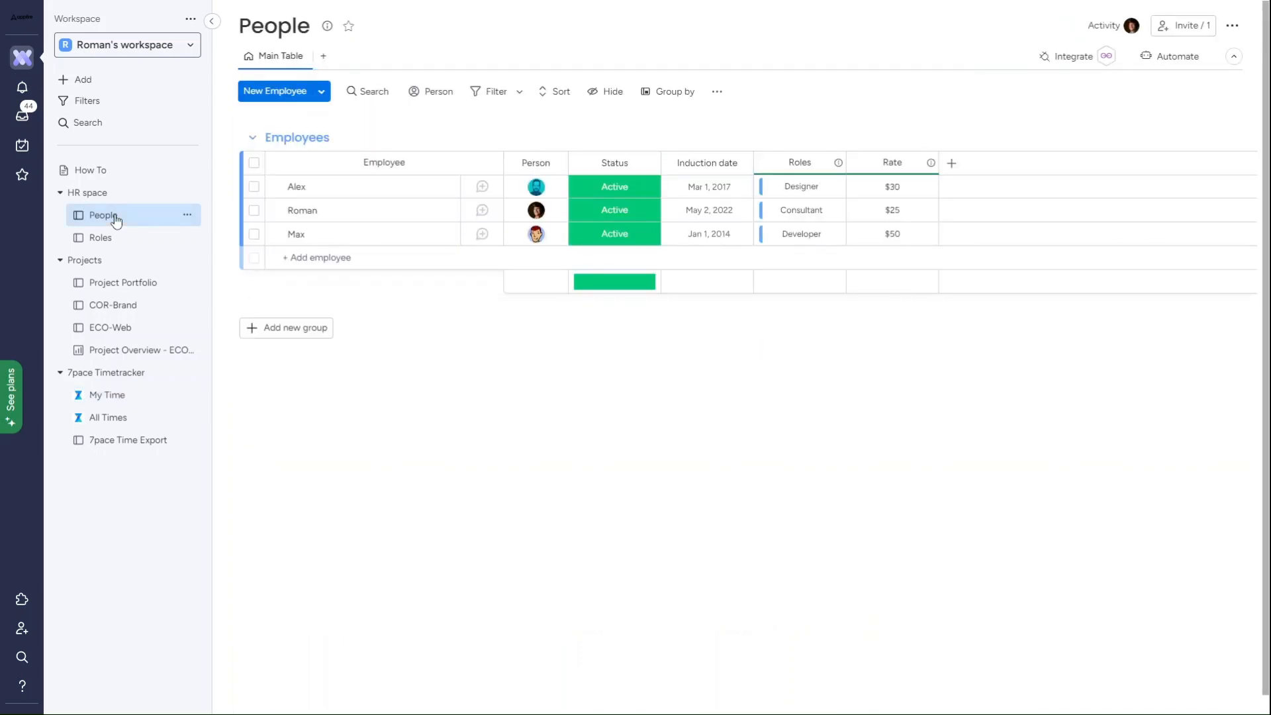
mouse_move(100, 237)
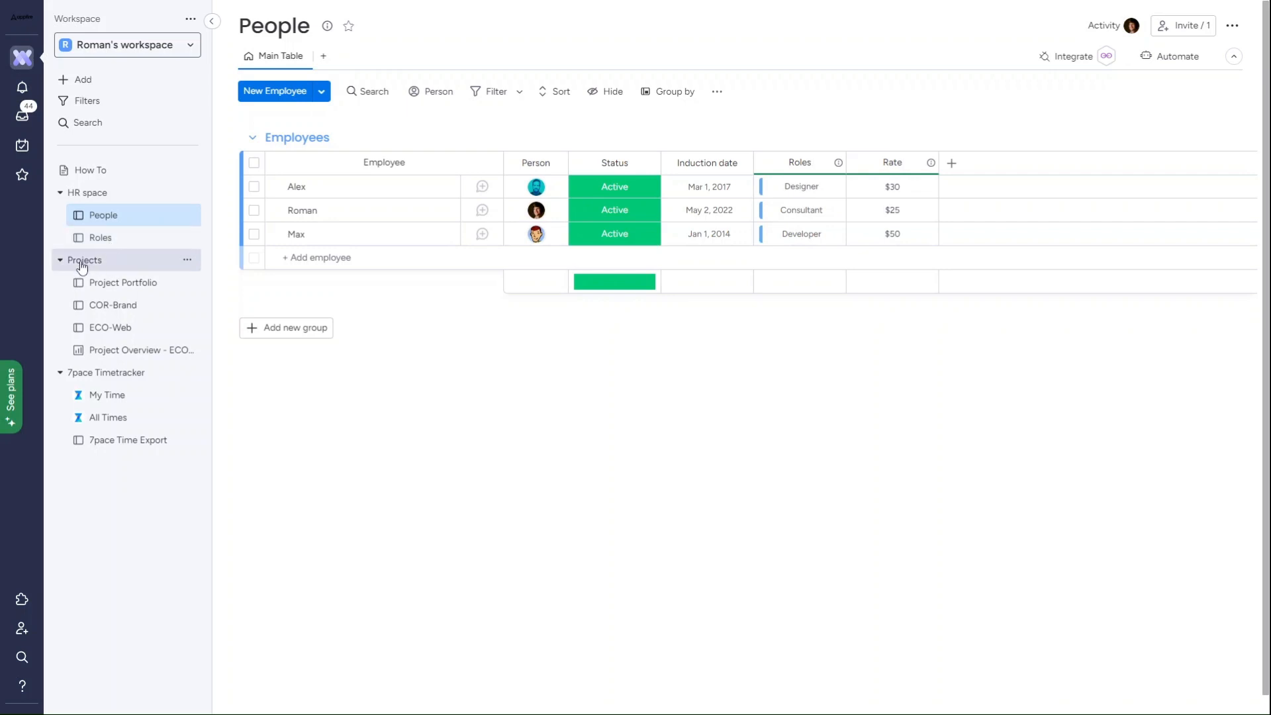
mouse_move(112, 305)
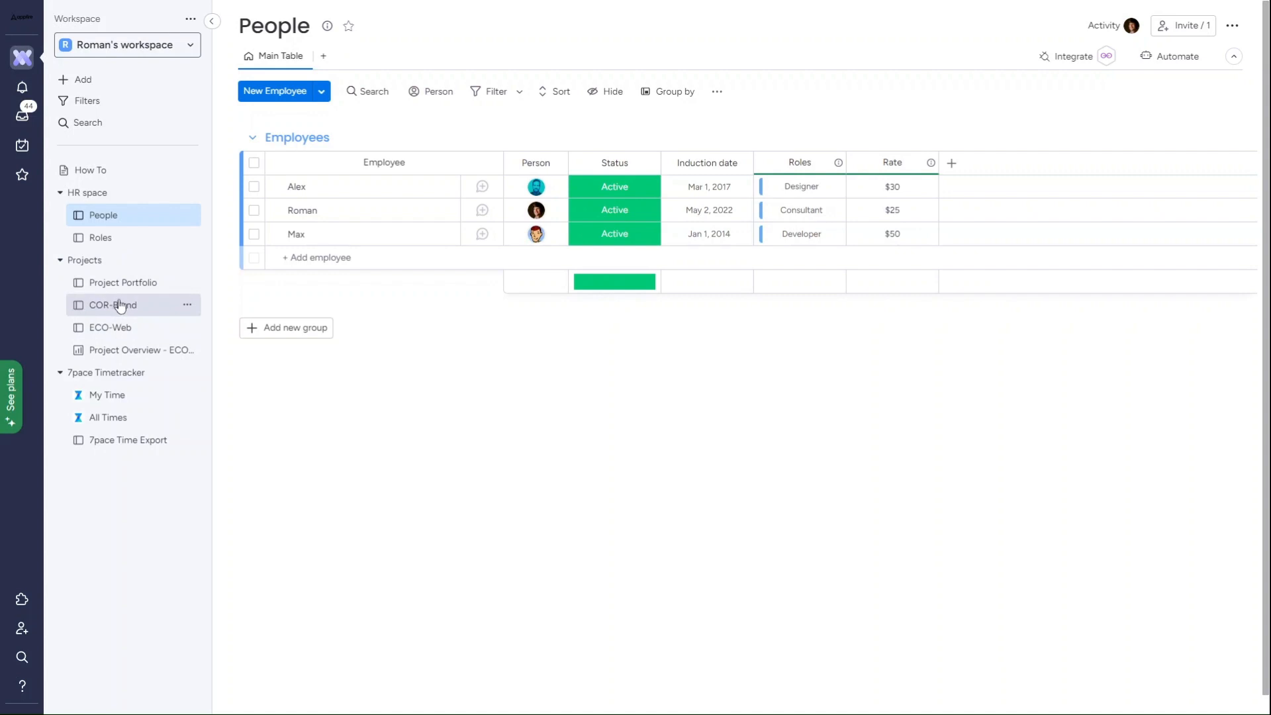
click(122, 282)
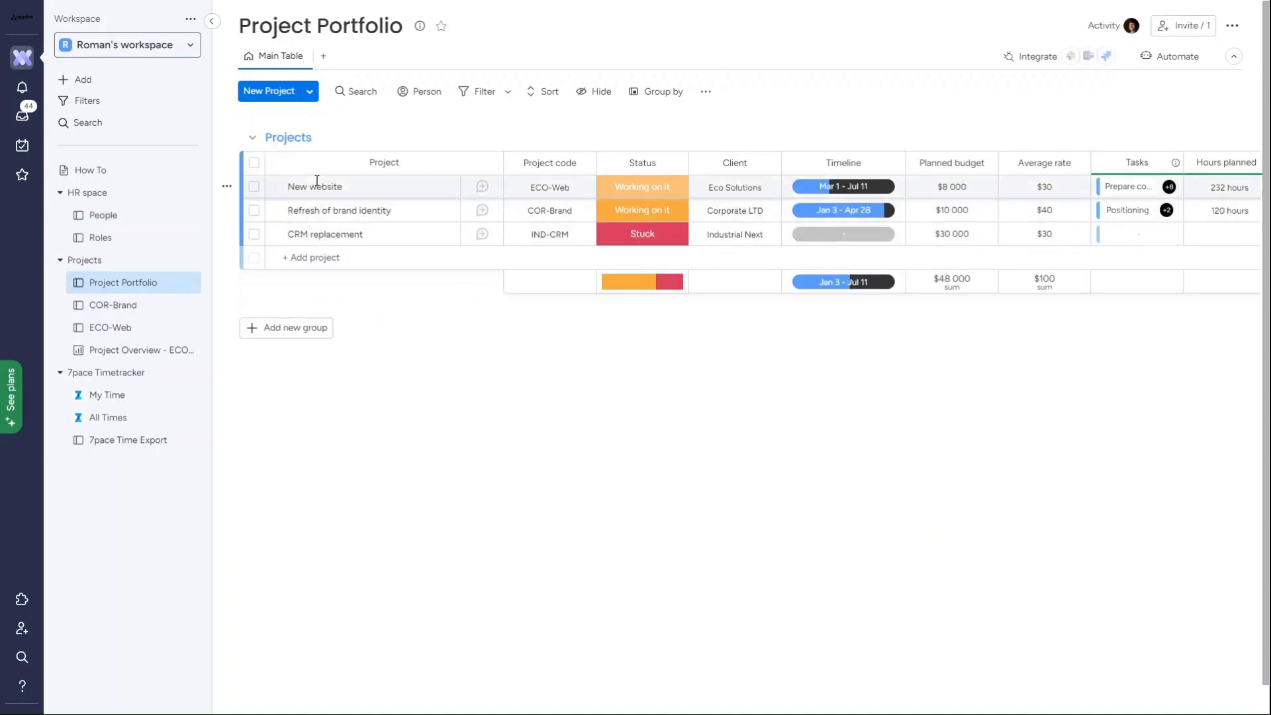
click(951, 210)
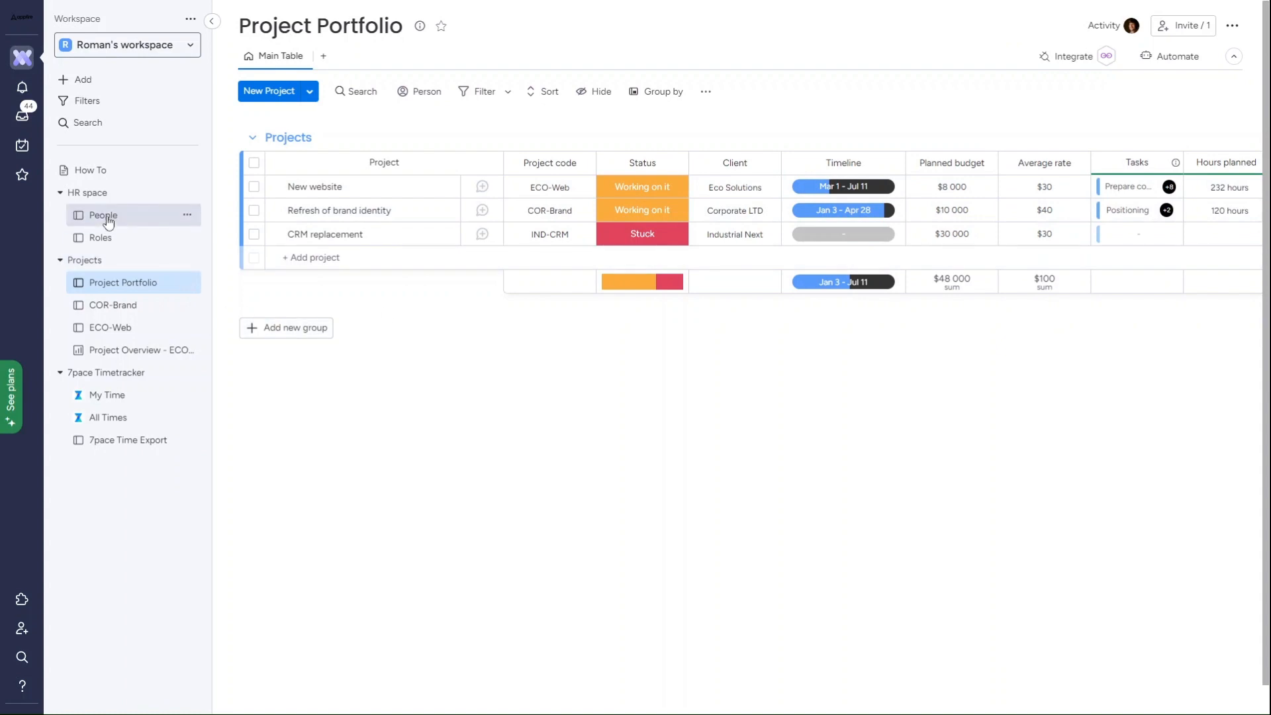
mouse_move(122, 349)
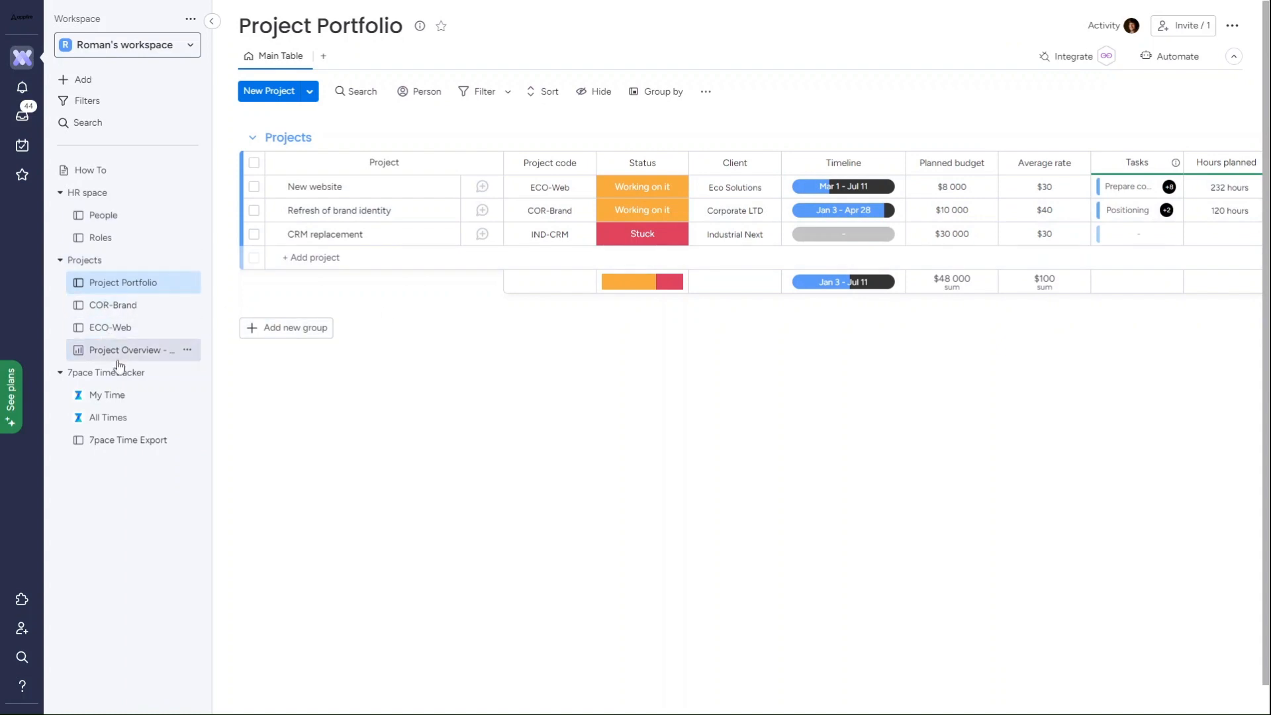
click(123, 349)
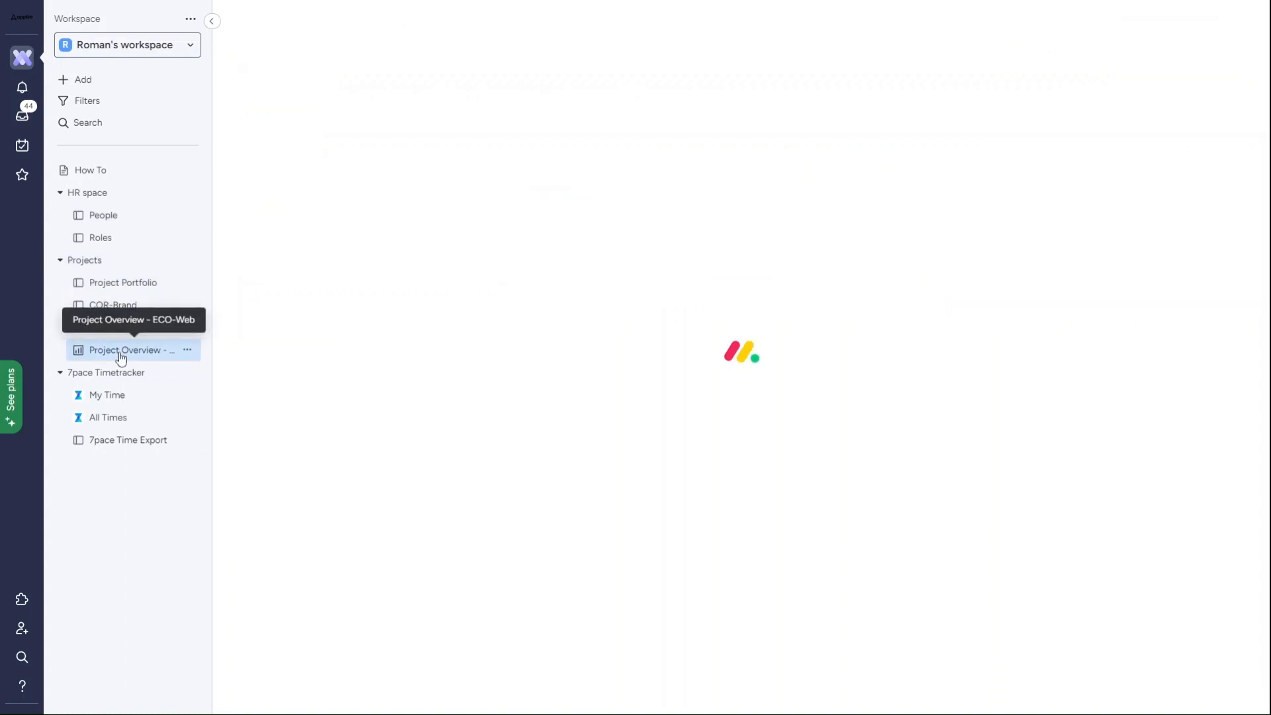
click(130, 350)
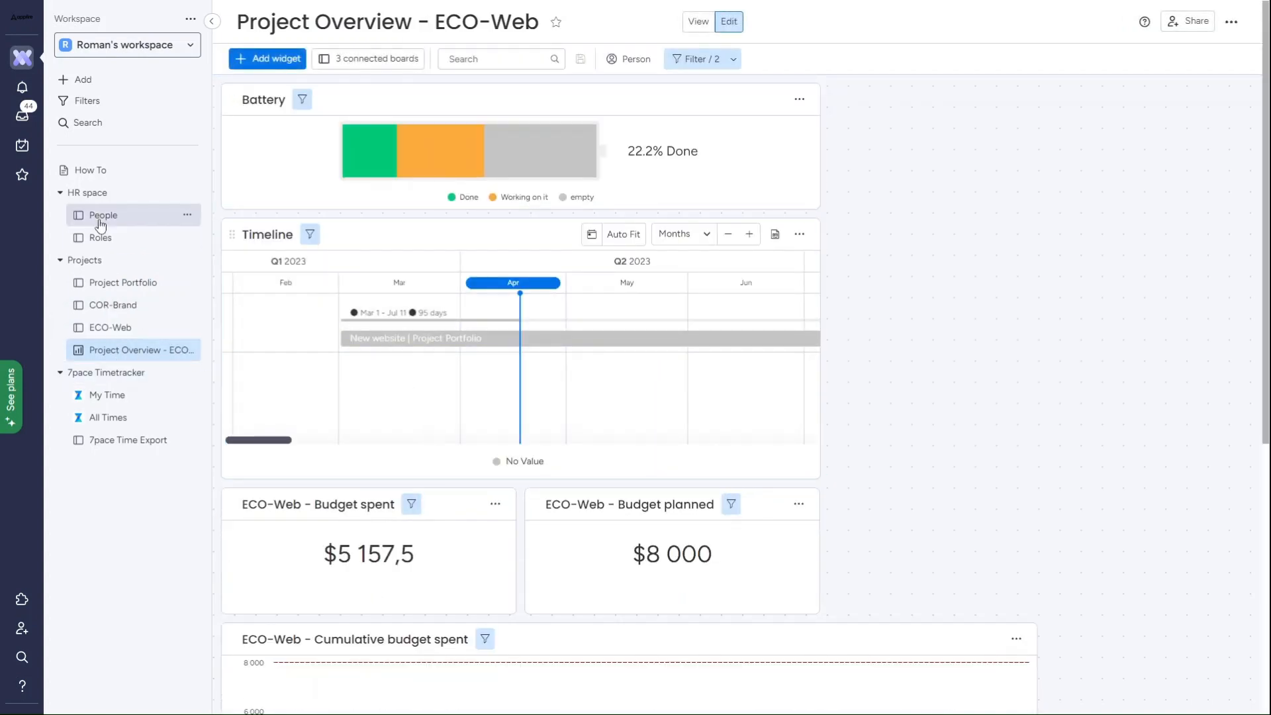
Return to People, then reopen Project Portfolio and select the ECO-Web project code.
click(103, 215)
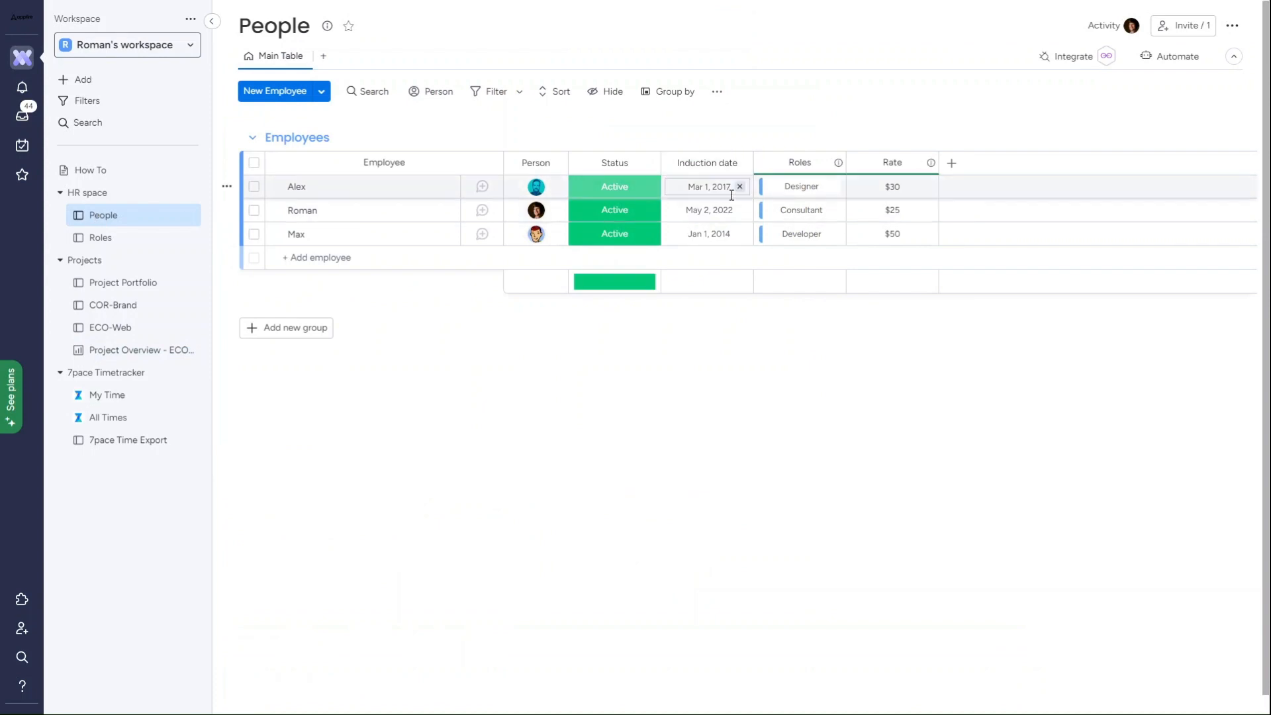
mouse_move(810, 186)
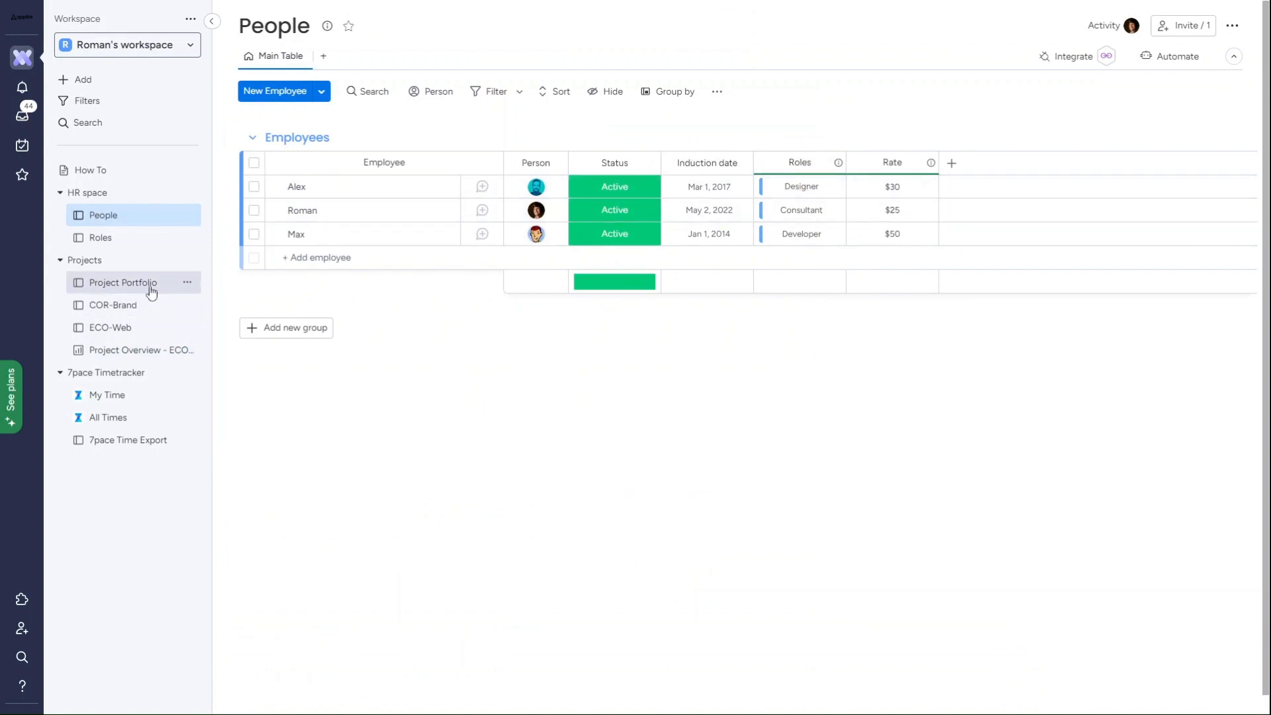
click(123, 282)
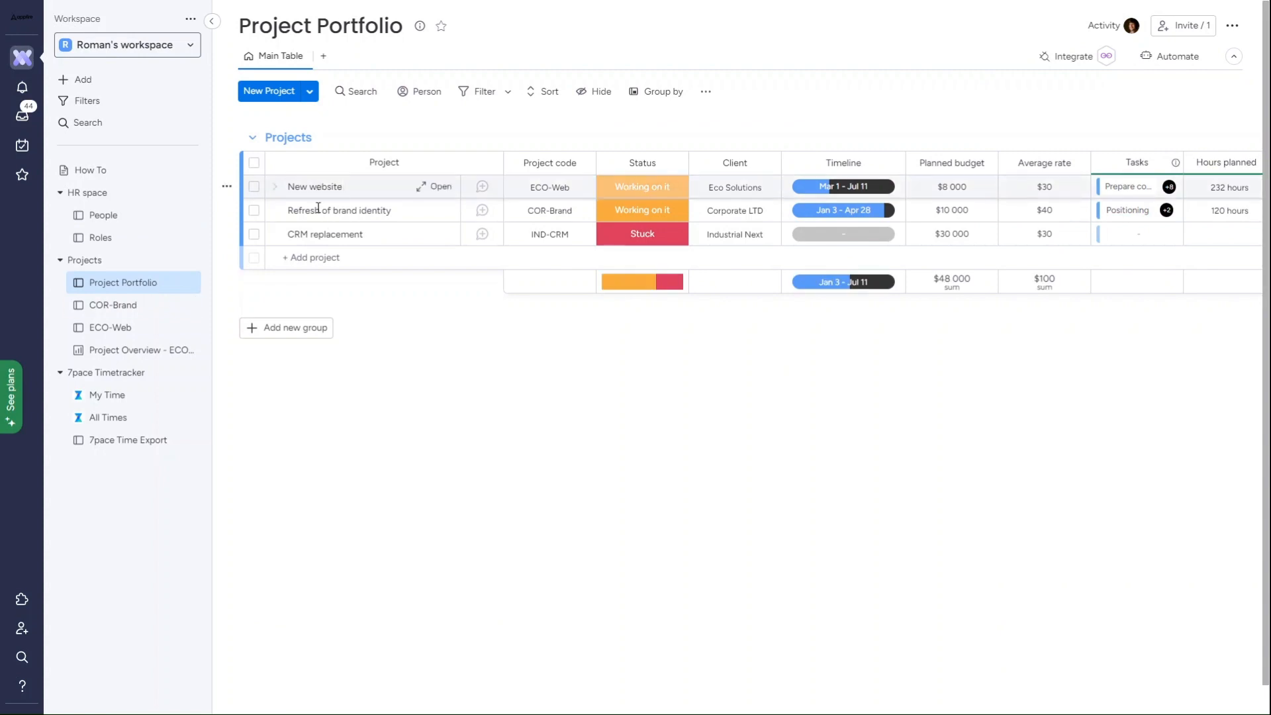
click(549, 186)
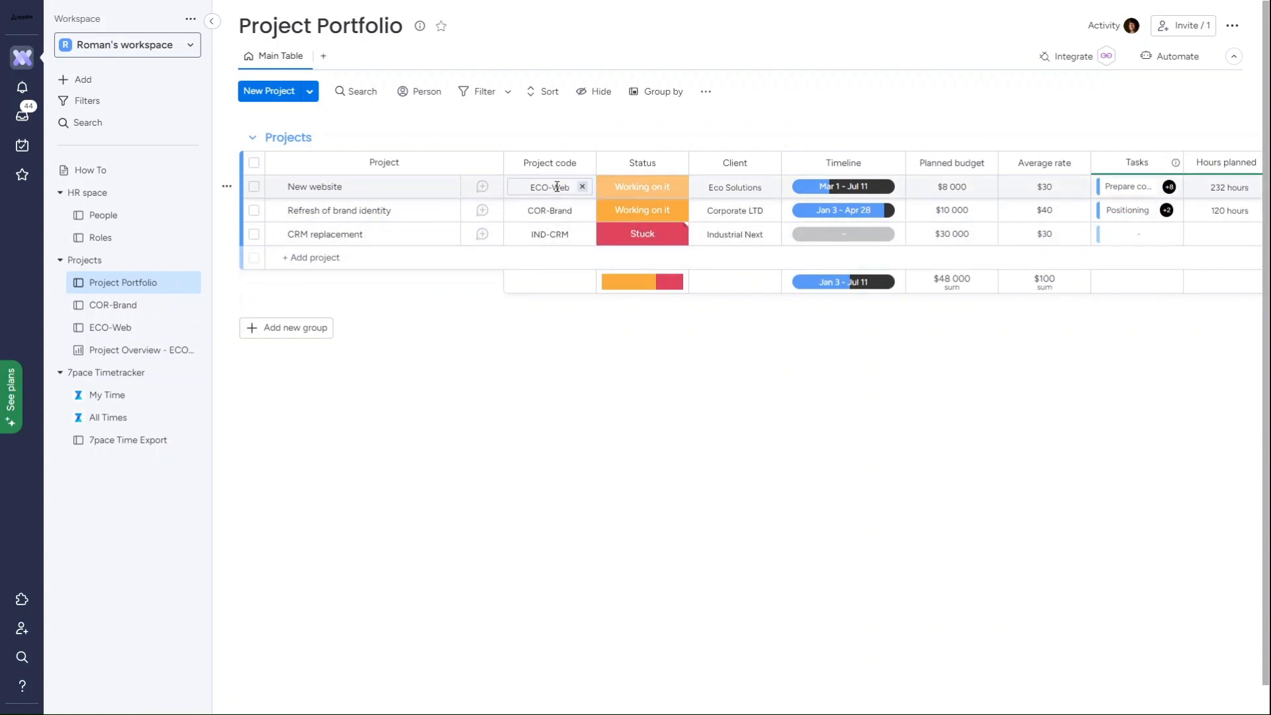
click(950, 234)
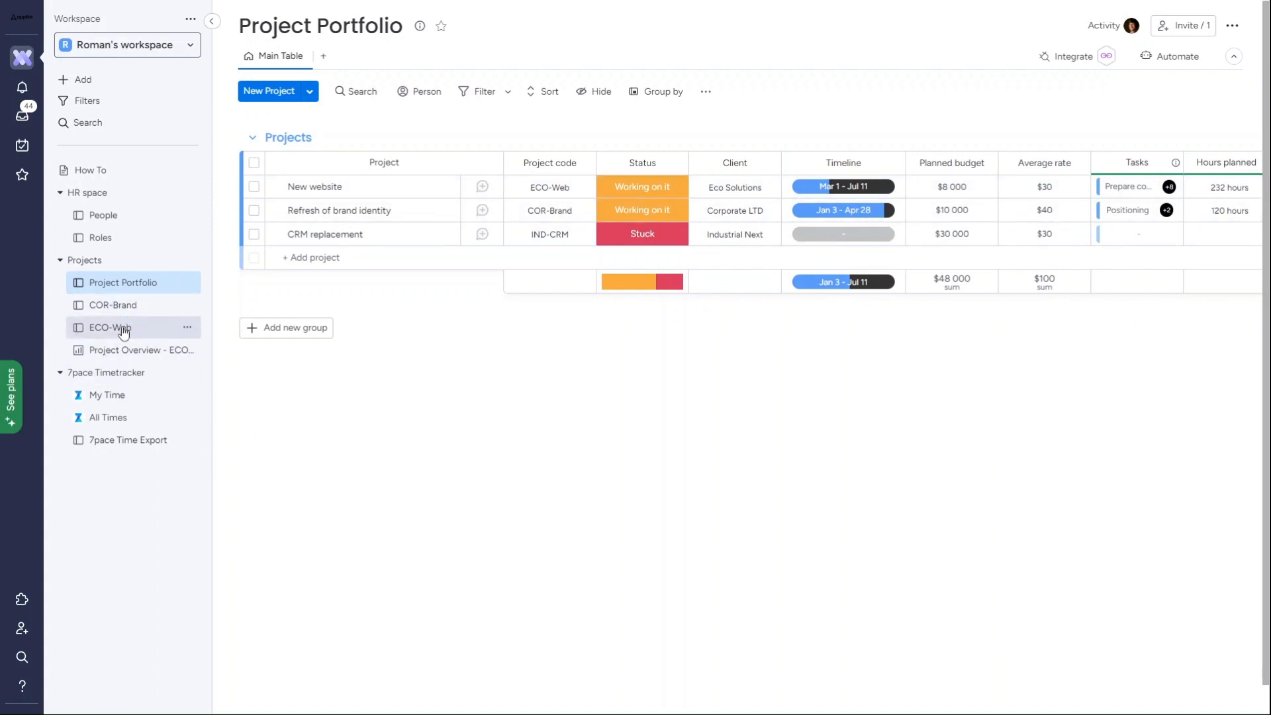
Open the ECO-Web task board and expand the Video on landing page subitems.
click(108, 327)
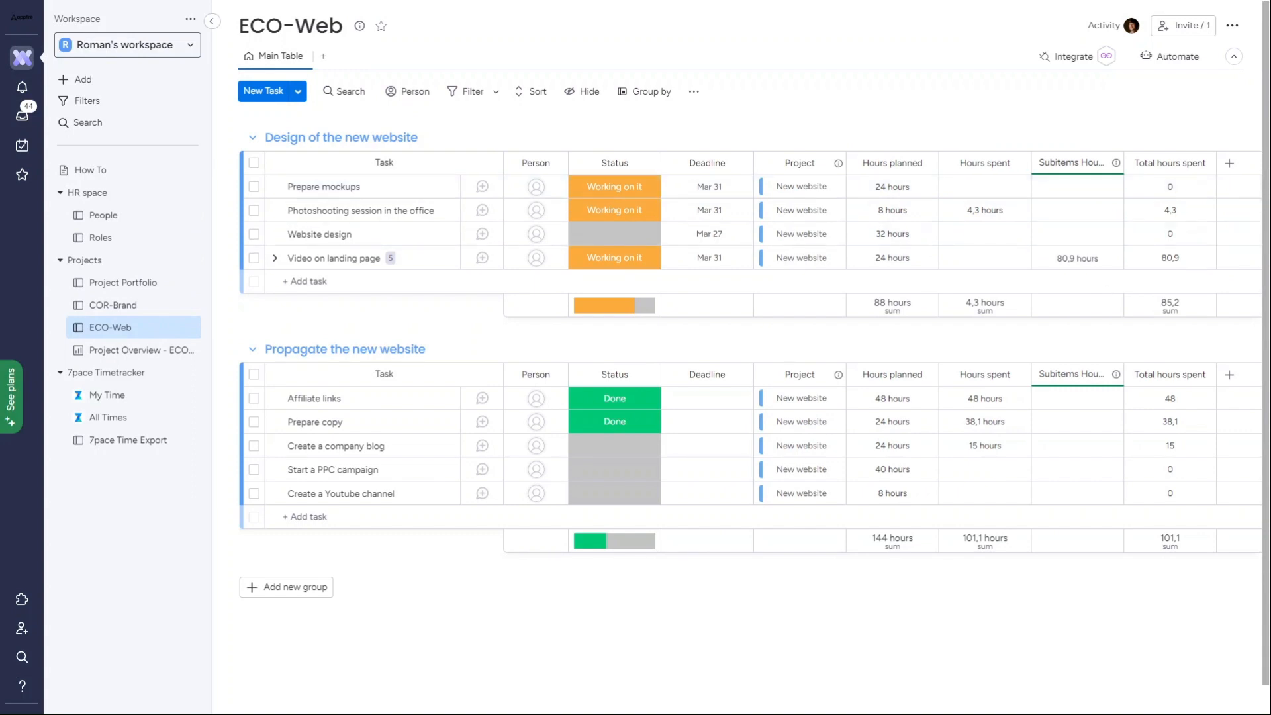
click(278, 257)
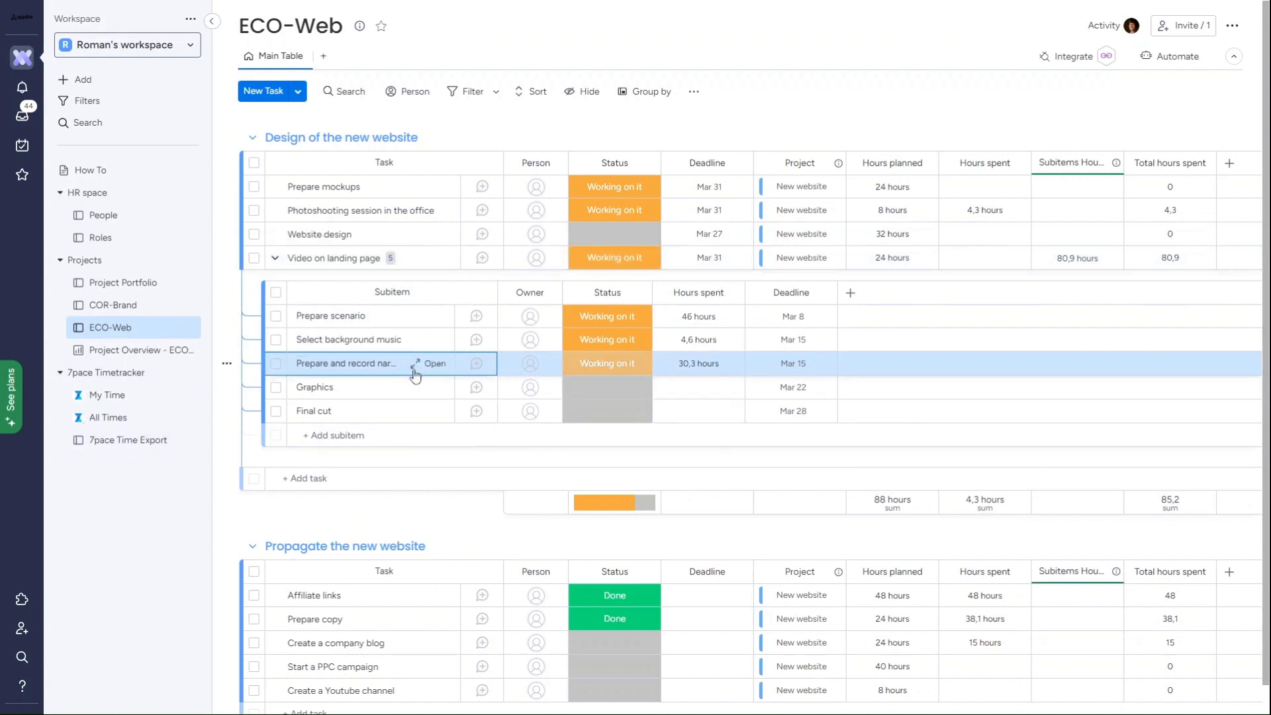
mouse_move(450, 365)
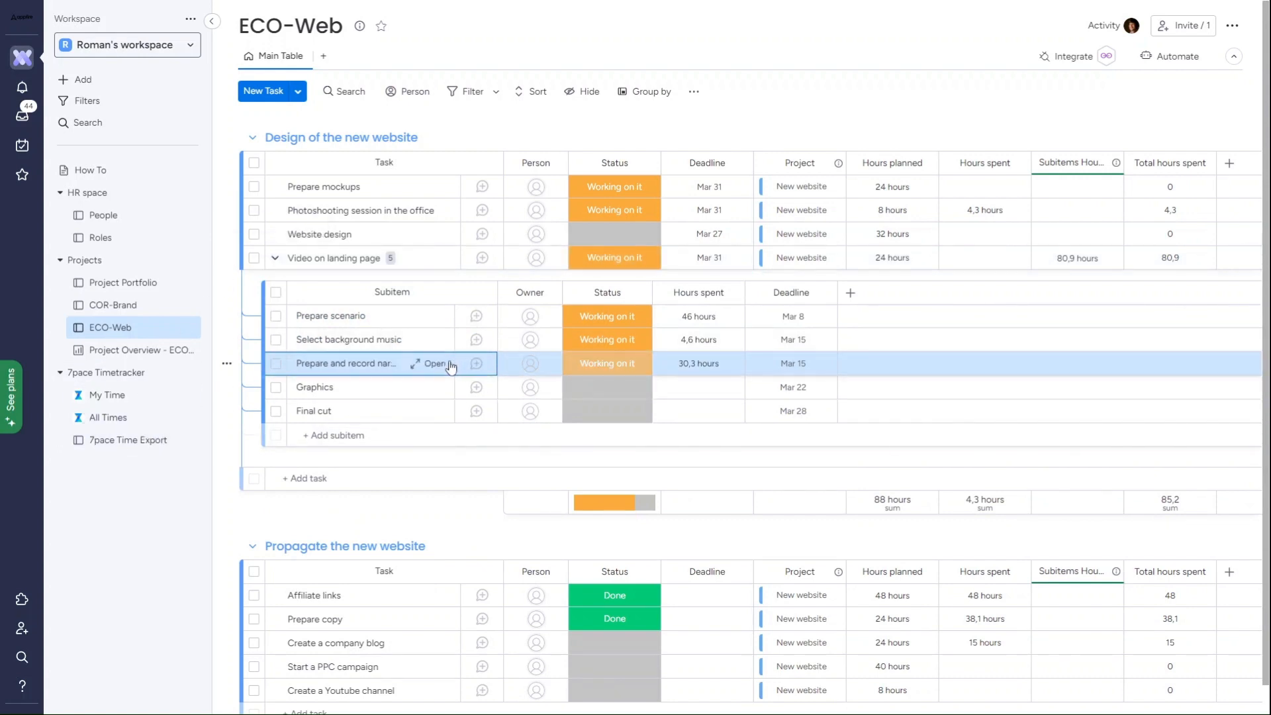
Add a 4-hour 7pace entry to Prepare and record narrative, totalling 34,3 hours.
click(434, 363)
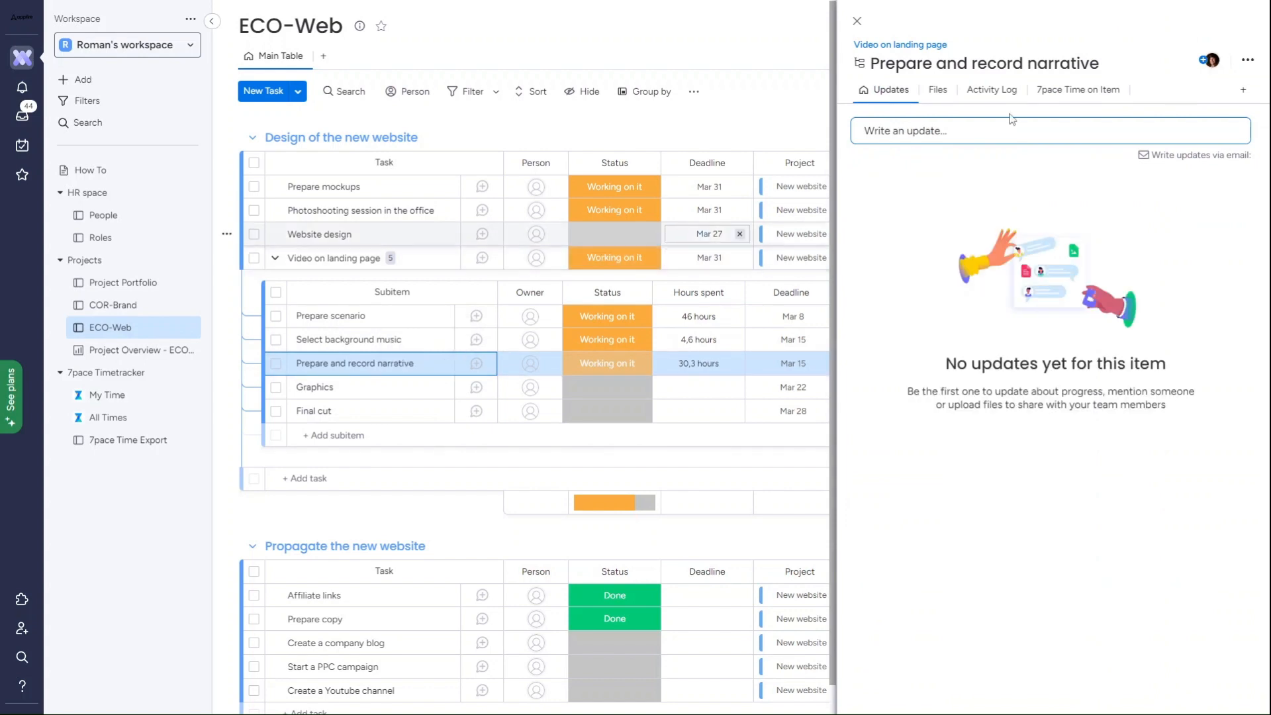
click(1076, 89)
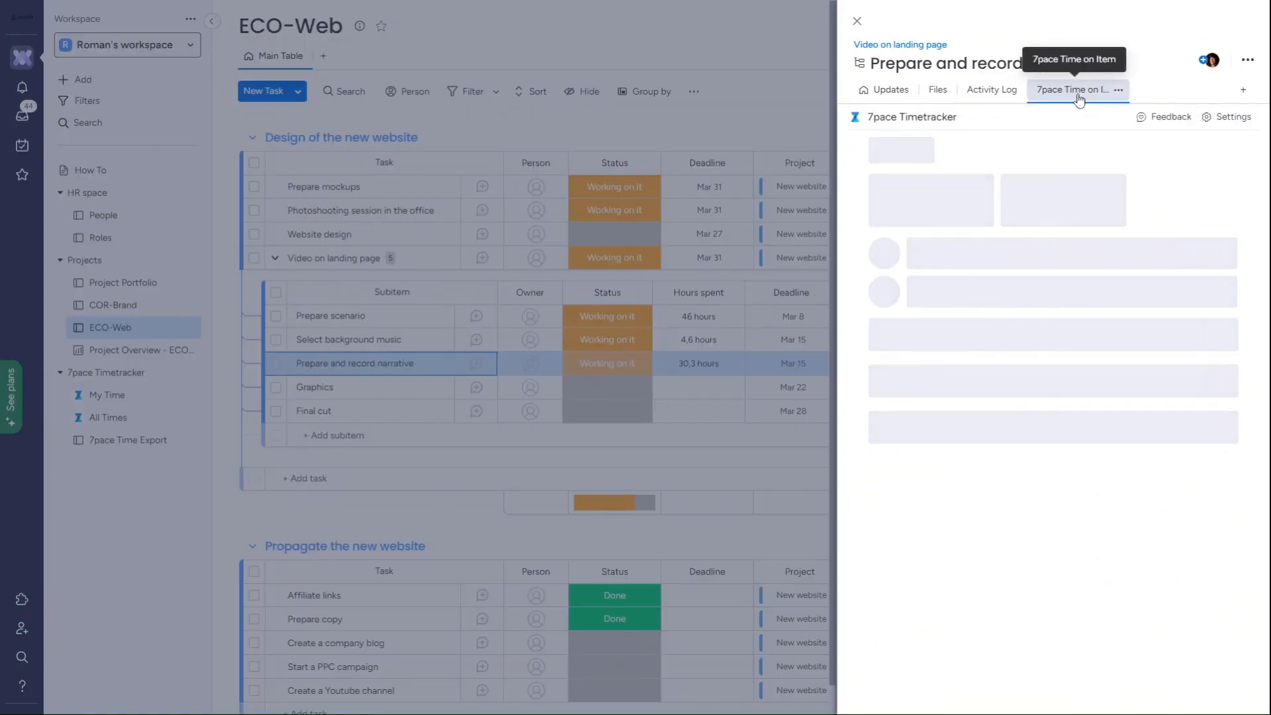
click(1077, 89)
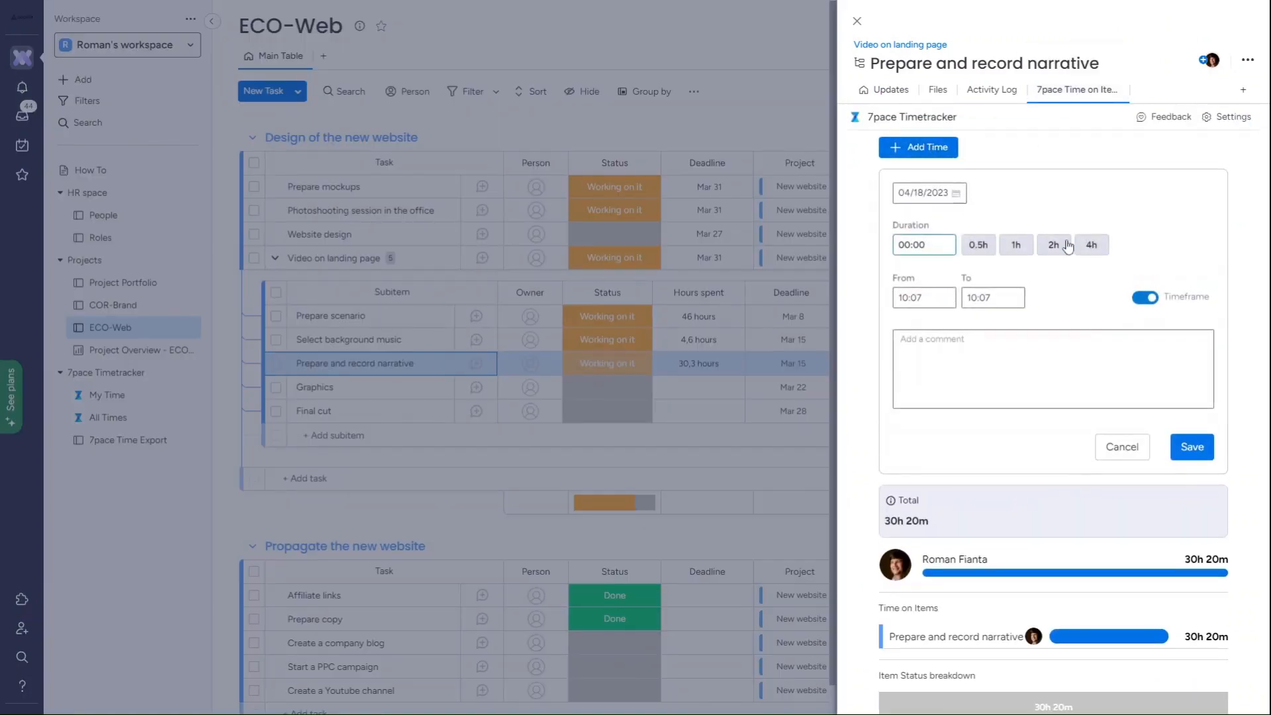
click(1191, 447)
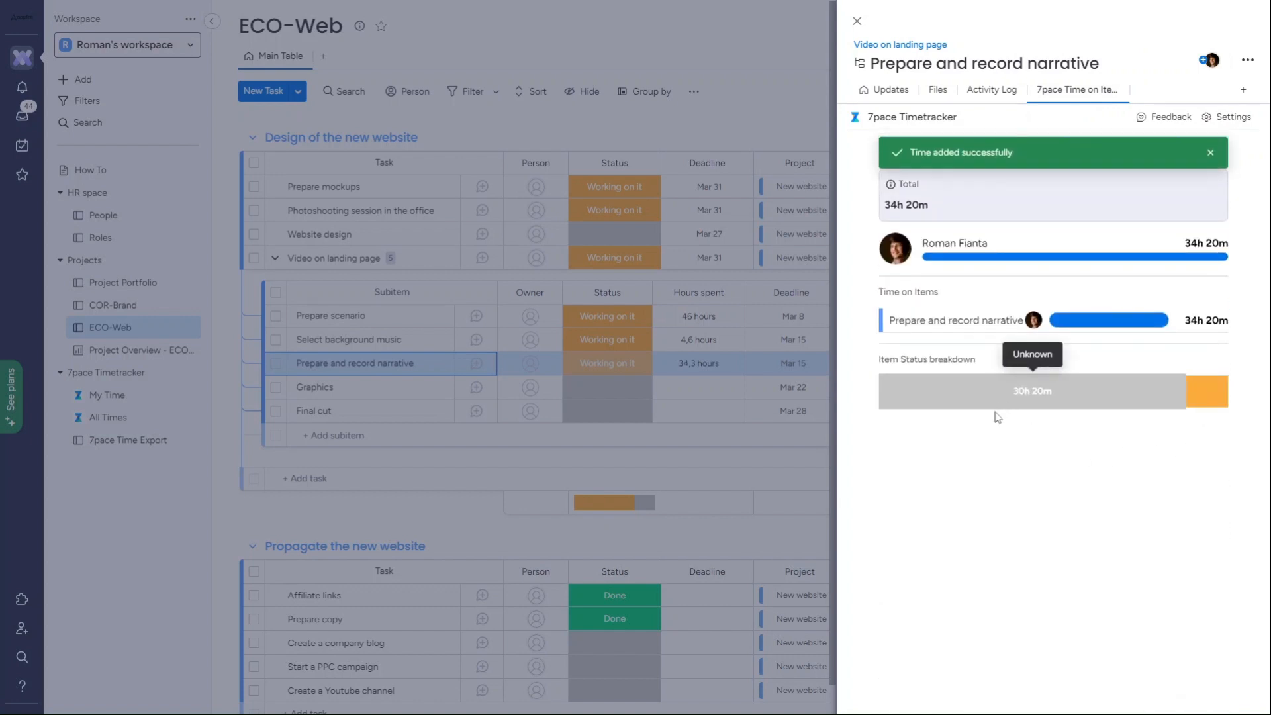
click(1210, 152)
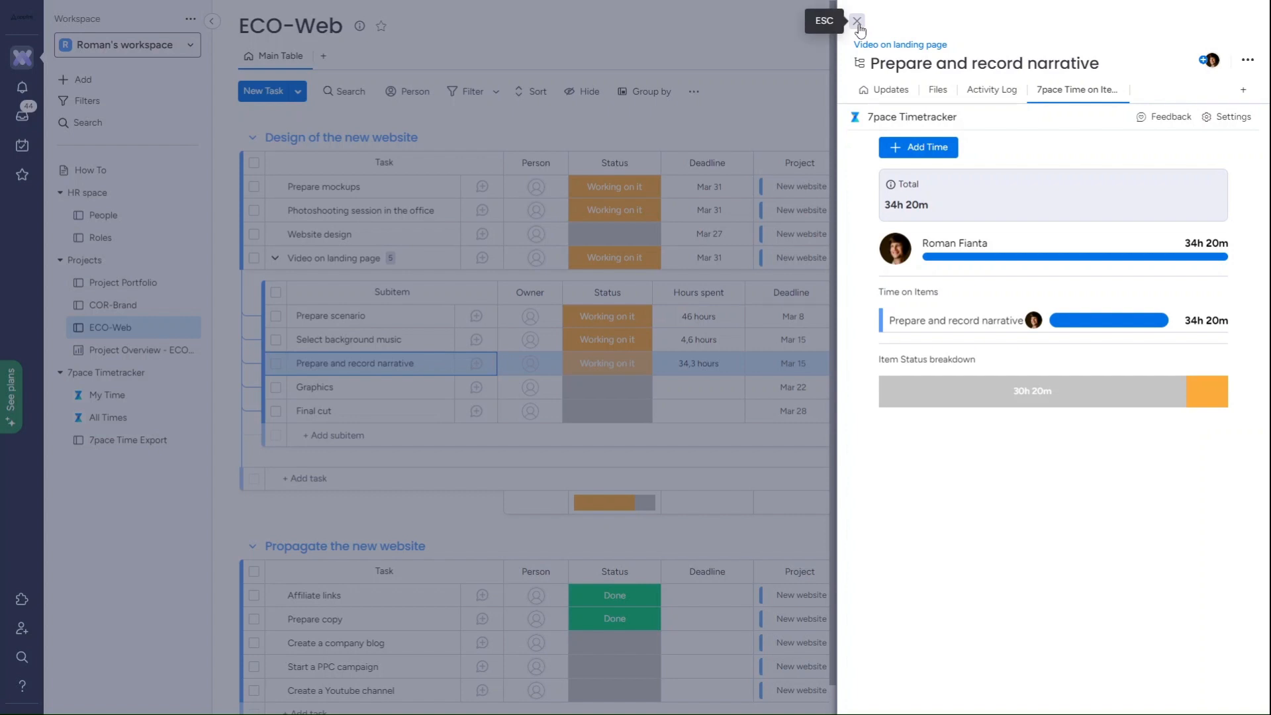
click(856, 22)
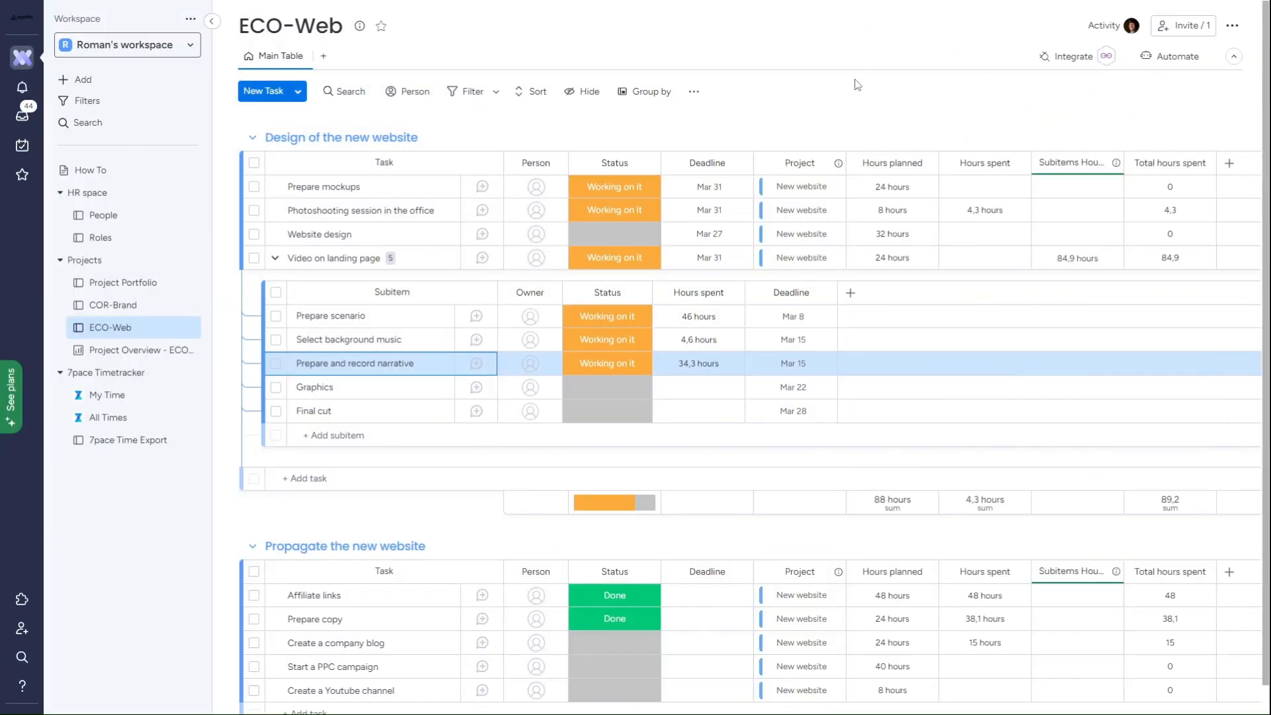
click(699, 364)
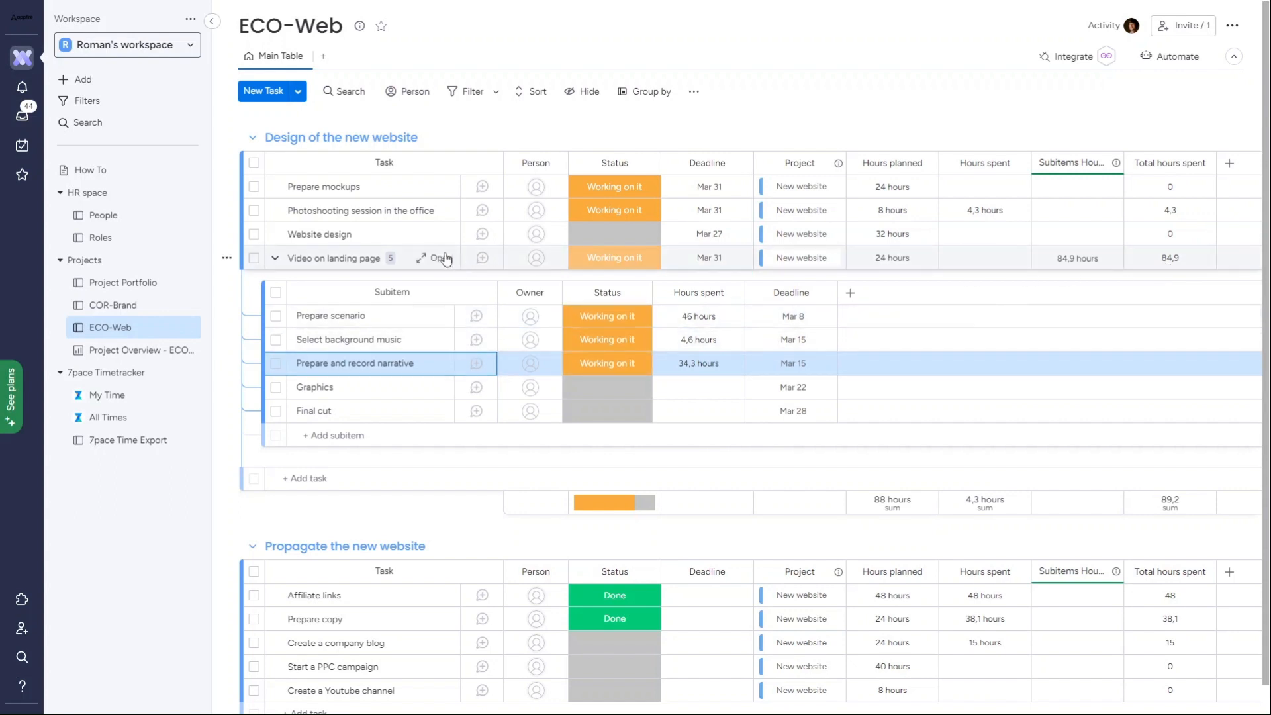
click(434, 258)
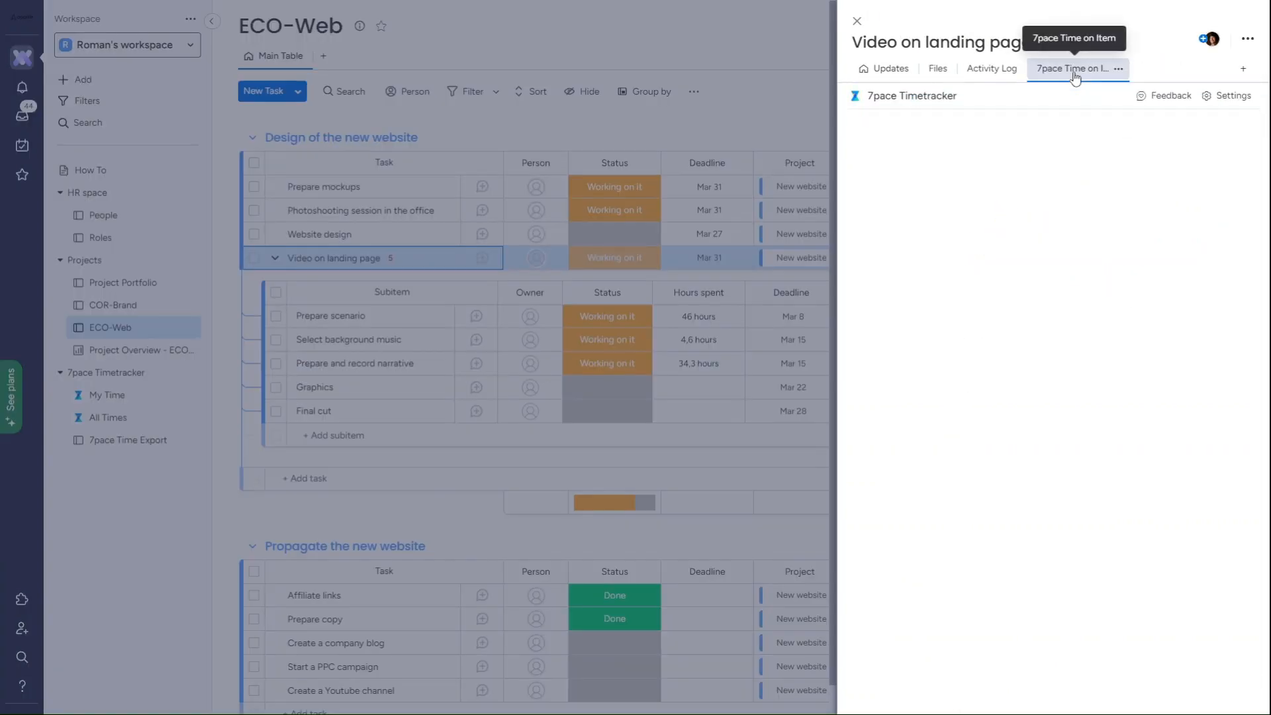
click(1072, 69)
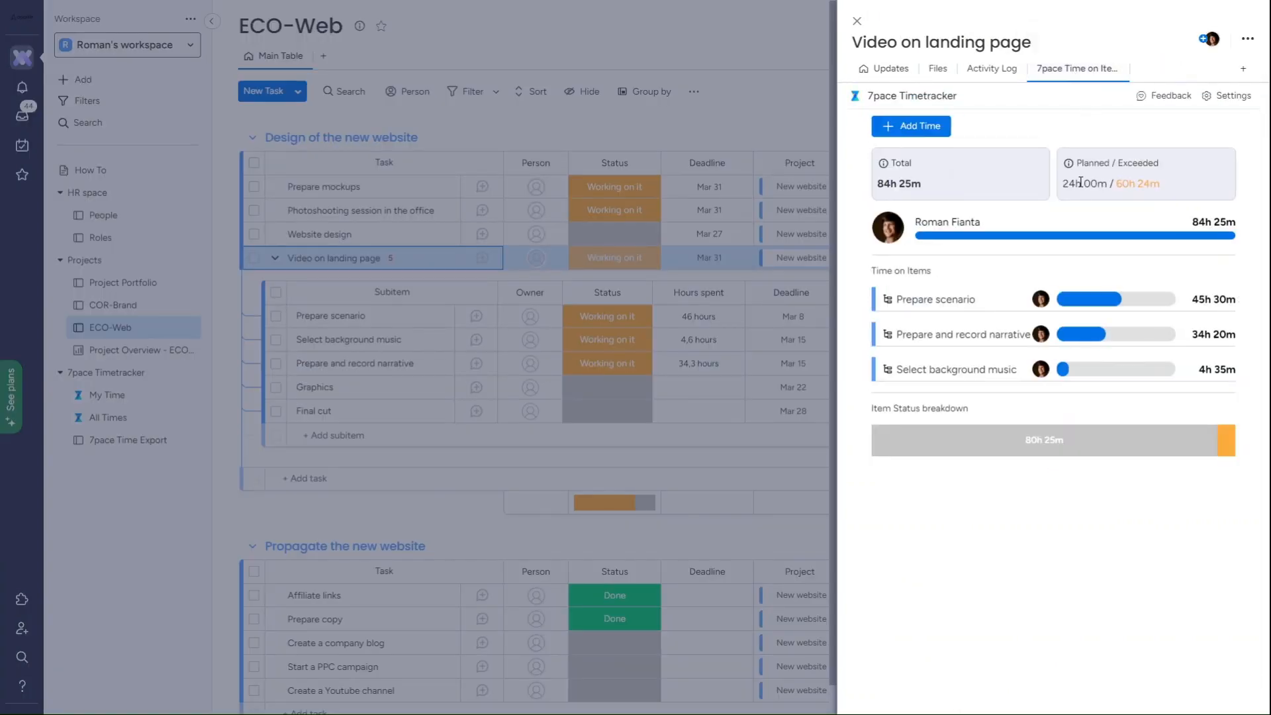
double_click(1137, 183)
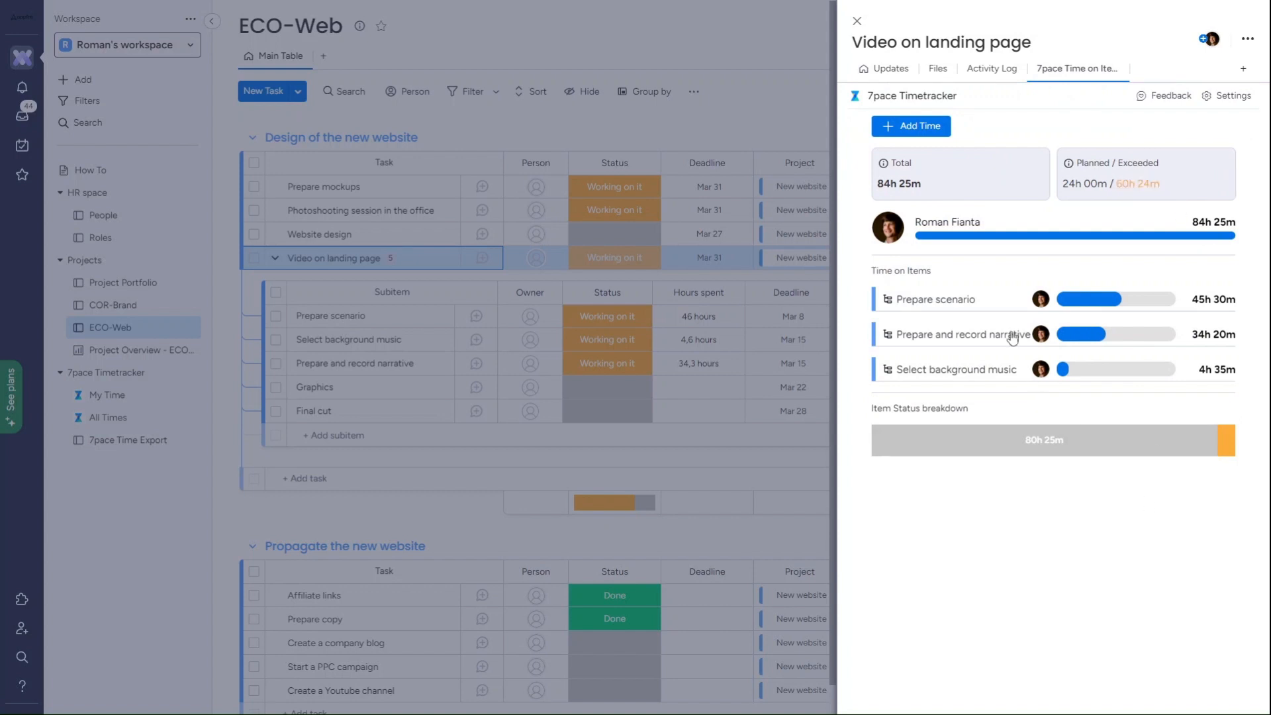
mouse_move(857, 21)
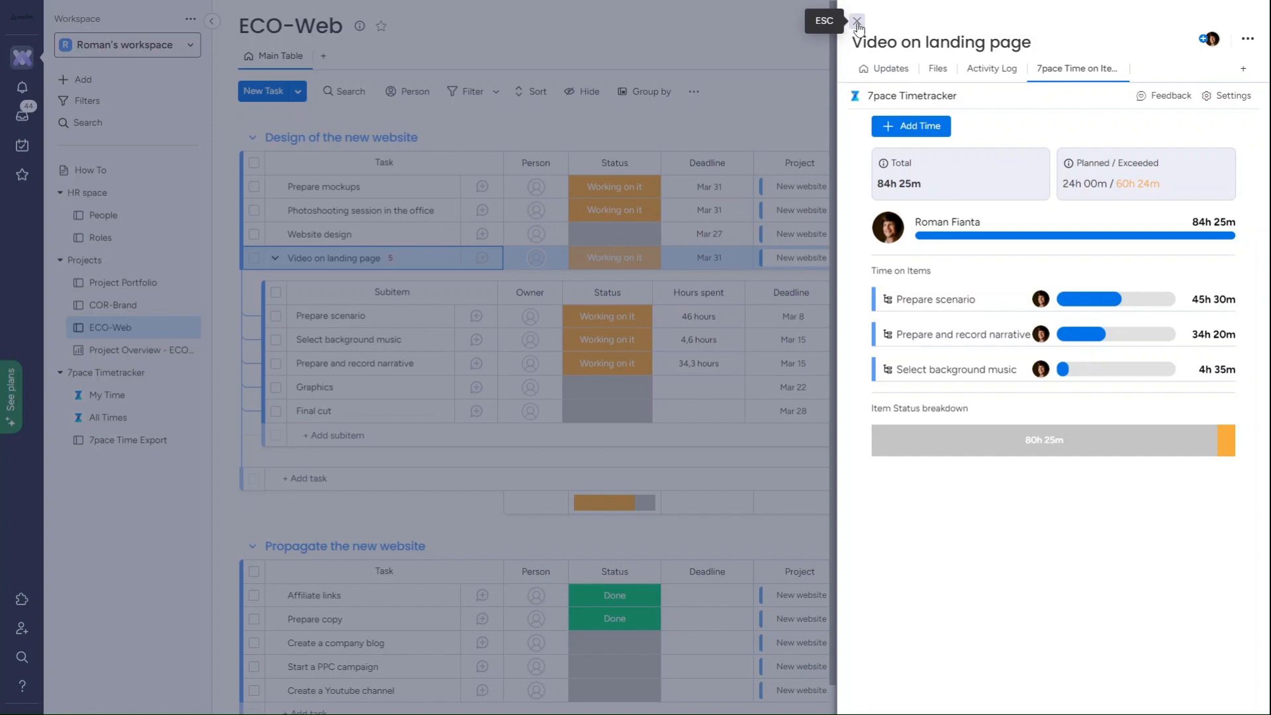
click(856, 21)
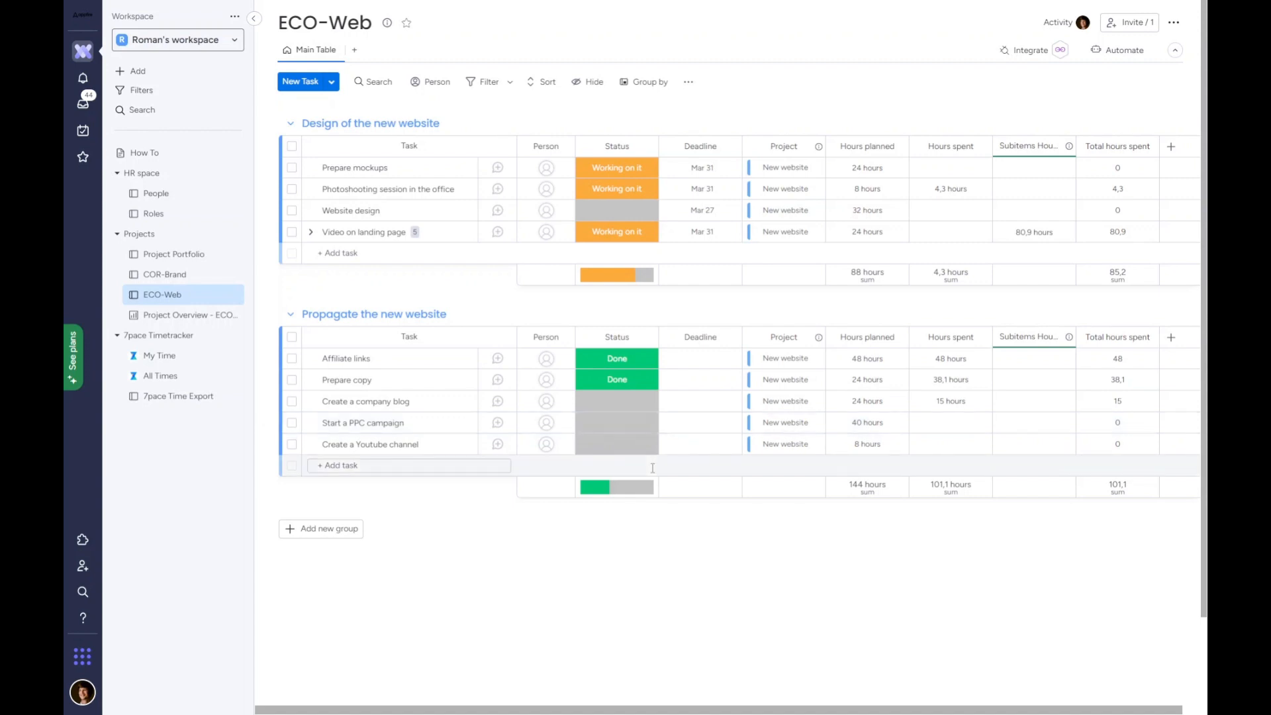
mouse_move(159, 355)
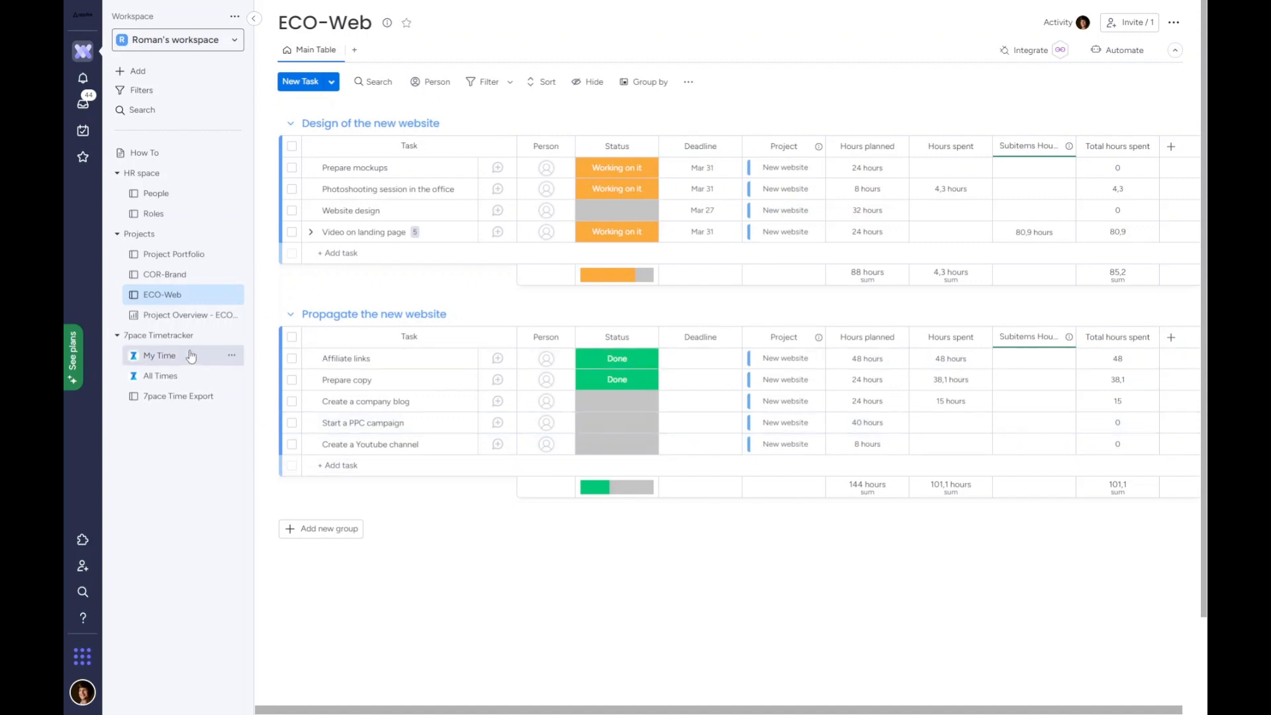
Open the My Time weekly calendar and scroll to Monday's 9 AM–1 PM hours.
click(159, 354)
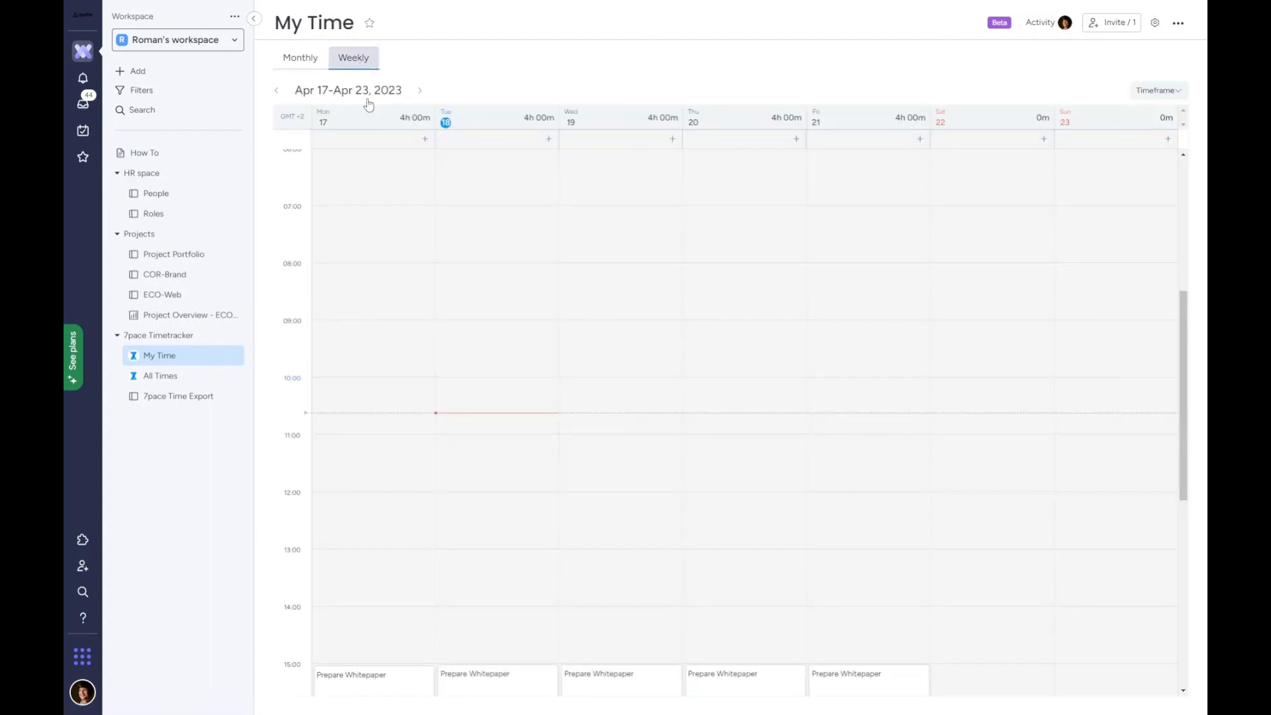
scroll(down, 3)
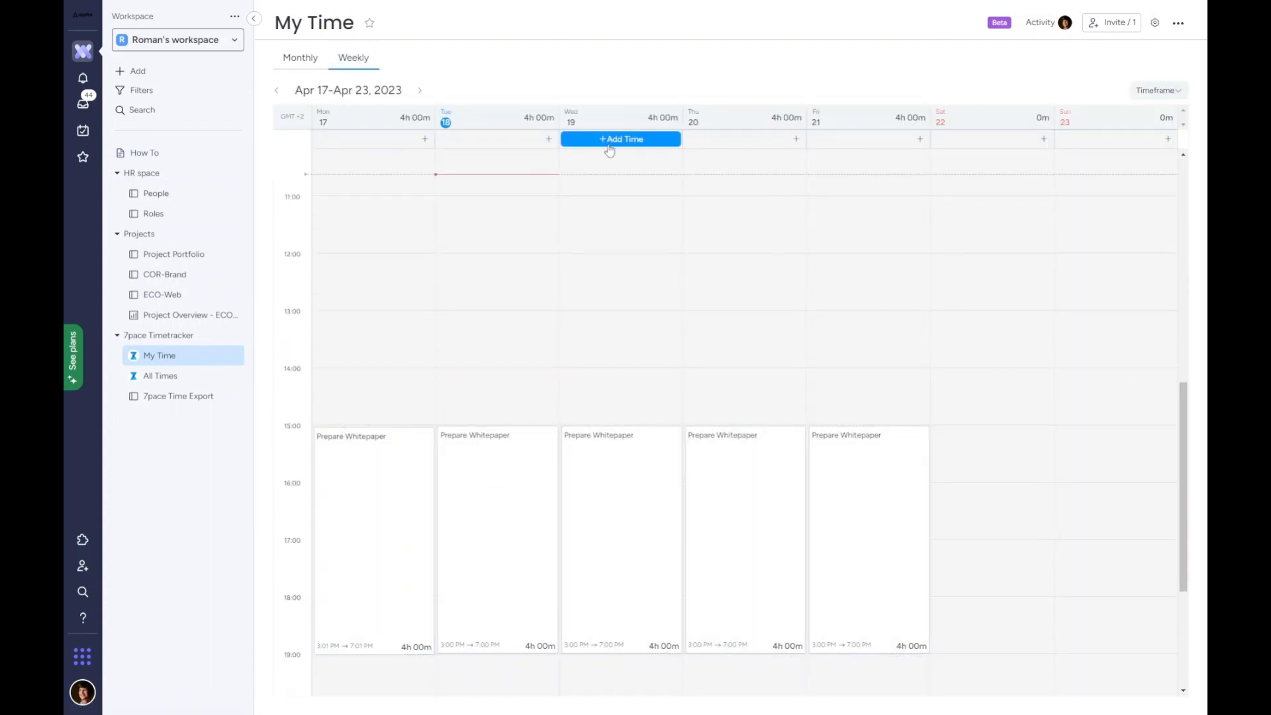
scroll(up, 3)
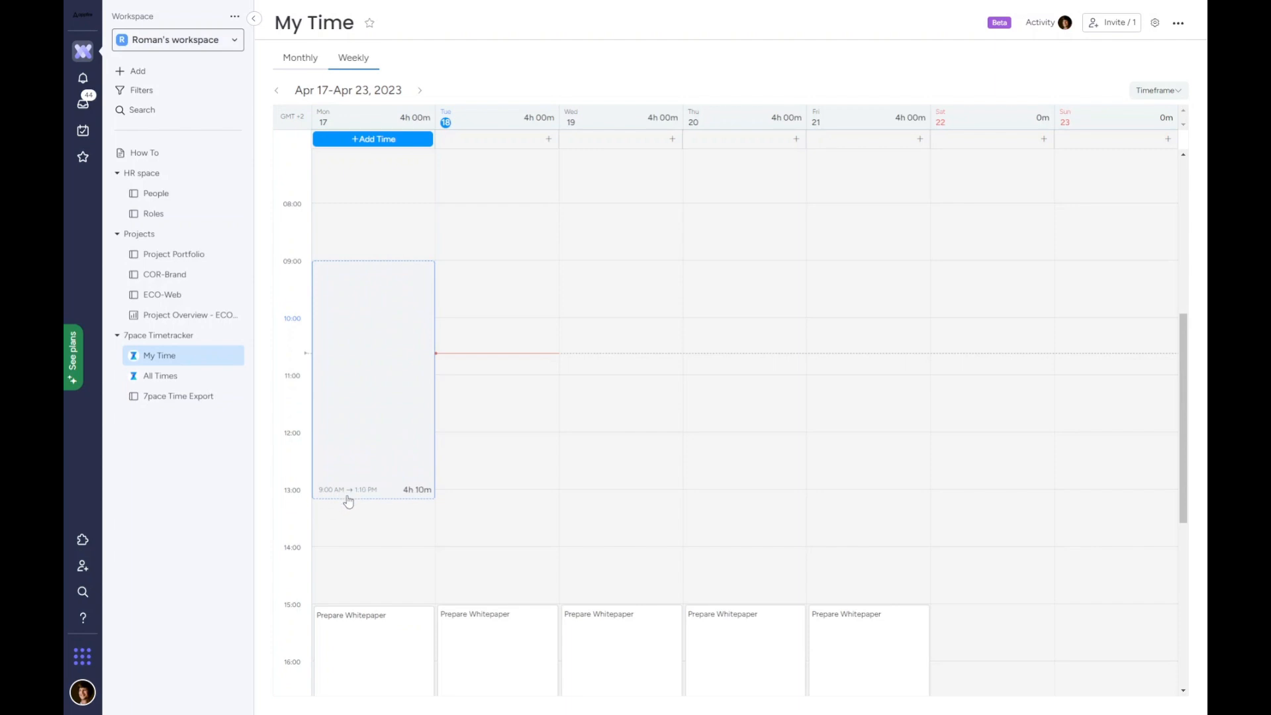
Save Monday's 9 AM–1 PM block against ECO-Web's Prepare and record narrative item.
click(372, 138)
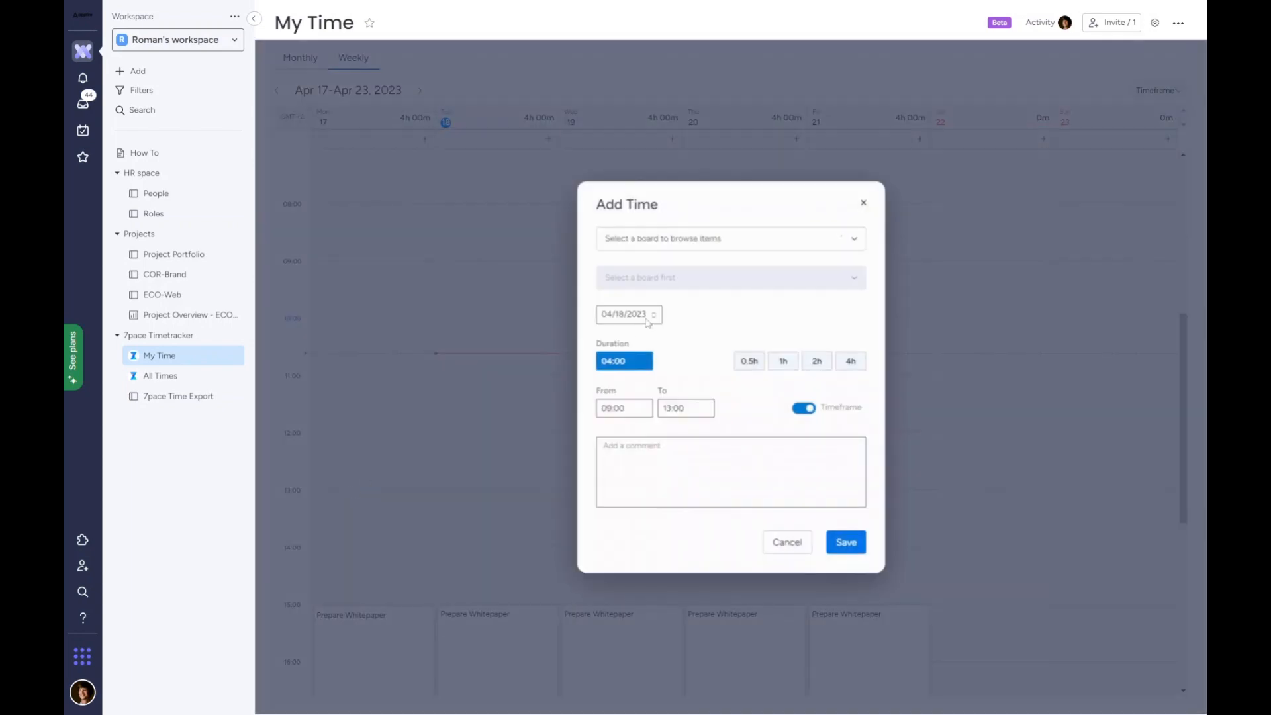
click(728, 237)
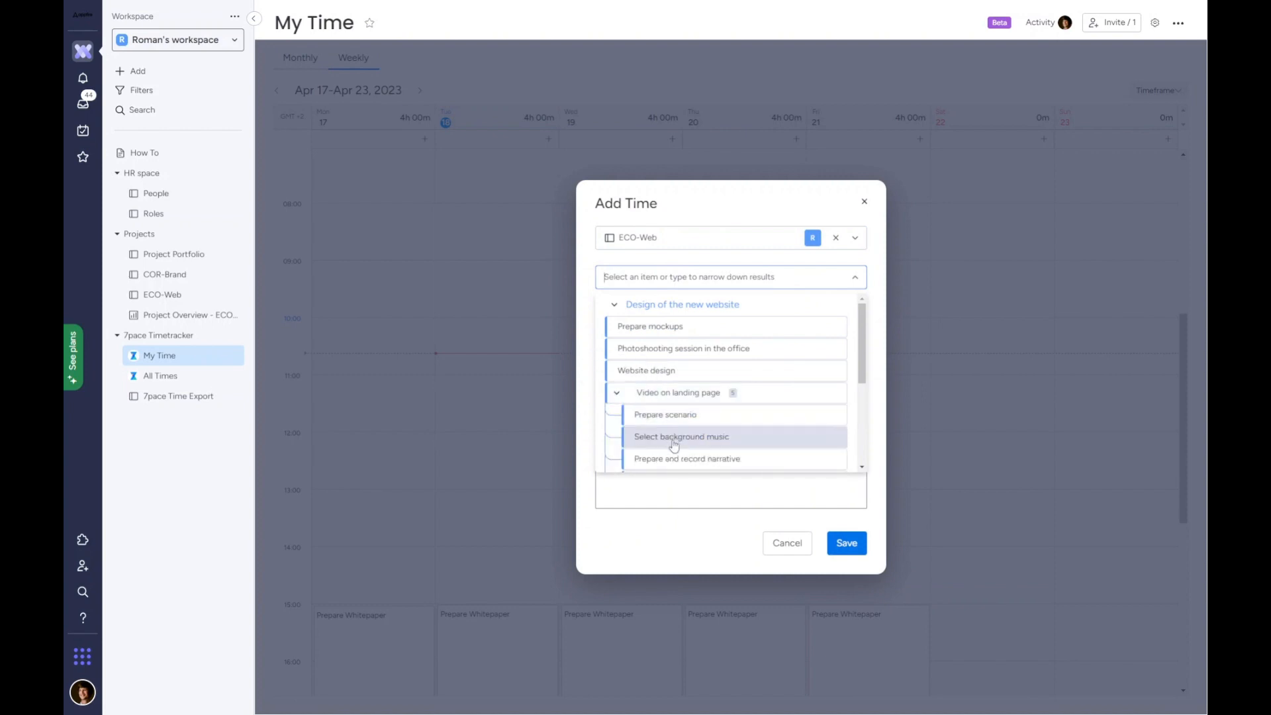
click(686, 458)
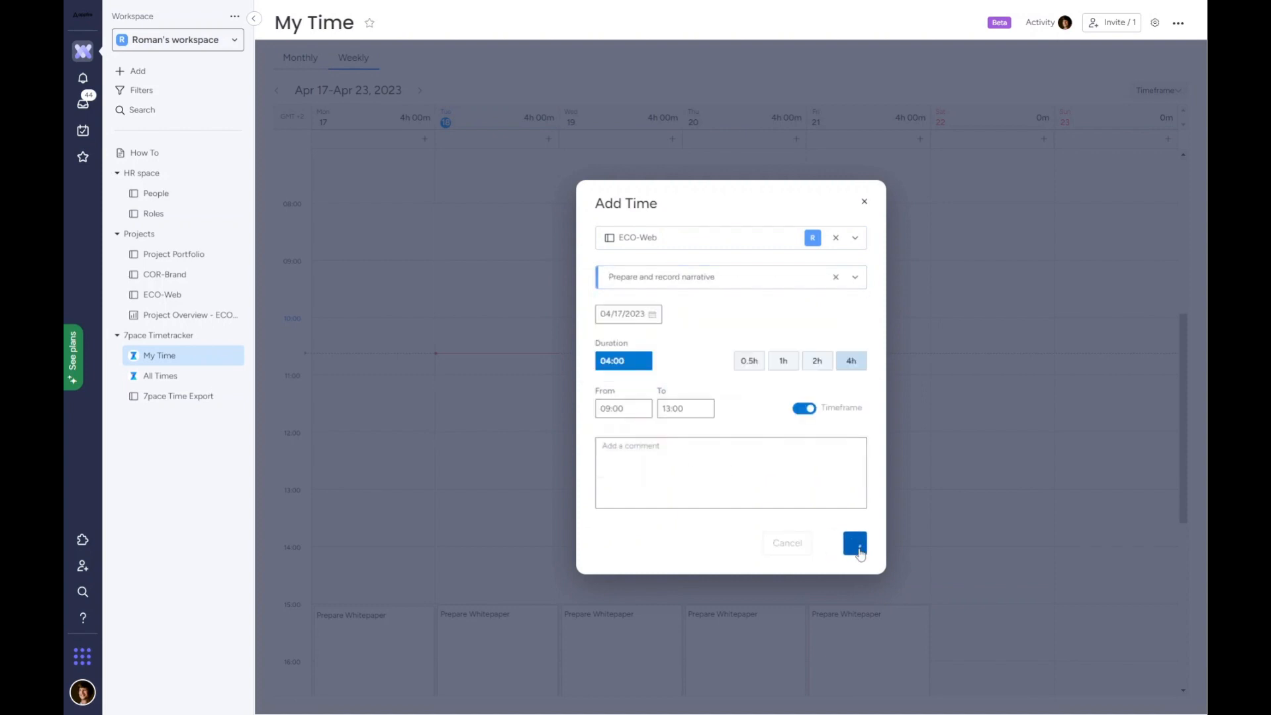
click(853, 543)
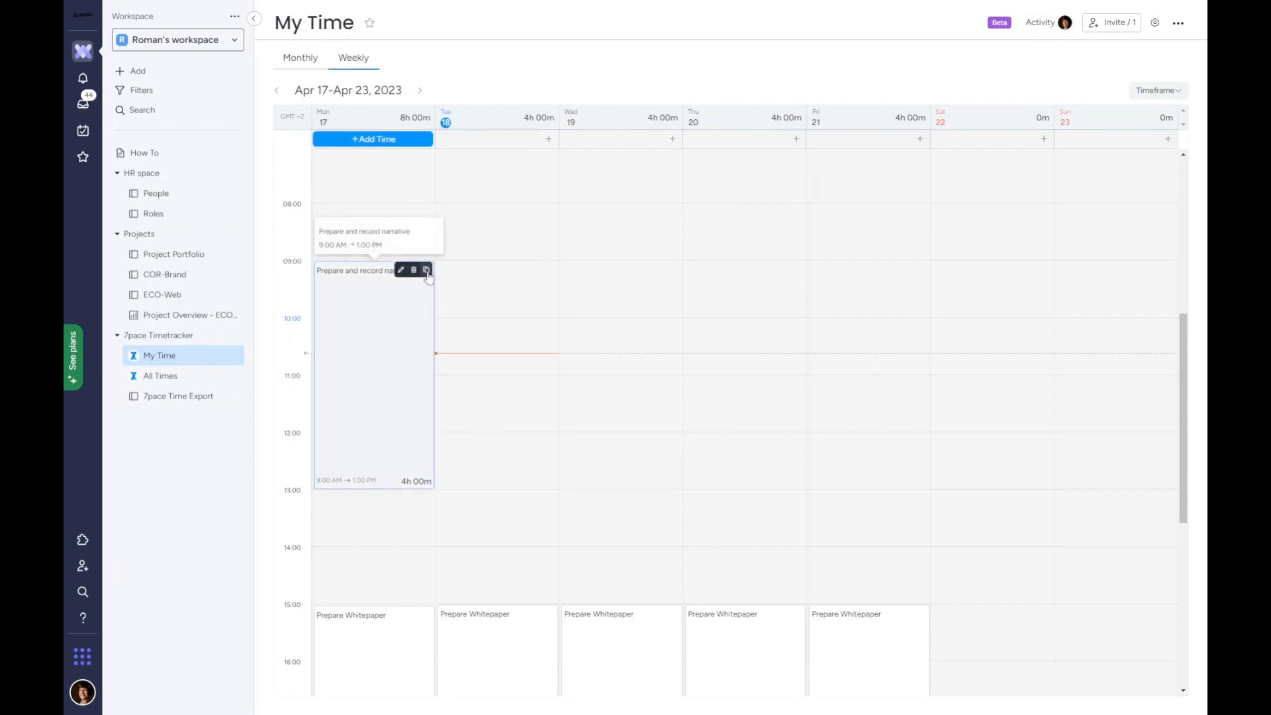
Duplicate Monday's narrative worklog onto Tuesday through Friday and save the copies.
click(426, 270)
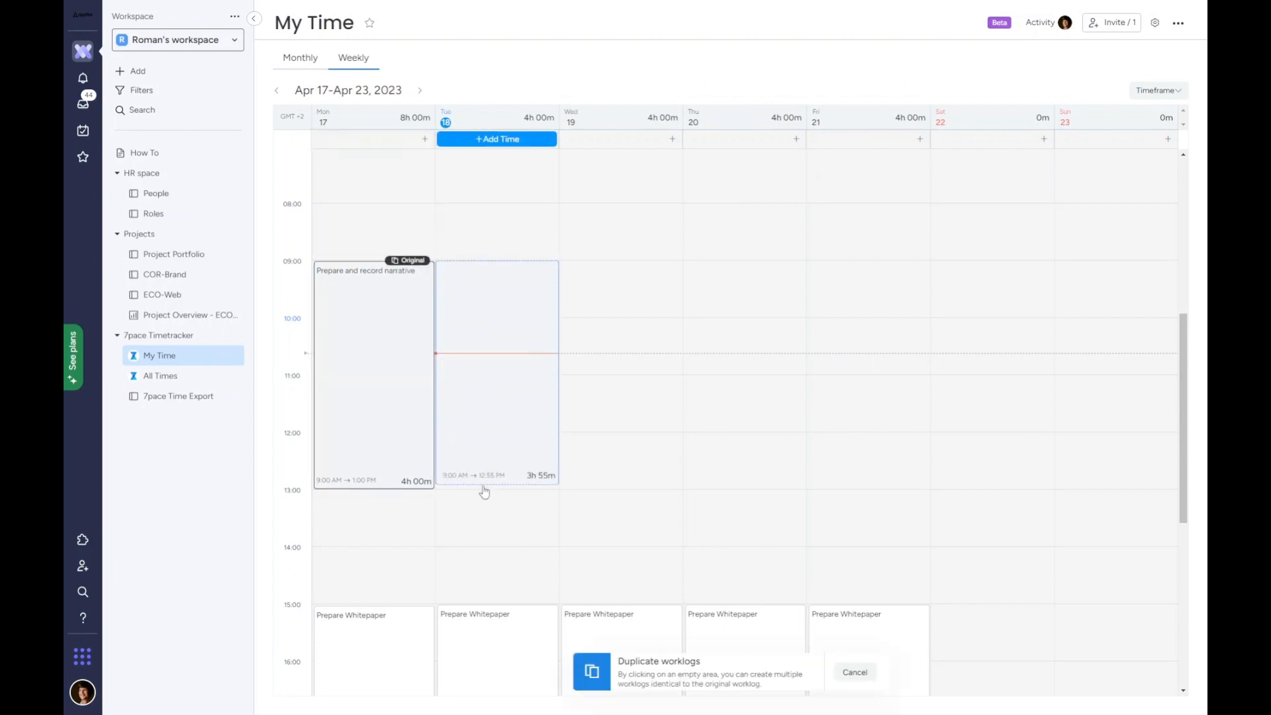
click(620, 373)
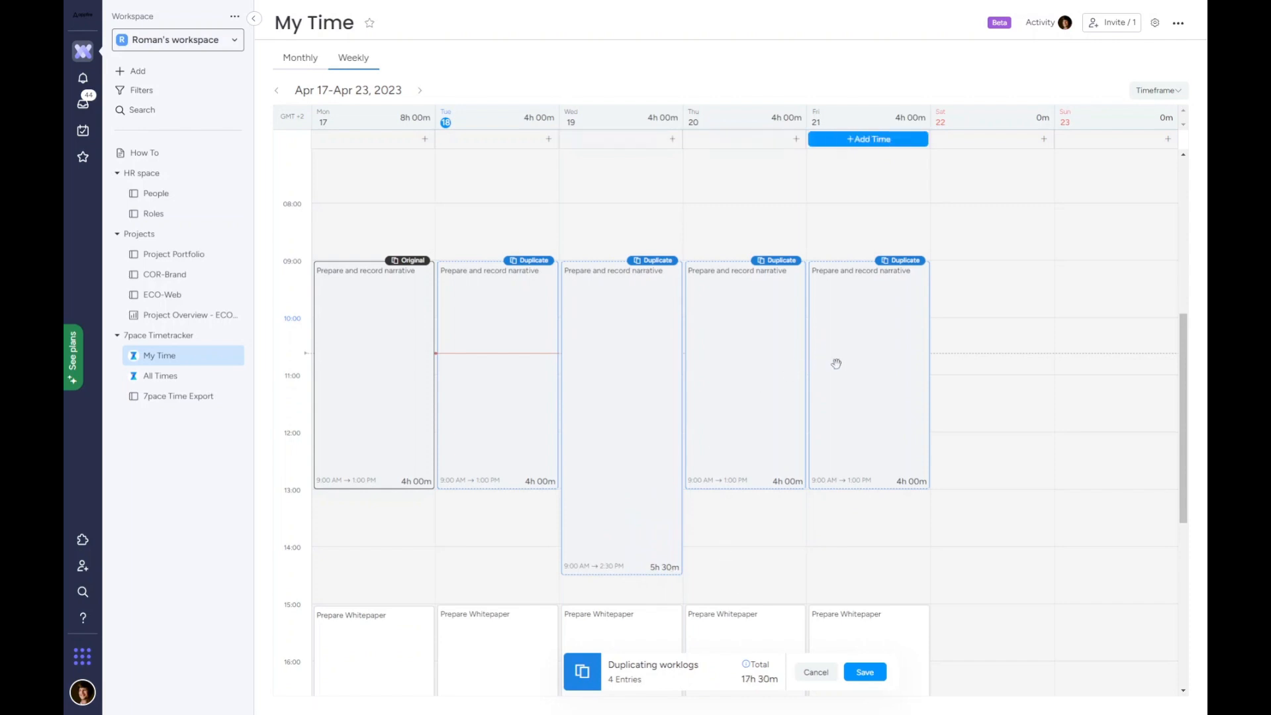
mouse_move(887, 364)
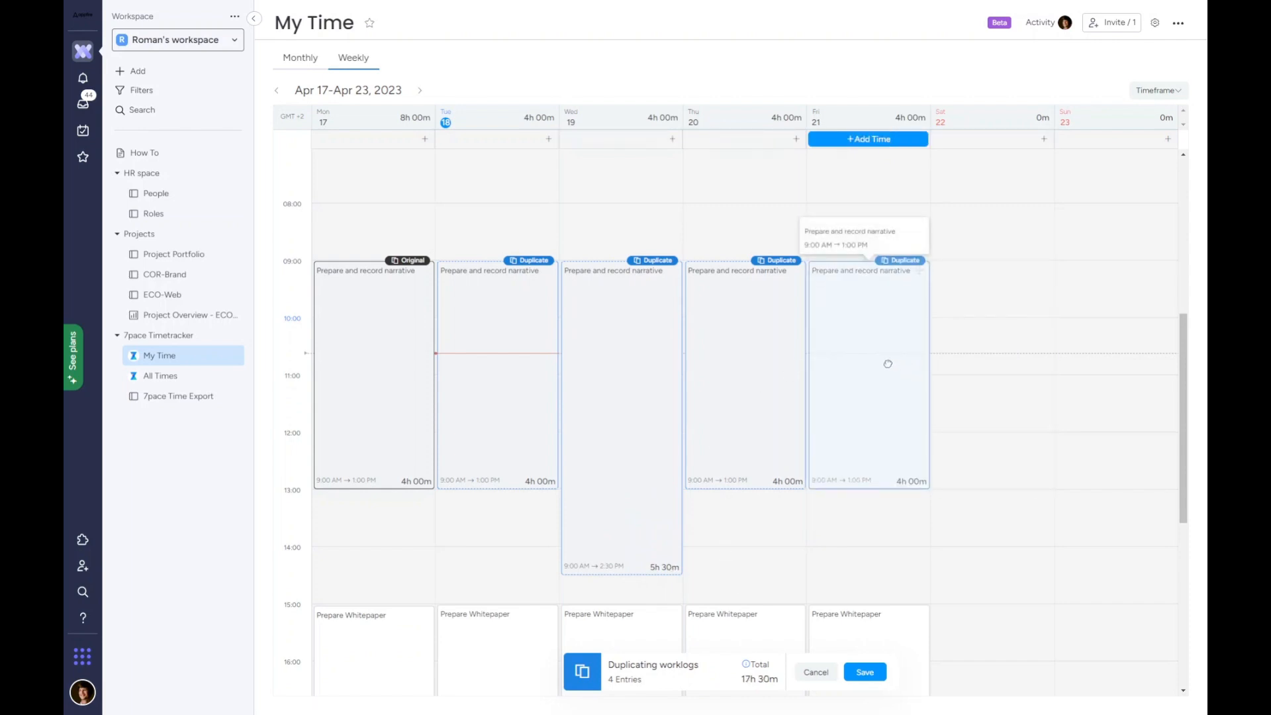
click(864, 672)
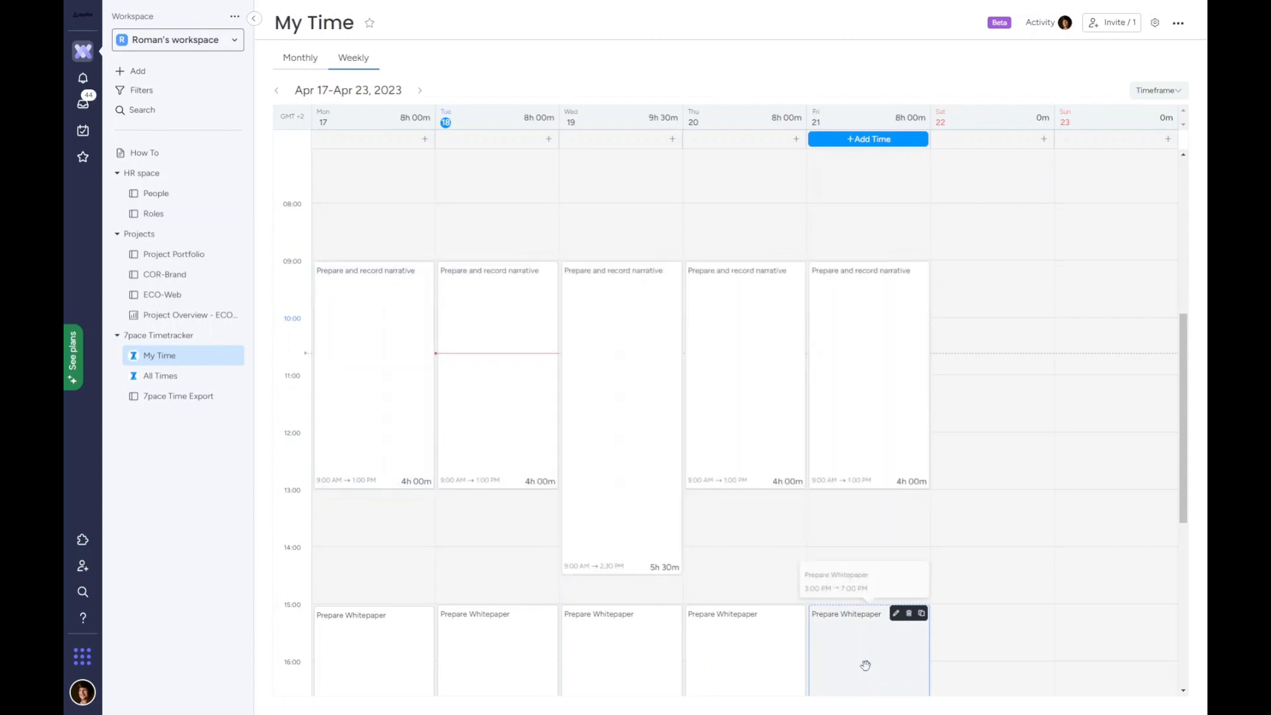
mouse_move(790, 566)
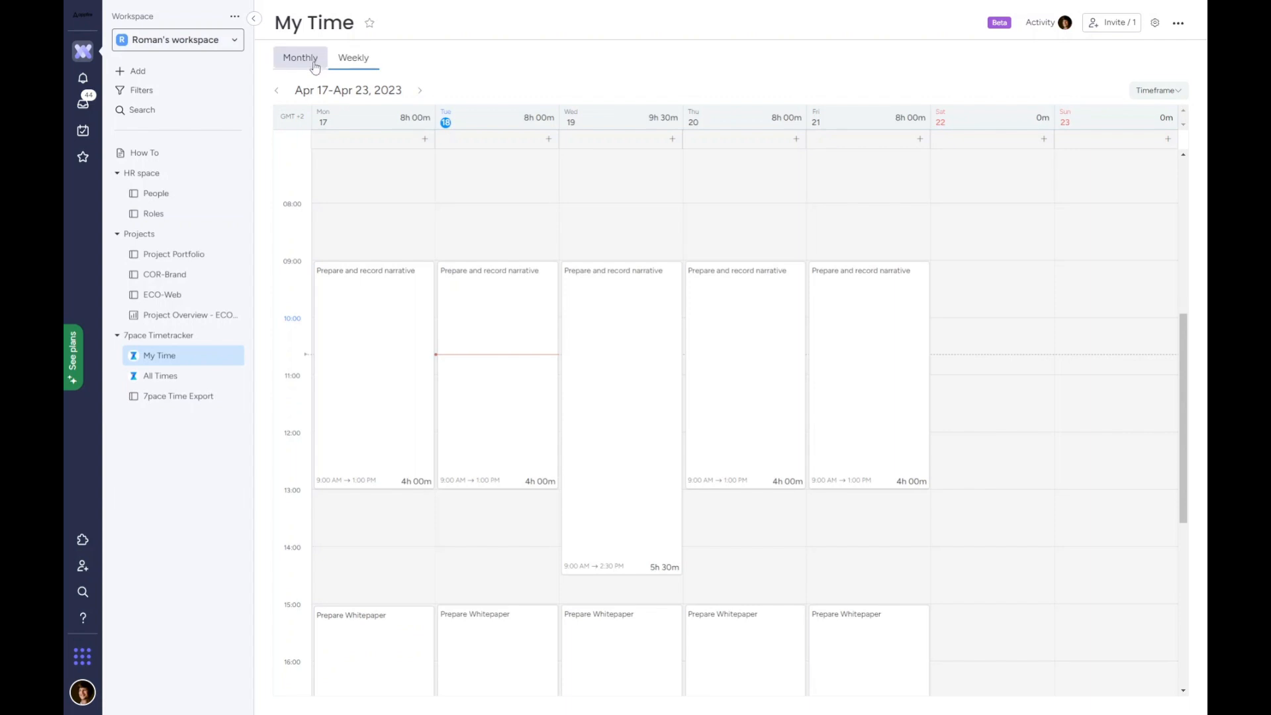
Switch My Time to the Monthly view of April 2023.
click(299, 58)
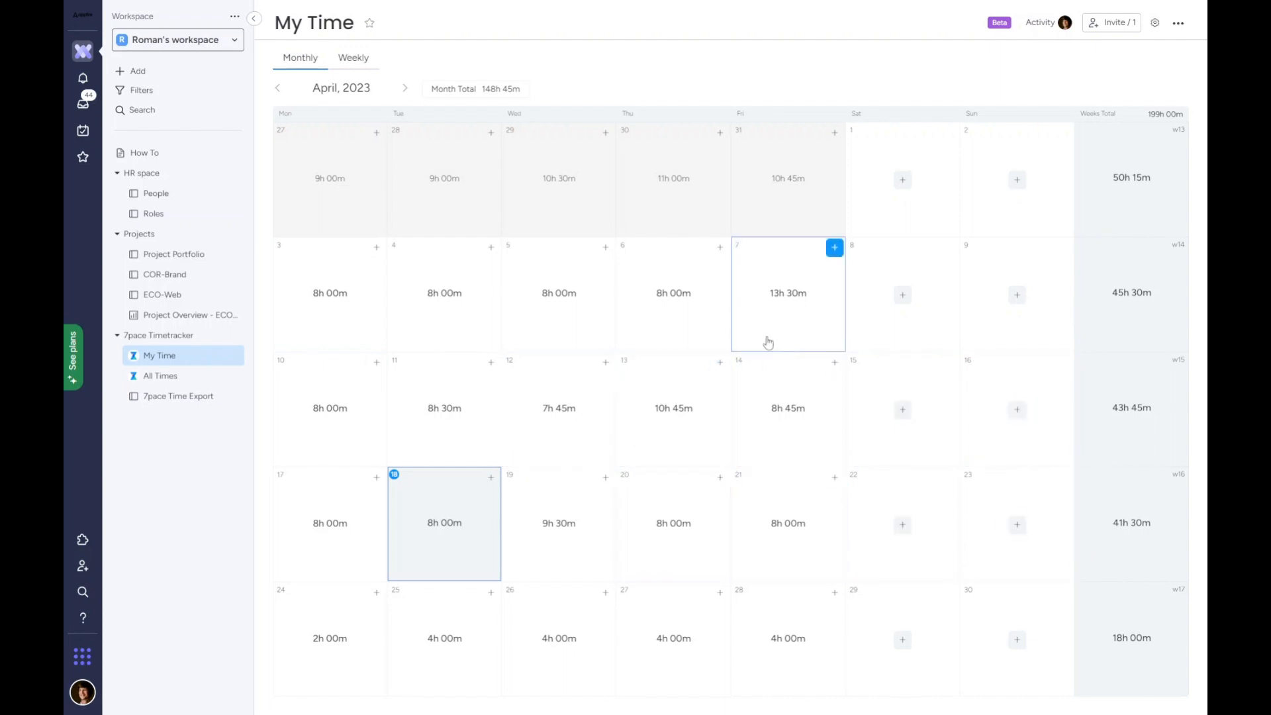
mouse_move(779, 320)
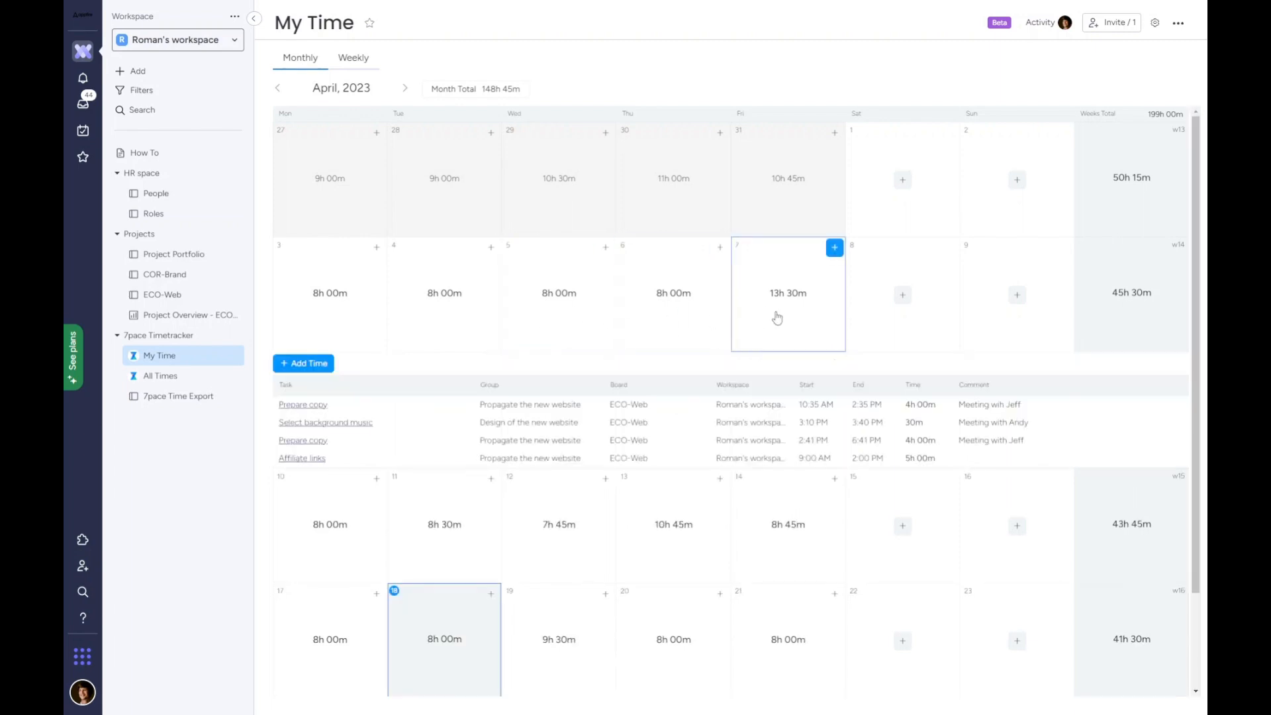
mouse_move(902, 293)
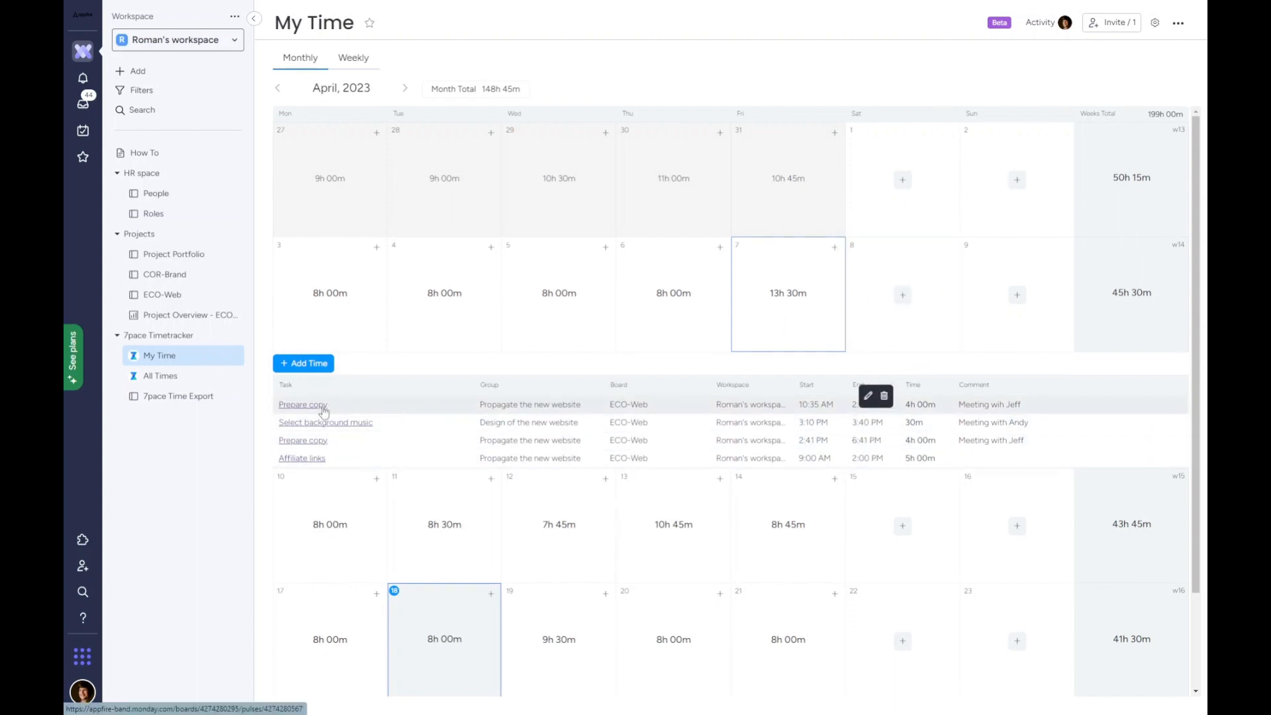
Check Prepare copy's tracked time, then delete its 10:35 AM April 7 worklog.
click(302, 403)
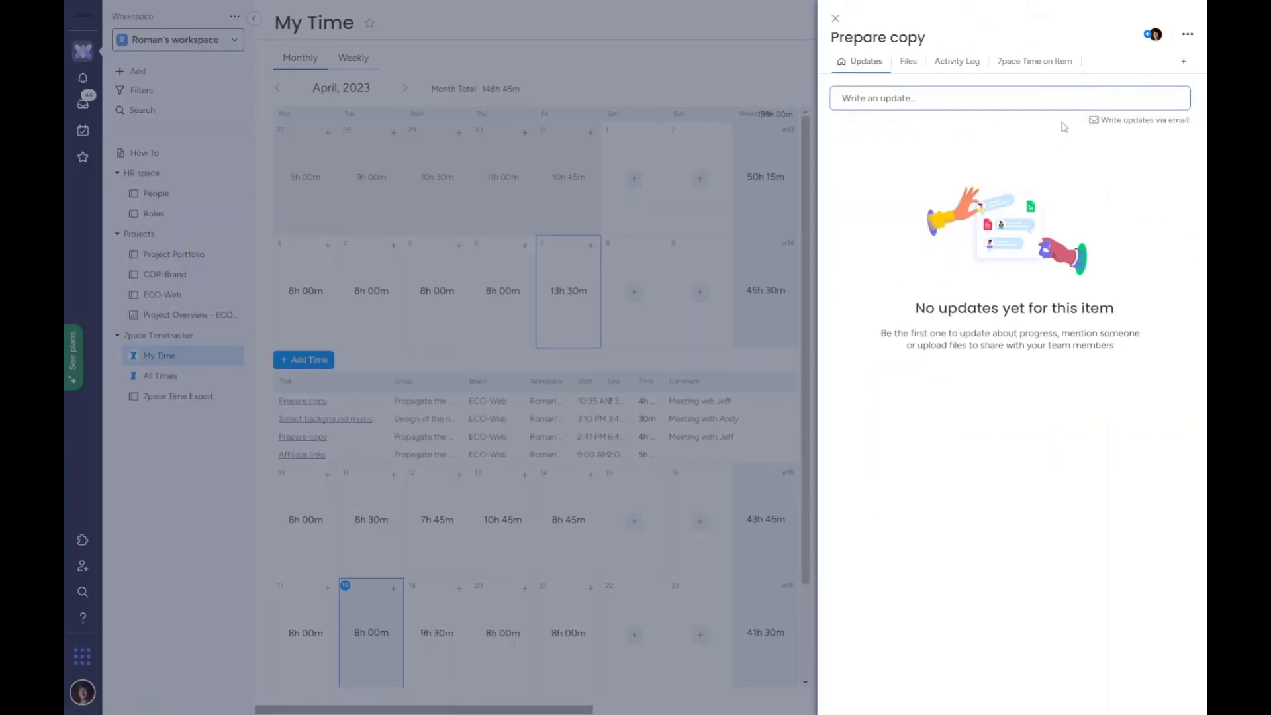
click(1034, 61)
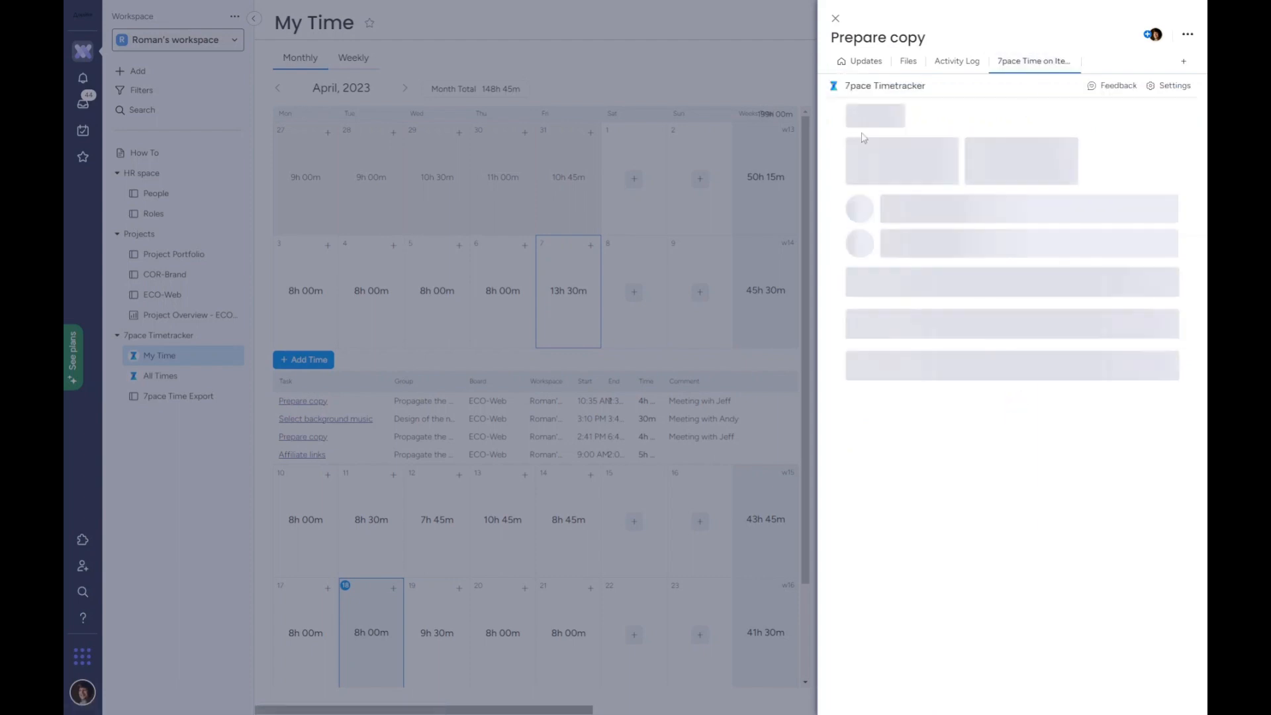
click(835, 18)
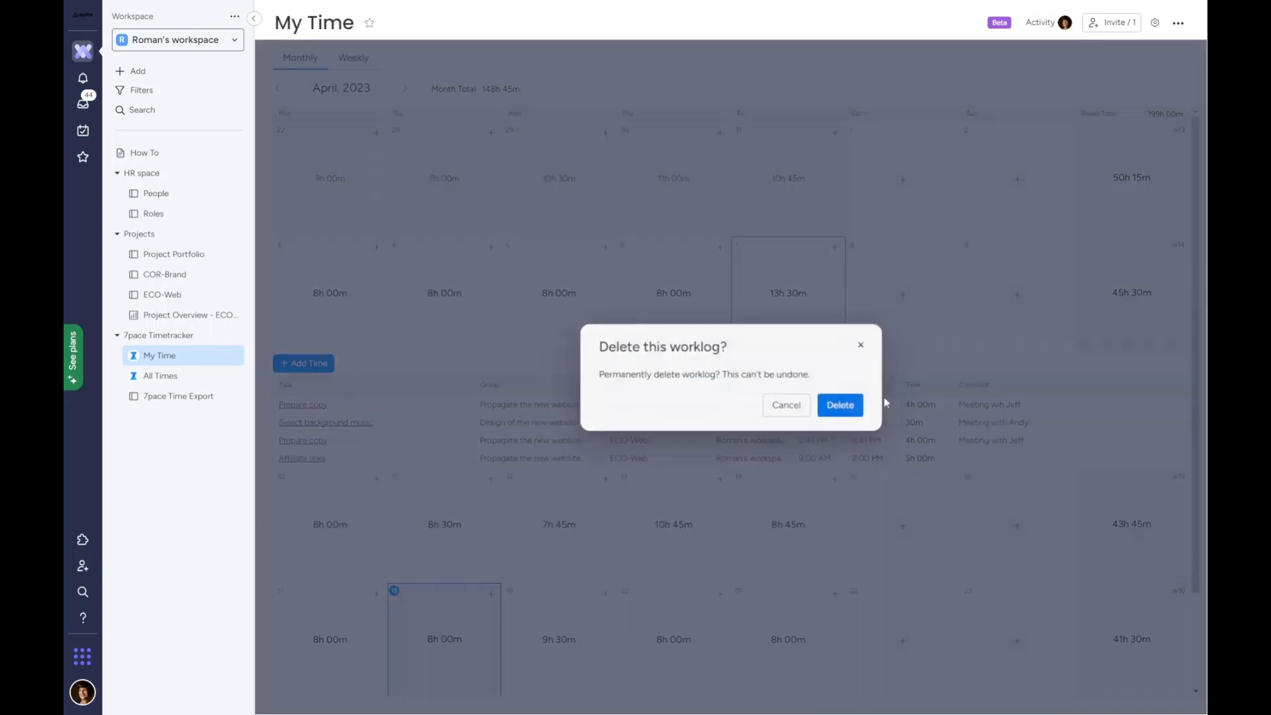
click(840, 405)
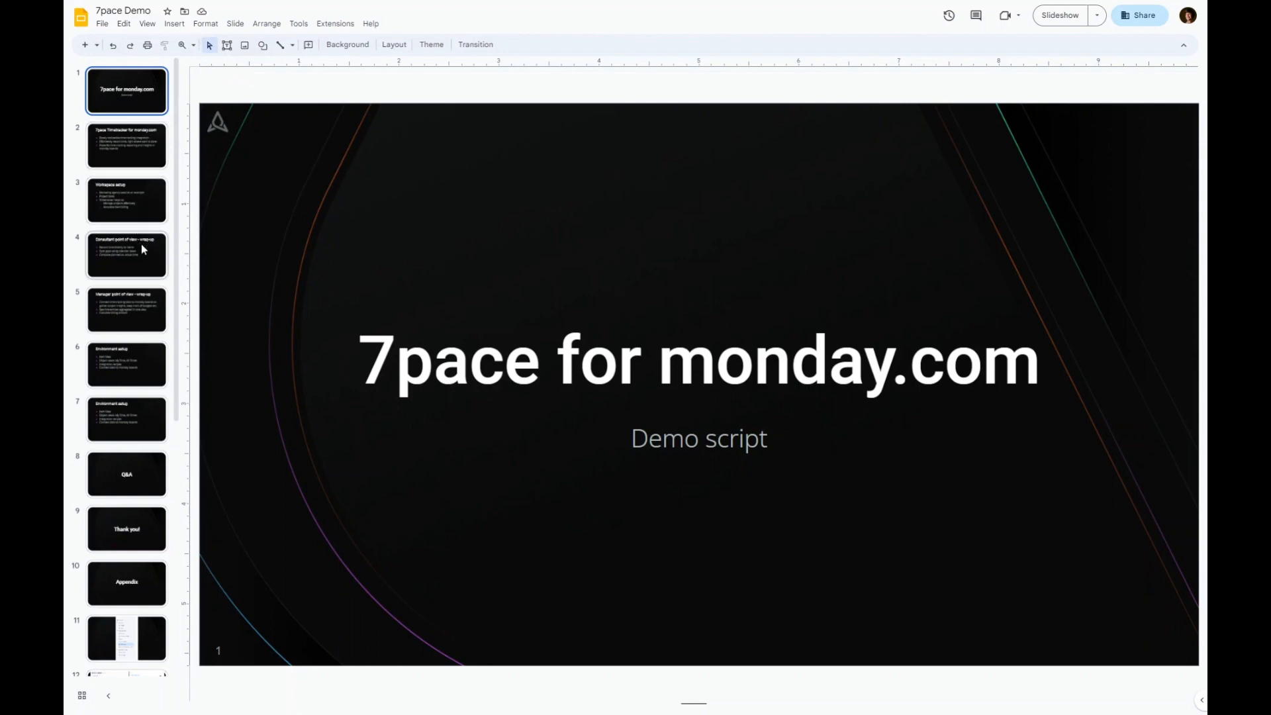
Show slide 4, 'Consultant point of view - wrap-up', of the 7pace Demo deck.
click(127, 254)
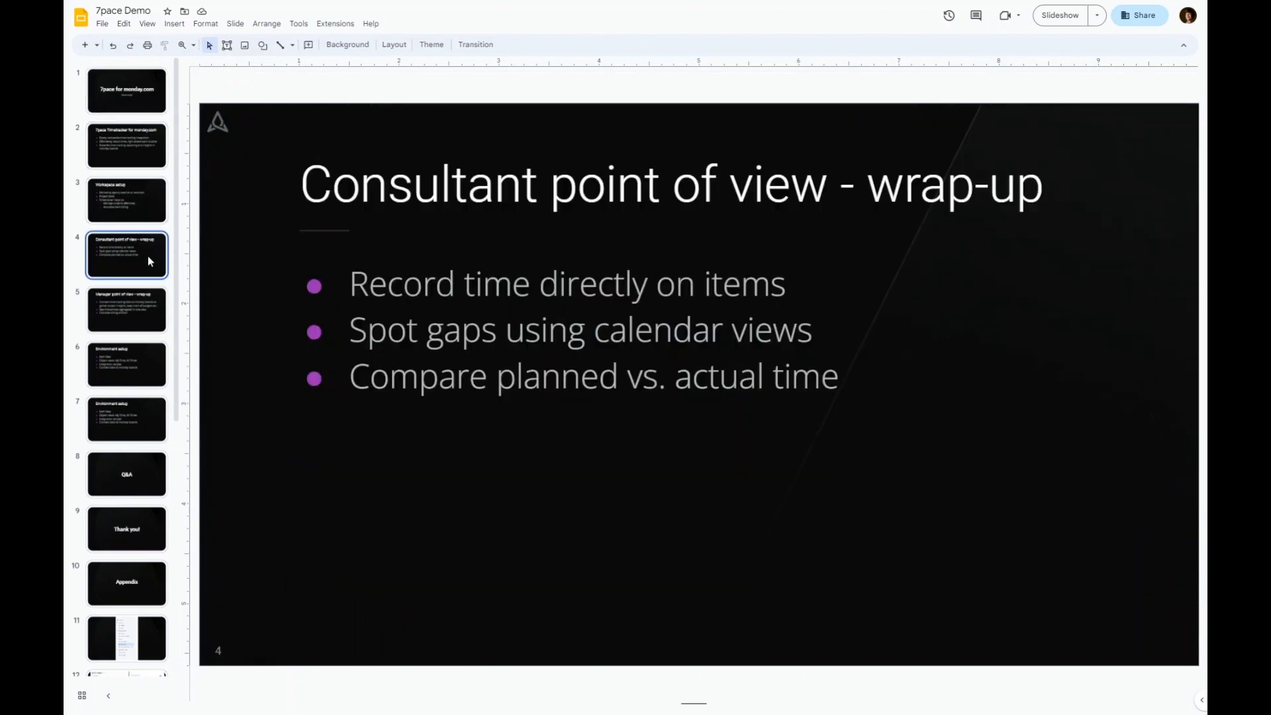
mouse_move(550, 152)
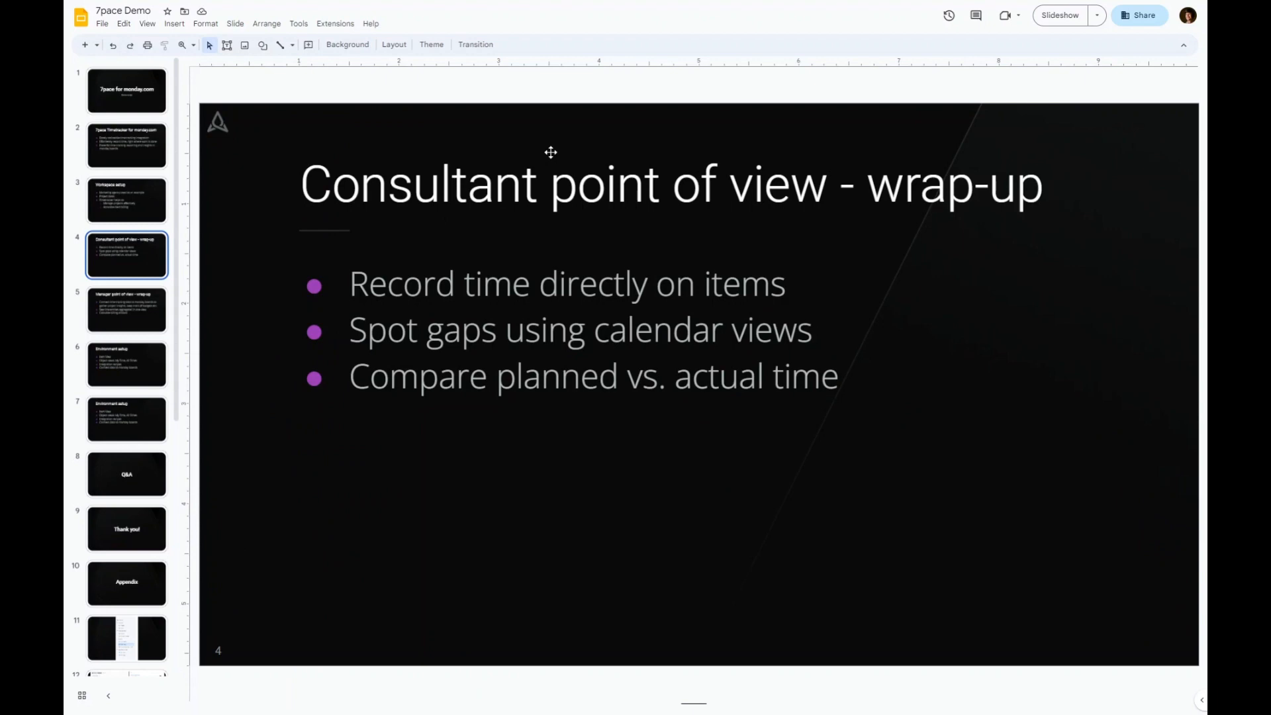
mouse_move(997, 281)
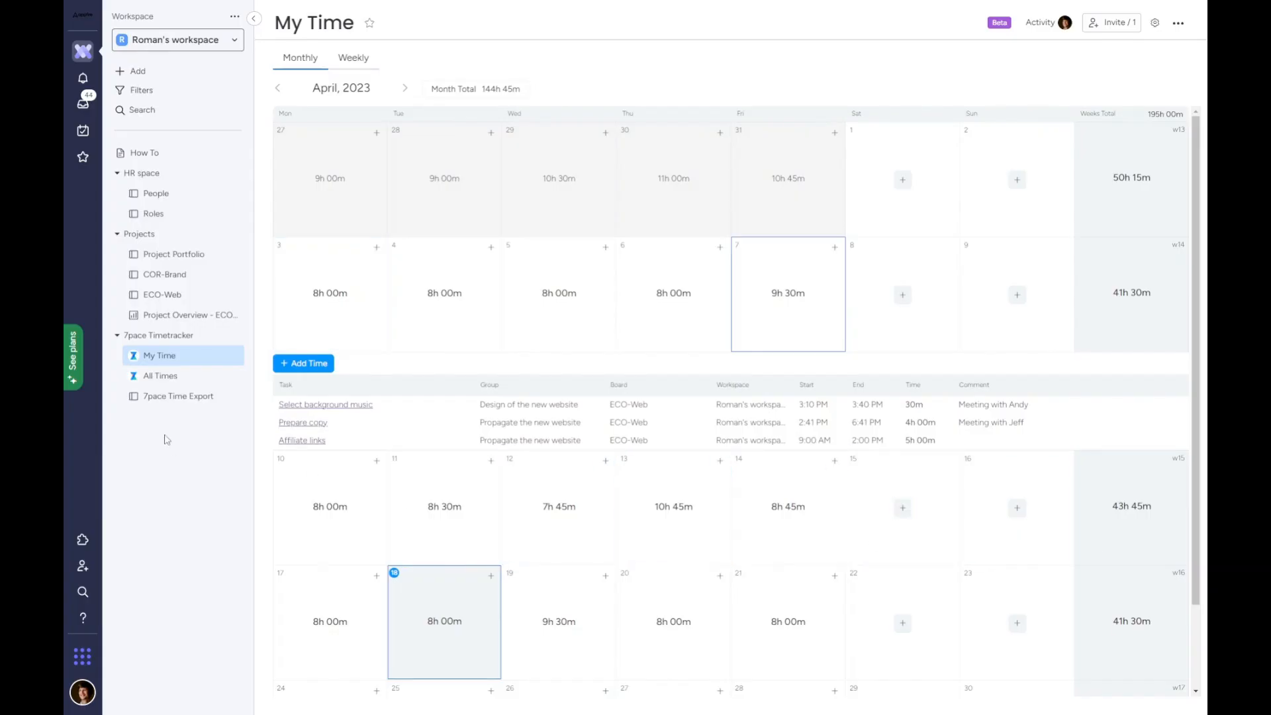
mouse_move(170, 320)
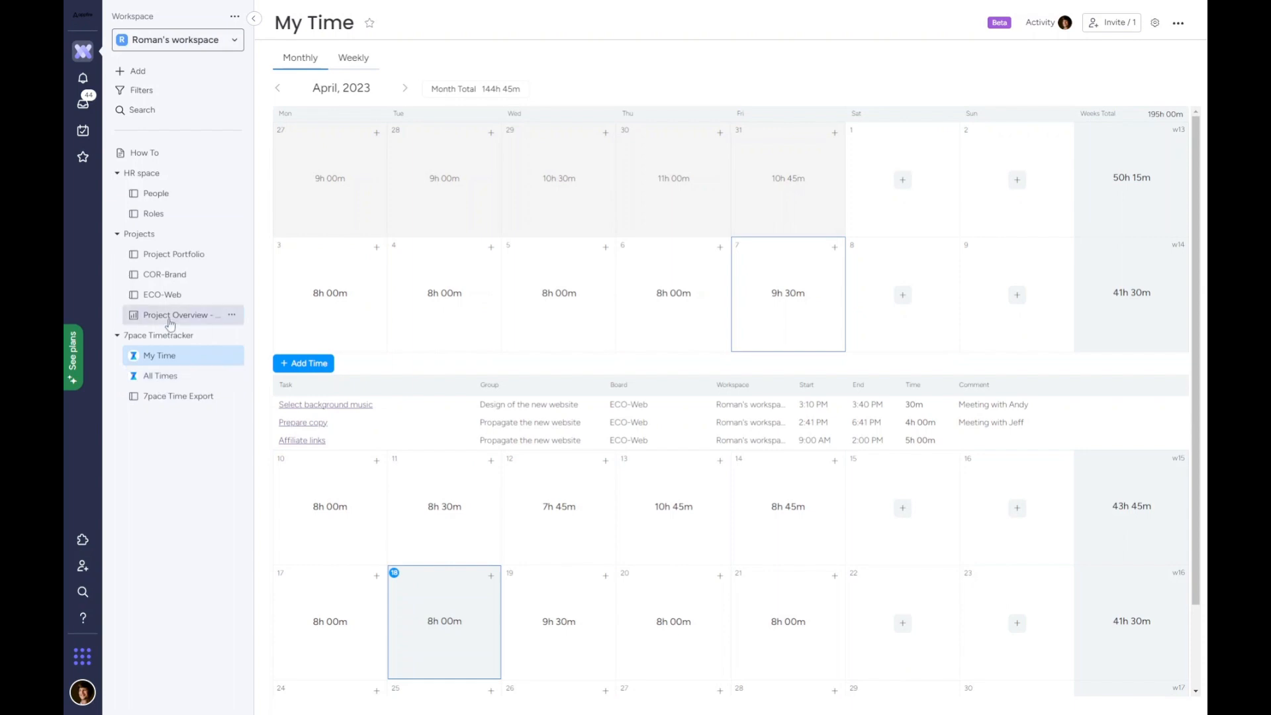
mouse_move(174, 314)
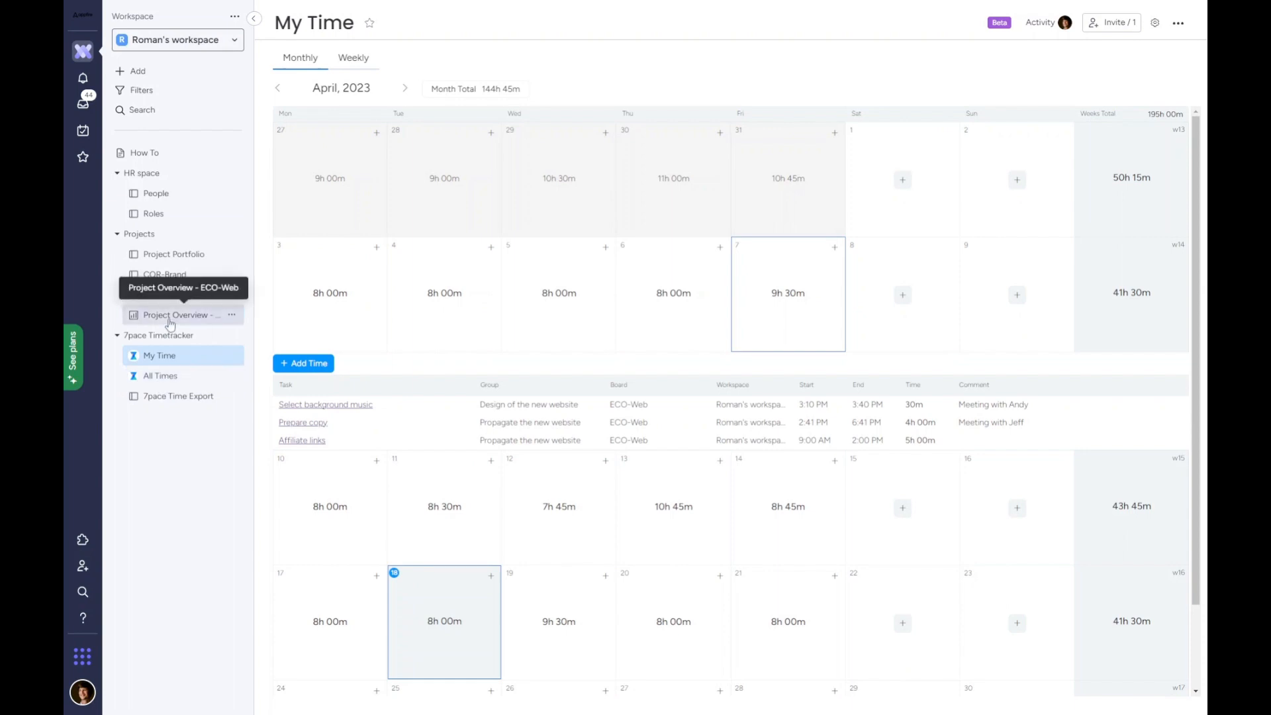
Open Project Overview - ECO-Web, showing $5 157,5 spent of $8 000 budget.
click(174, 314)
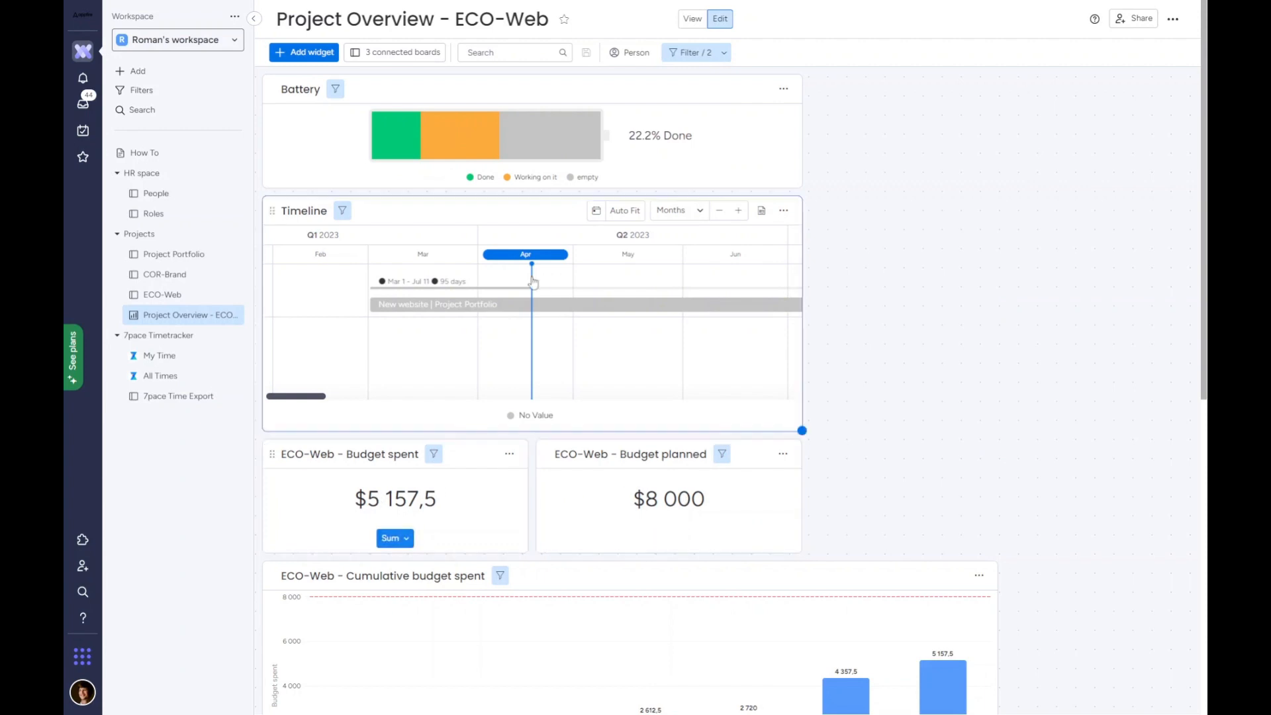
mouse_move(895, 317)
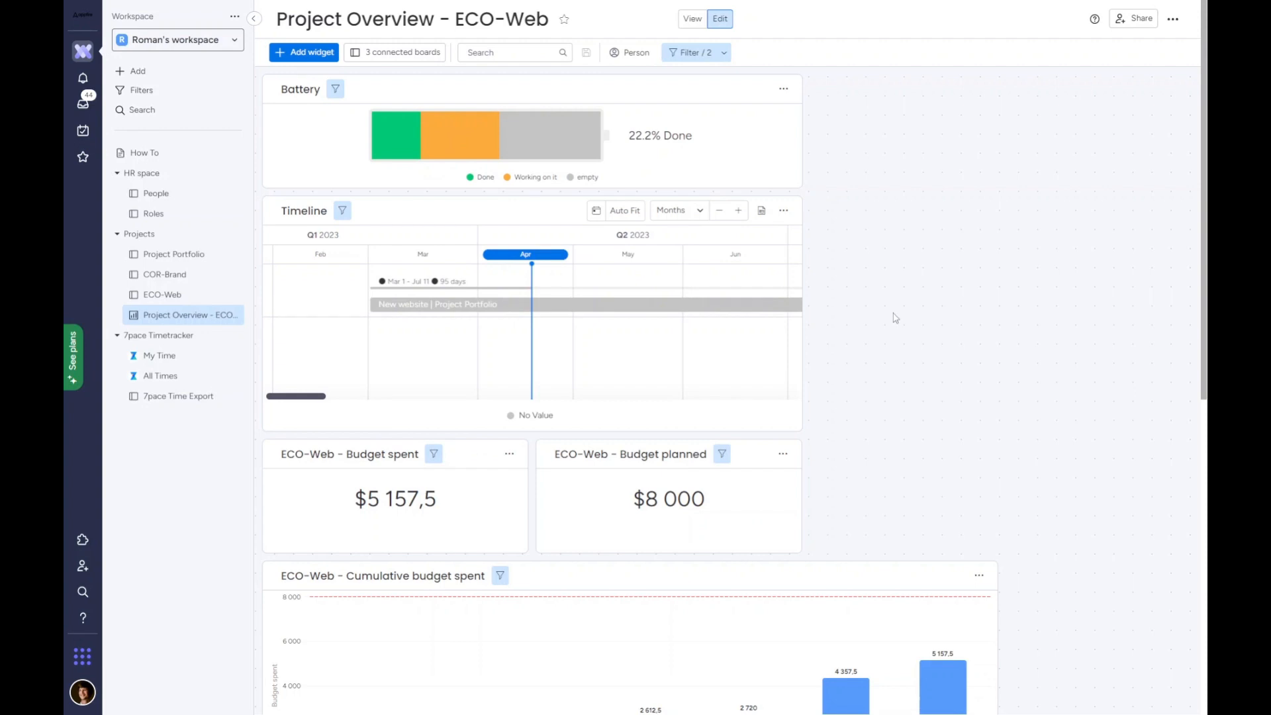
Scroll to the Hours spent on ECO-Web chart: Video on landing page at 98,4 hours versus 24 planned.
click(395, 498)
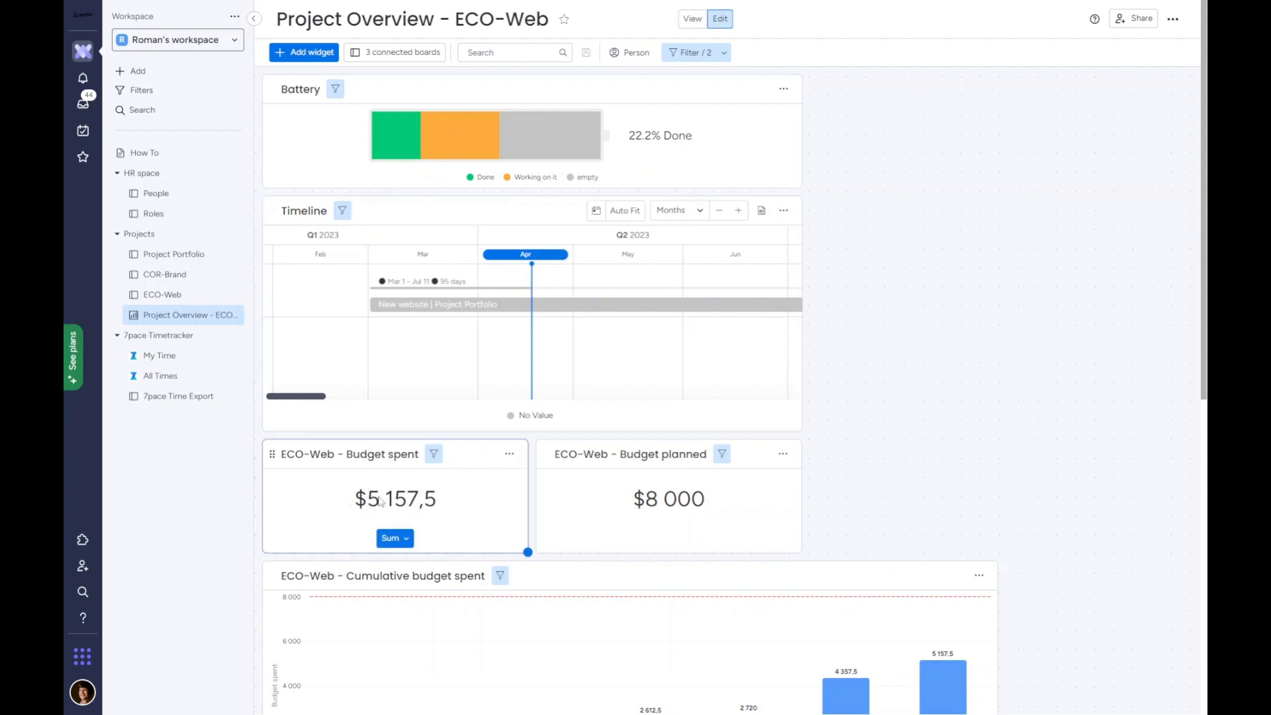
scroll(down, 3)
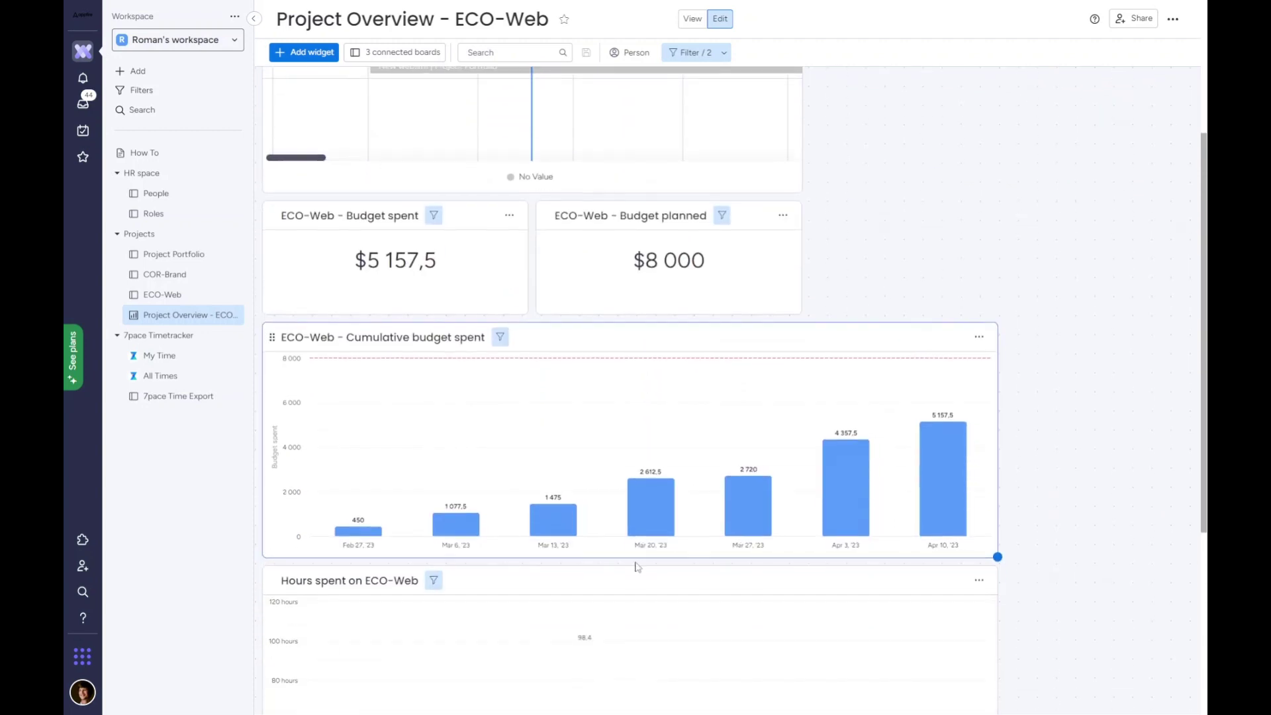
mouse_move(845, 470)
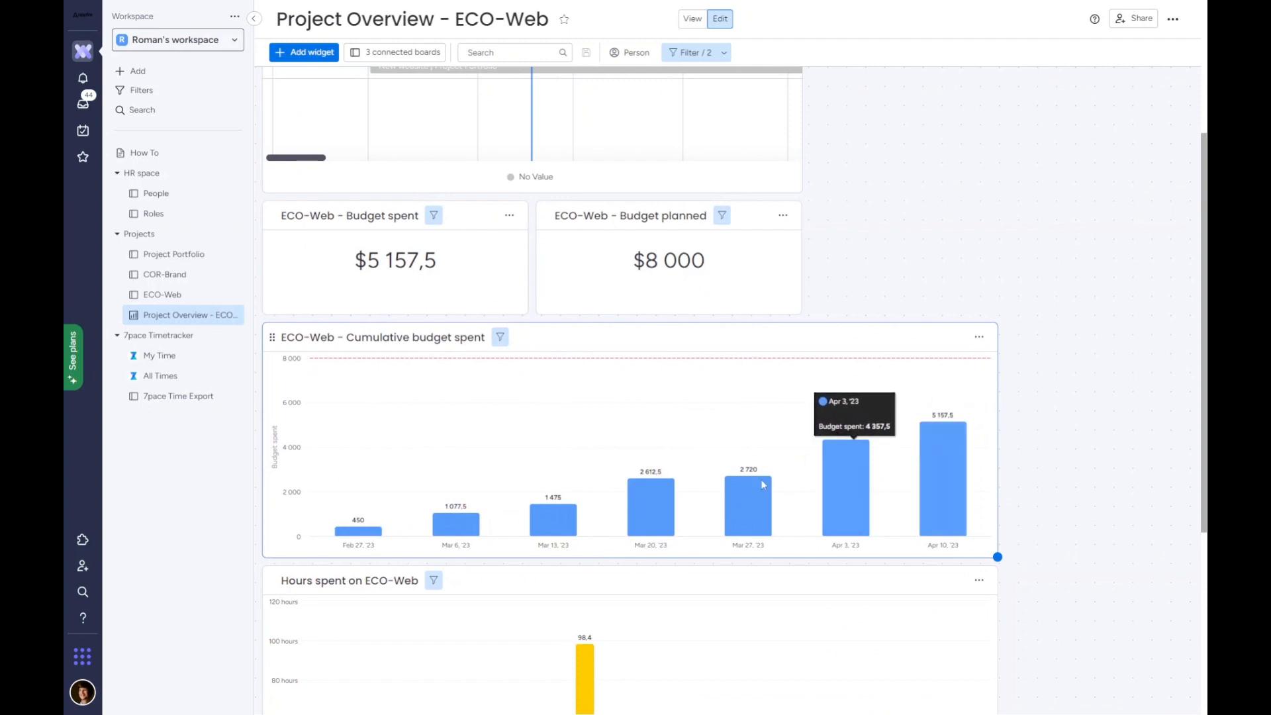
mouse_move(613, 418)
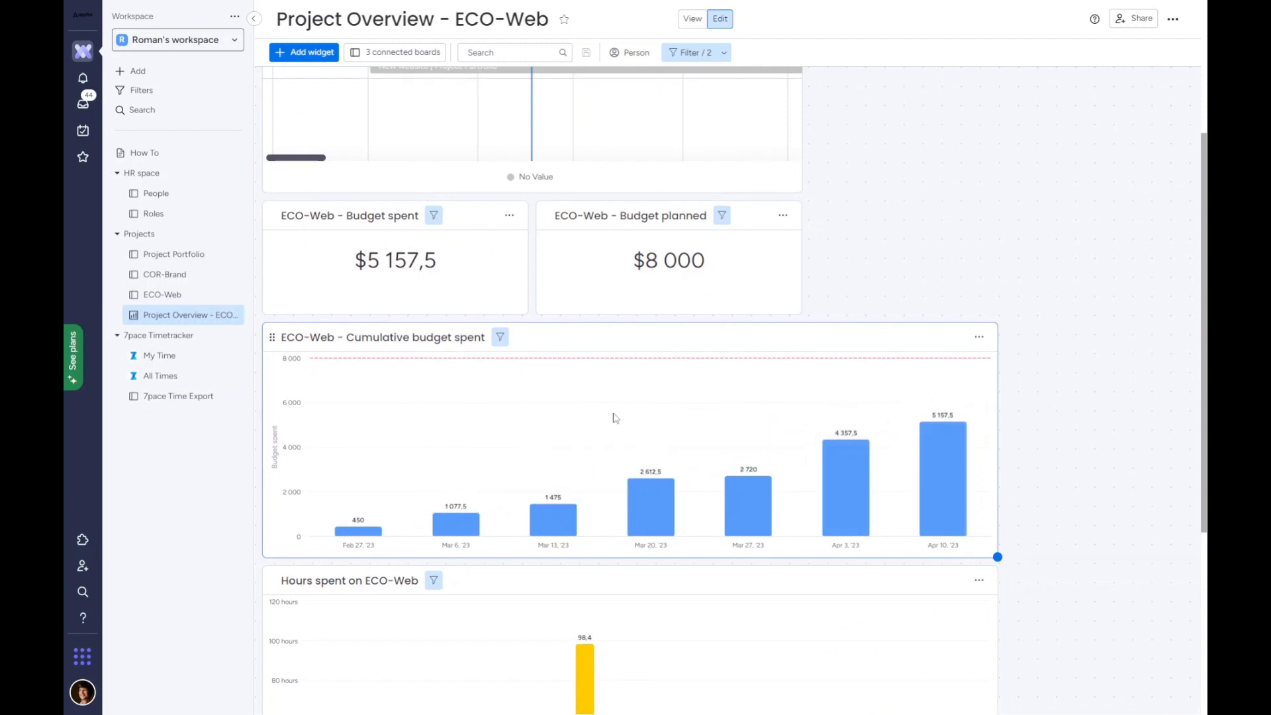
scroll(down, 3)
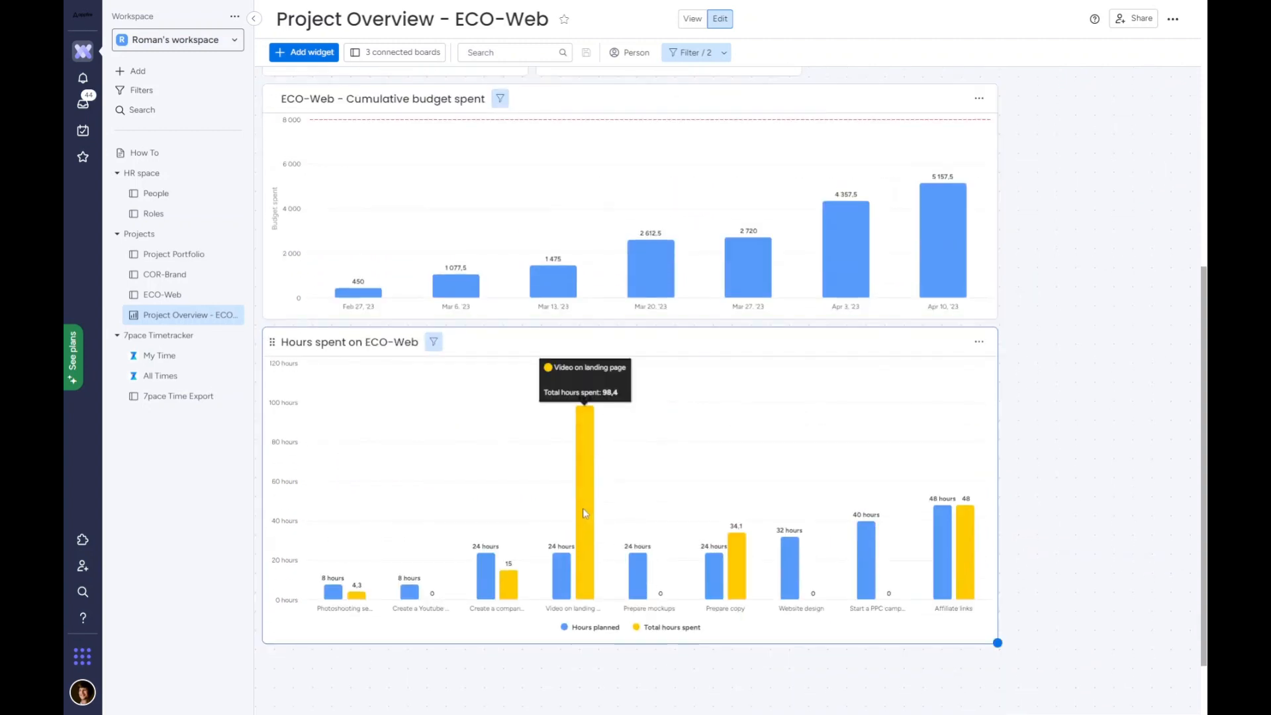
scroll(up, 3)
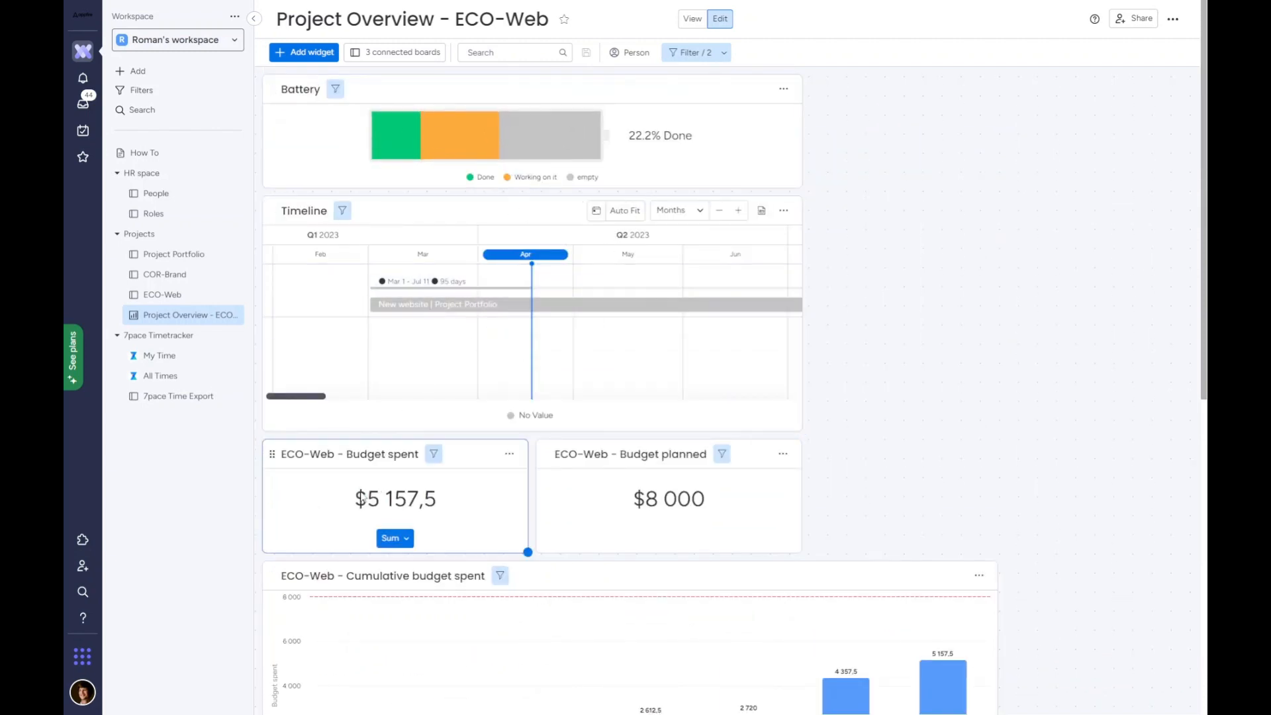
scroll(down, 3)
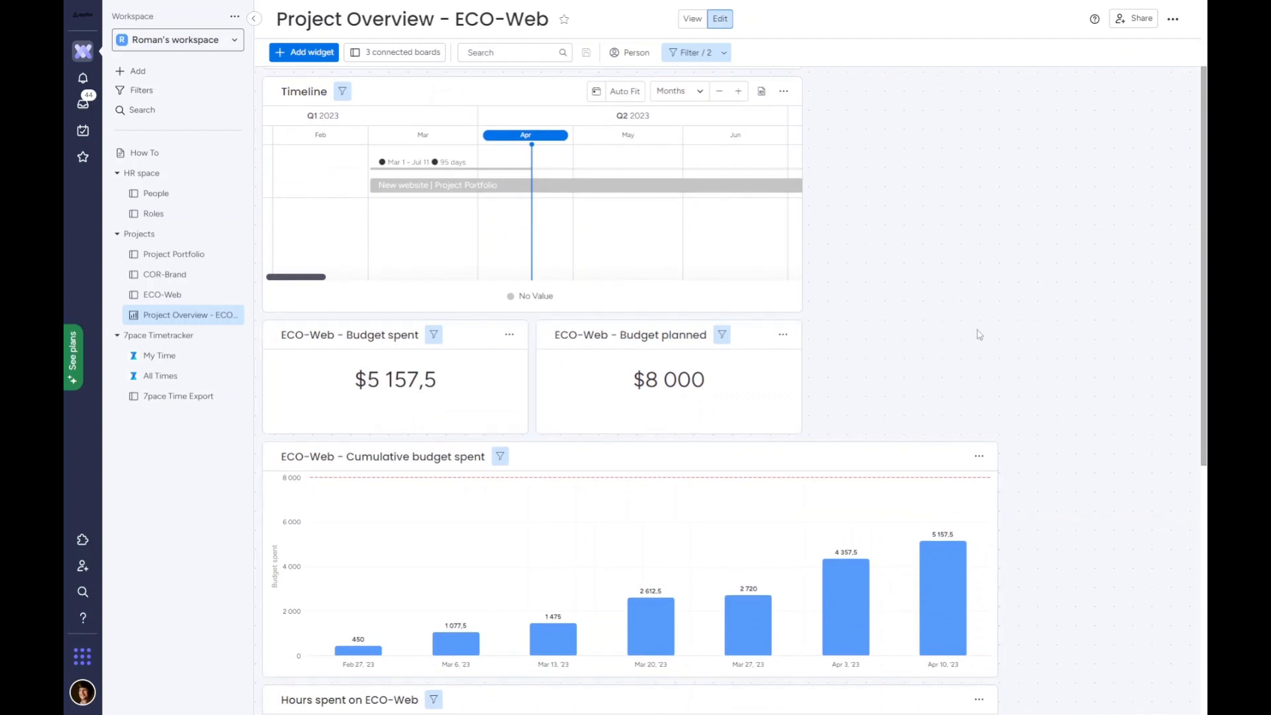
scroll(down, 3)
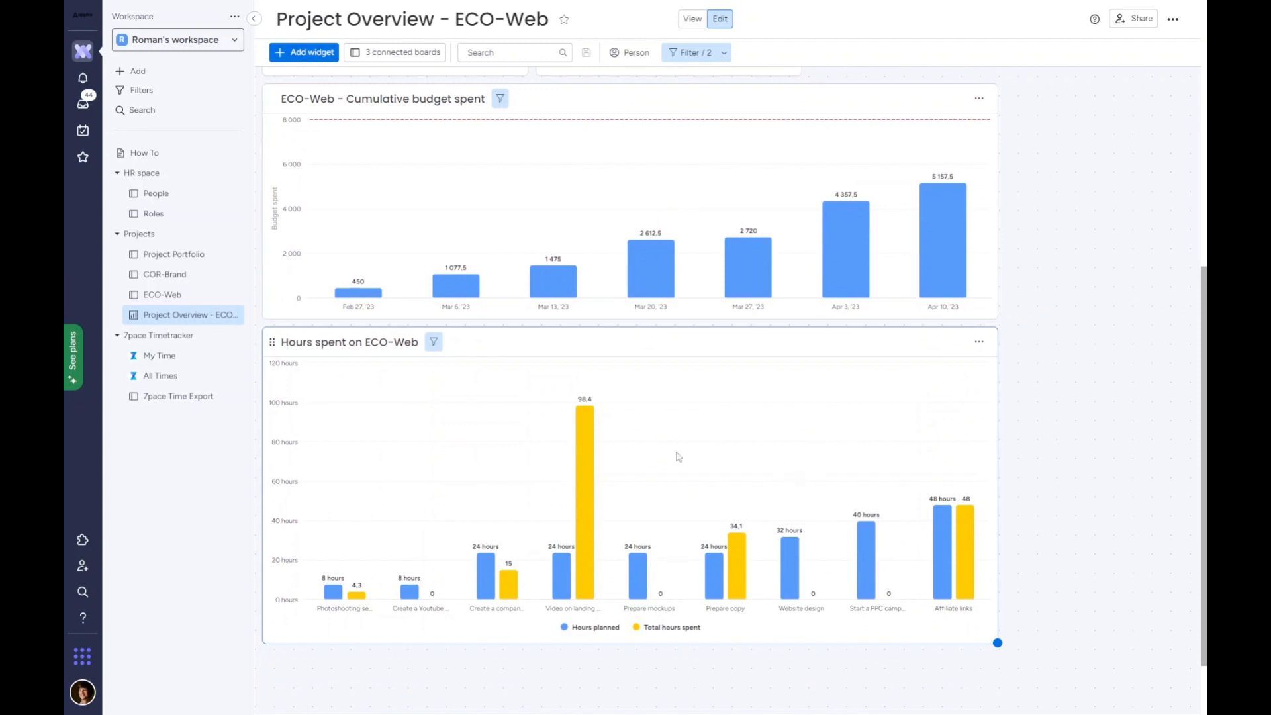
mouse_move(716, 576)
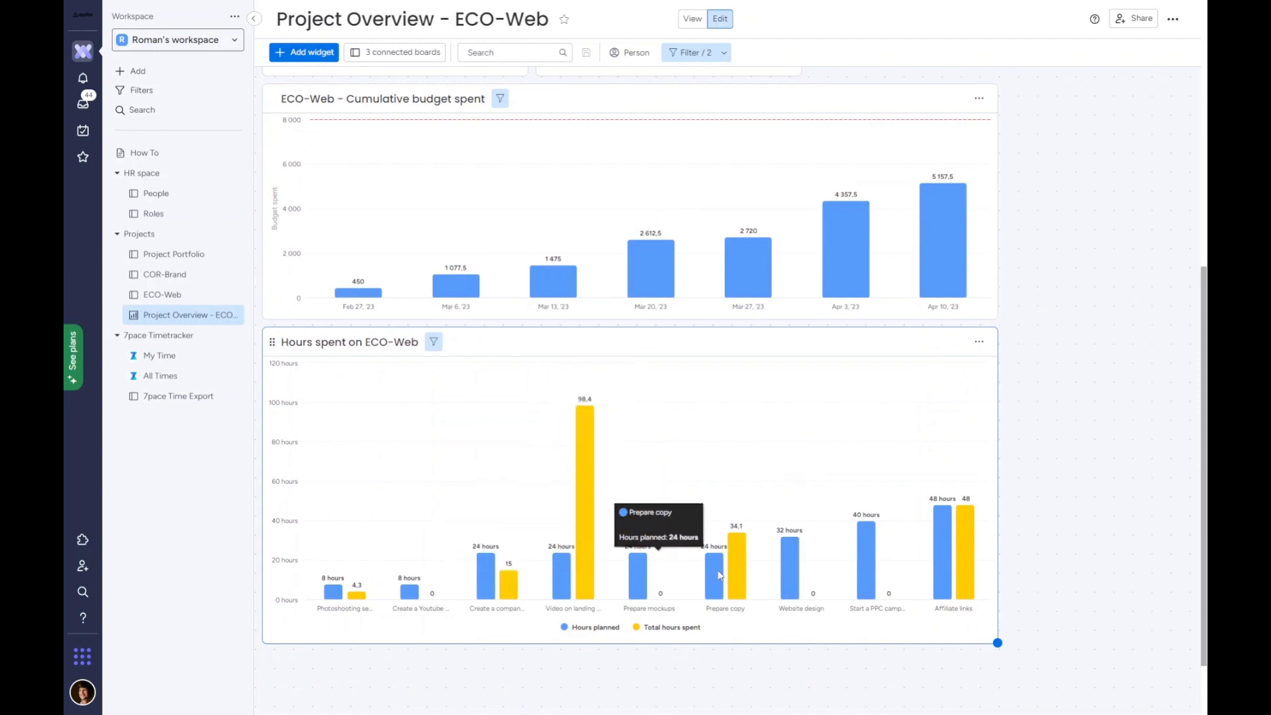
mouse_move(562, 559)
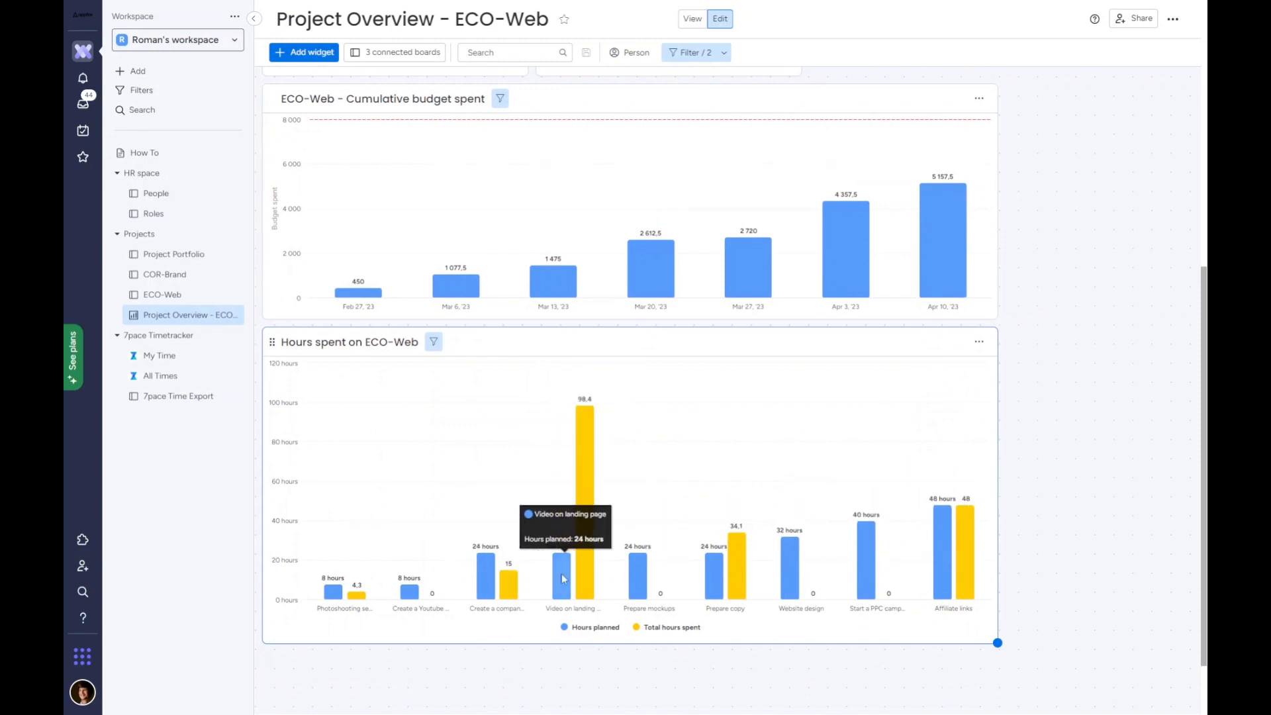
mouse_move(559, 574)
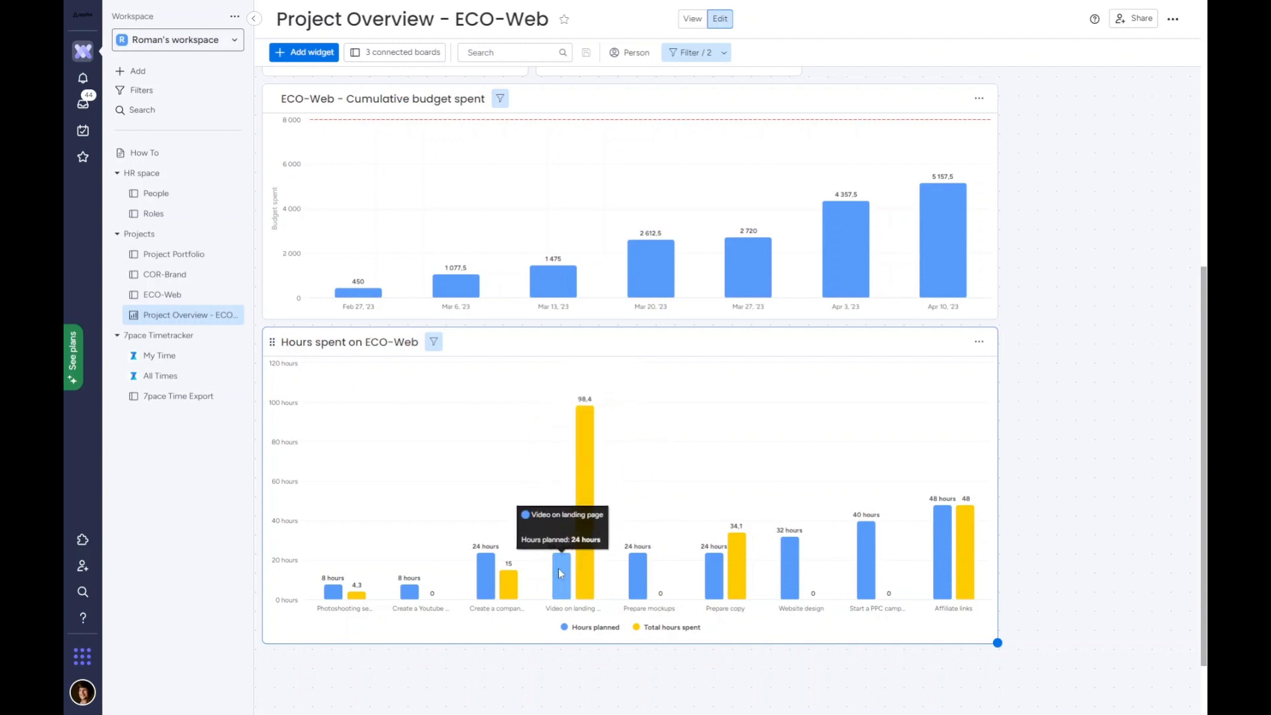
mouse_move(296, 598)
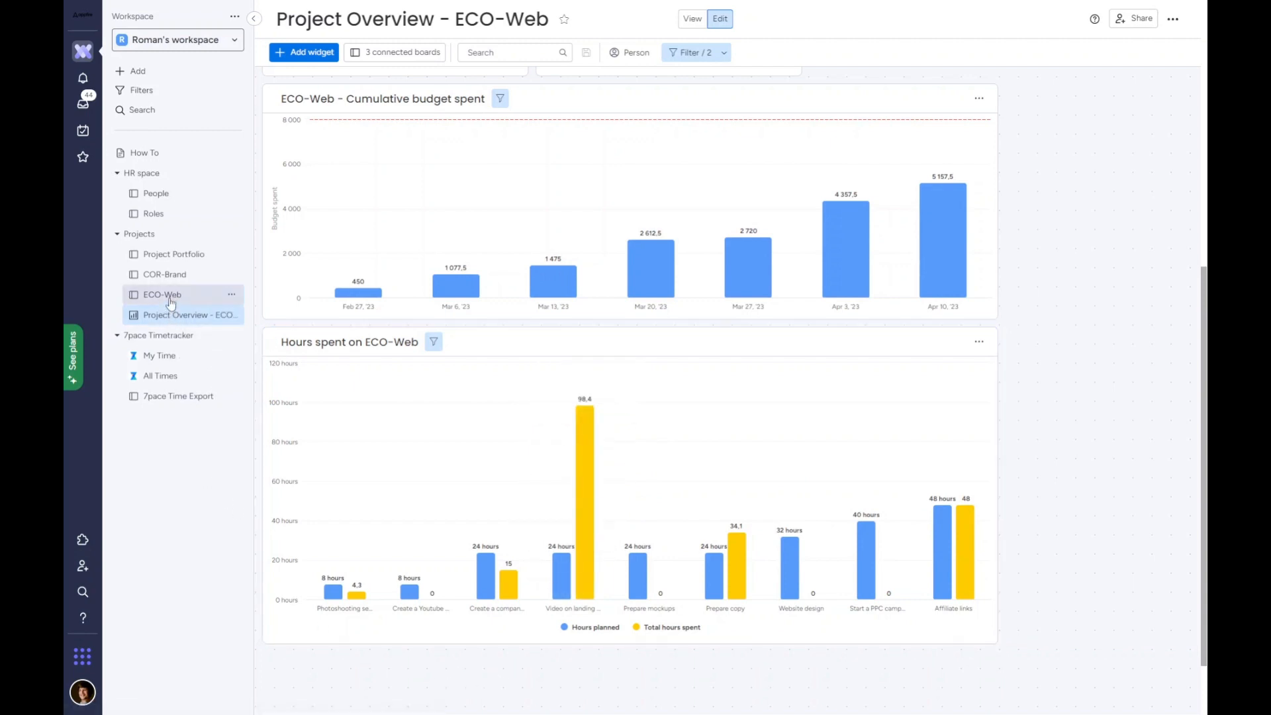
Expand Video on landing page's subitems and view its 7pace time: 101h 55m against 24h planned.
click(162, 294)
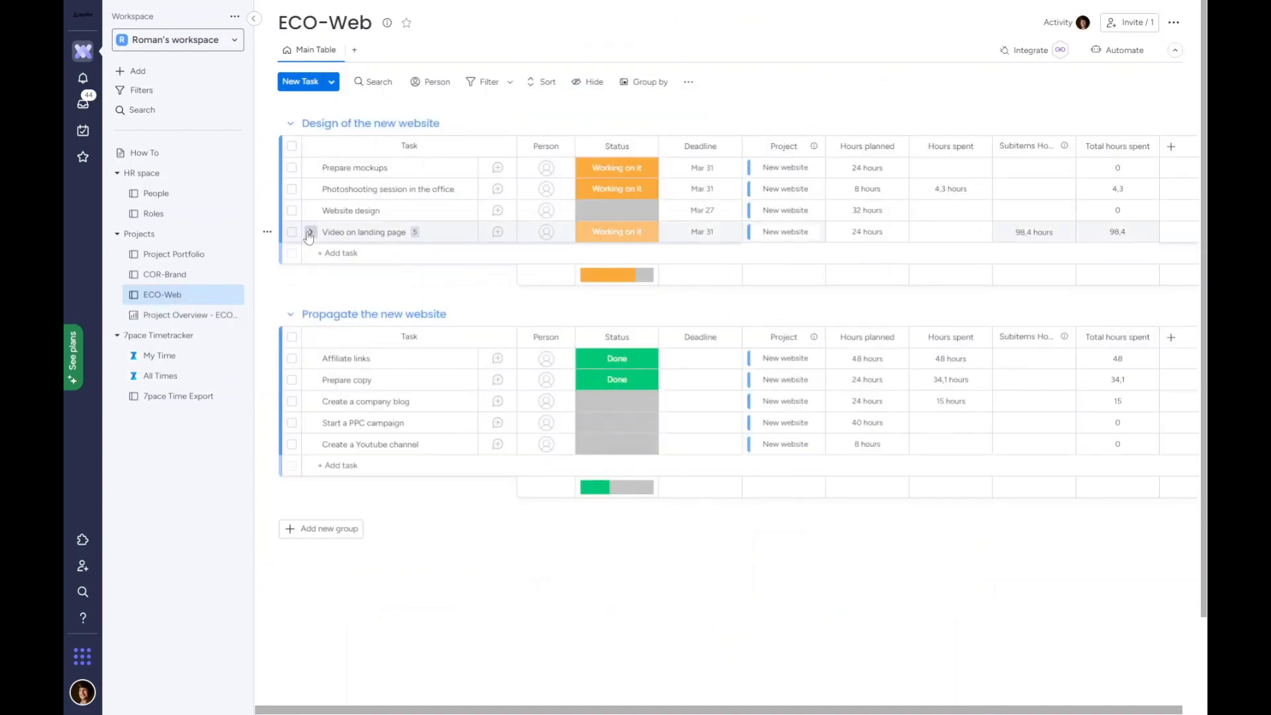
click(310, 232)
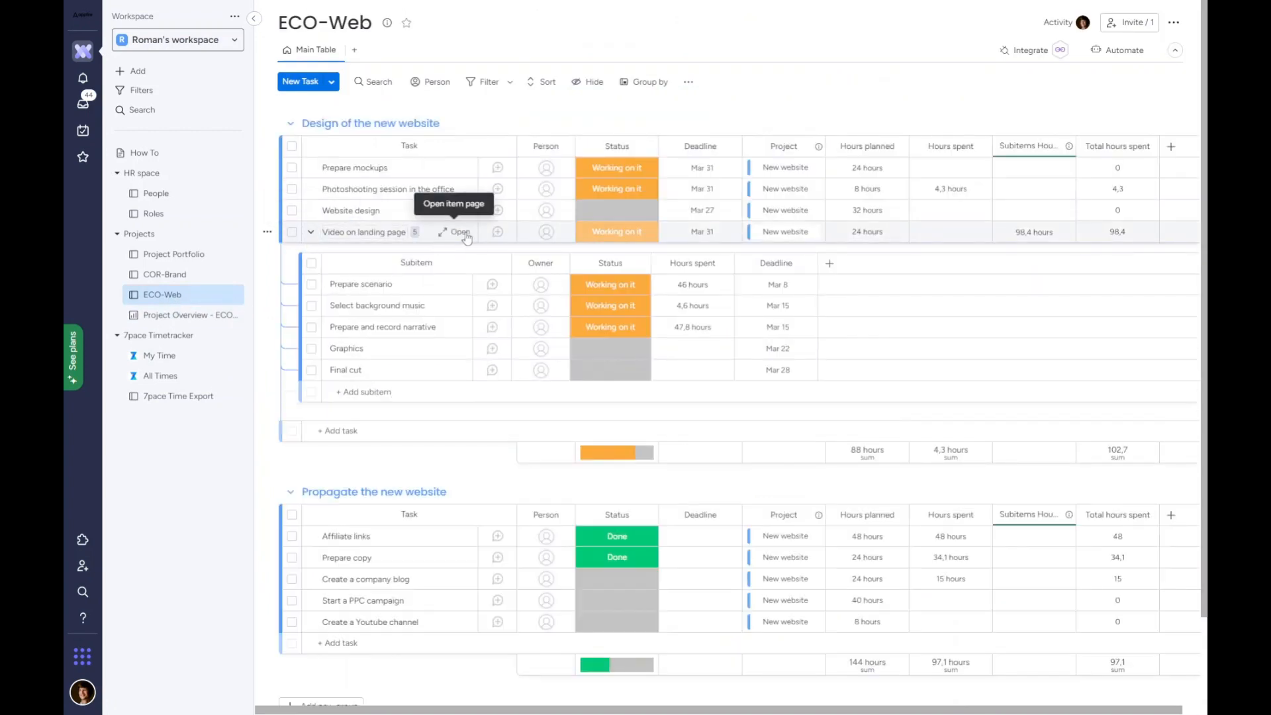
click(458, 232)
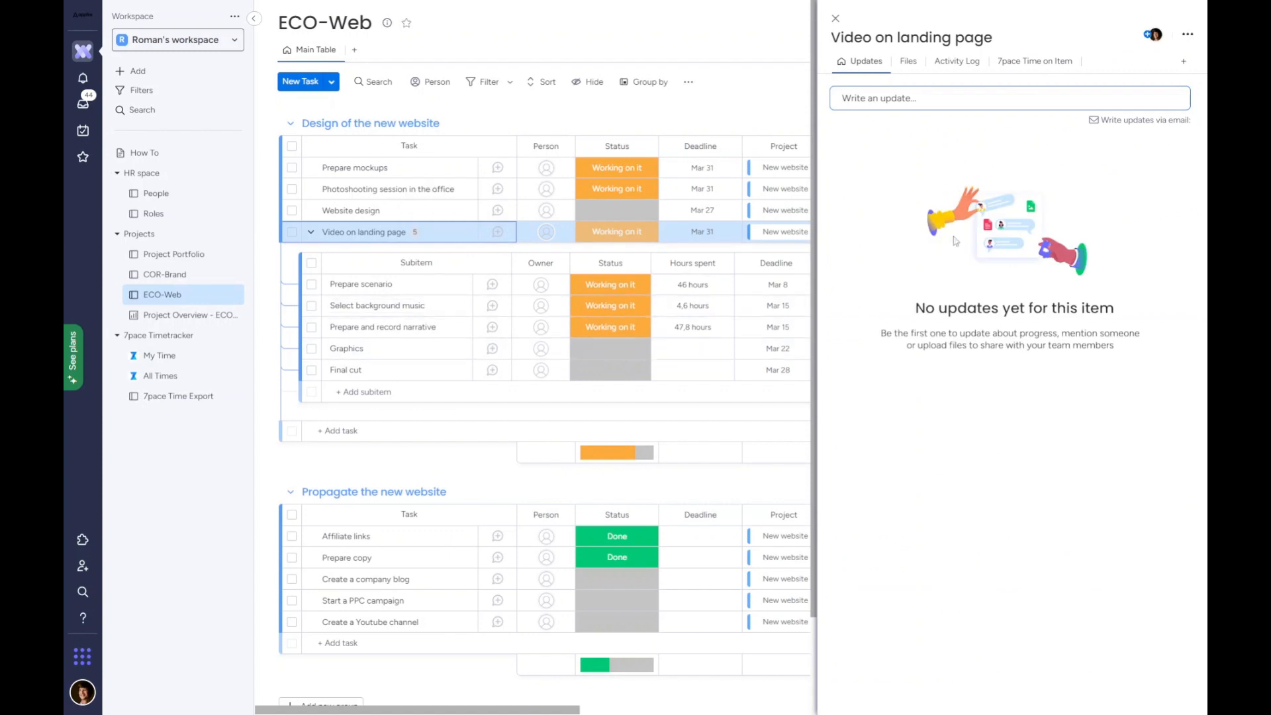
click(1034, 61)
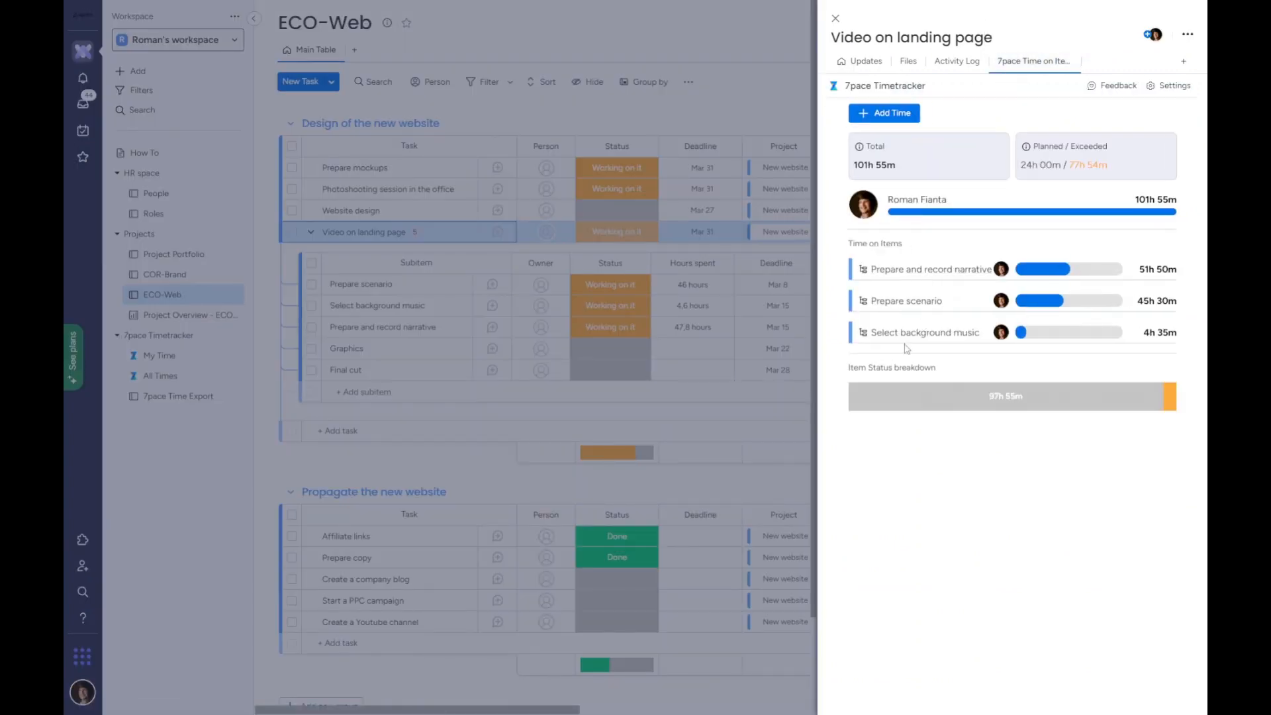
mouse_move(1000, 269)
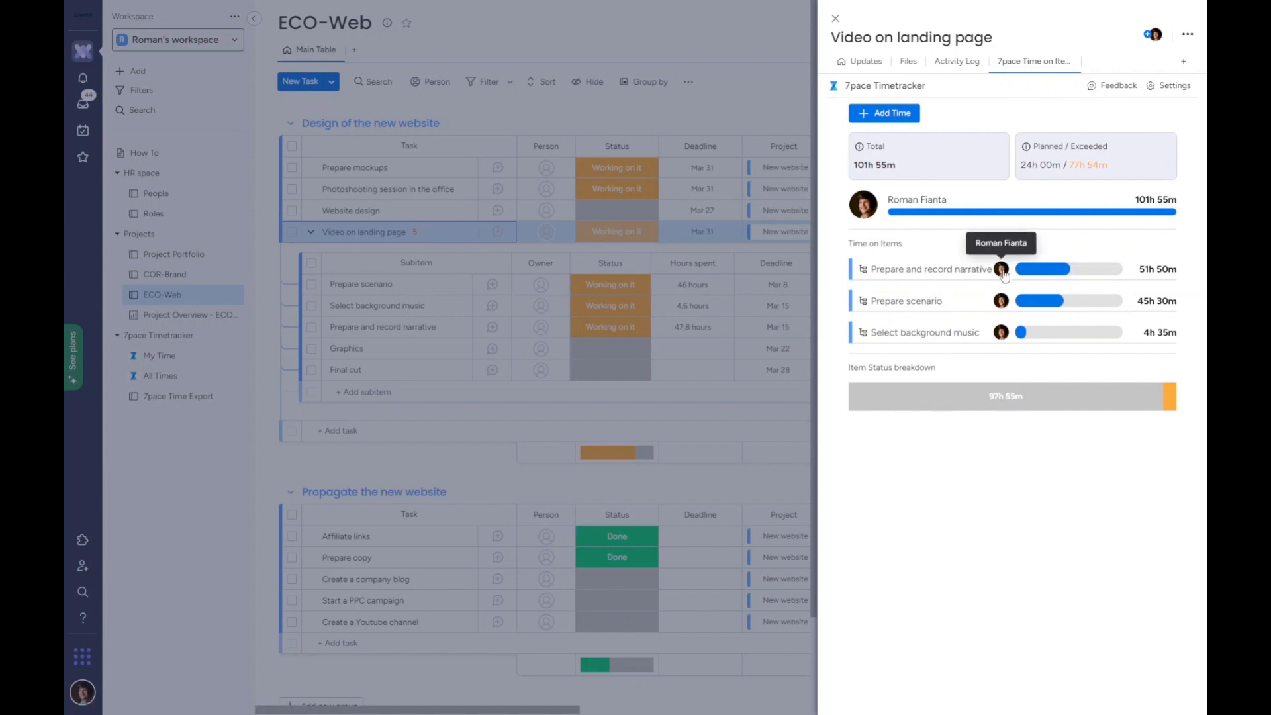
mouse_move(835, 18)
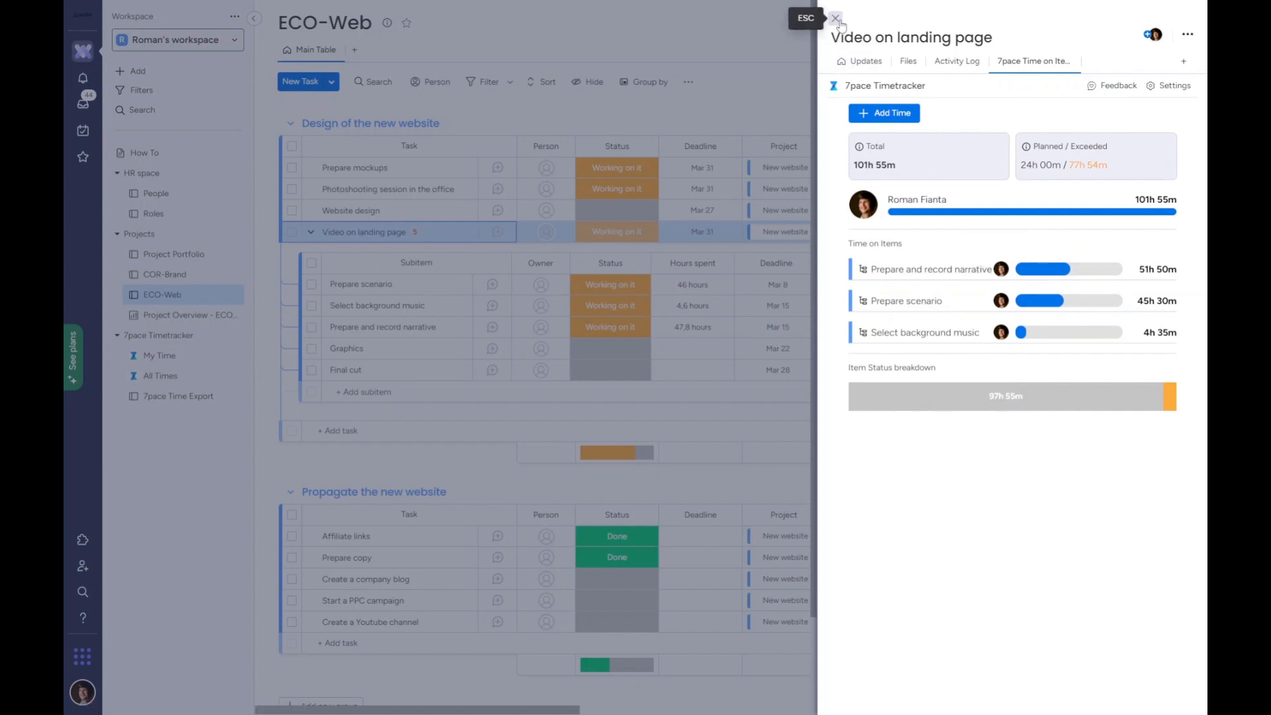
click(834, 19)
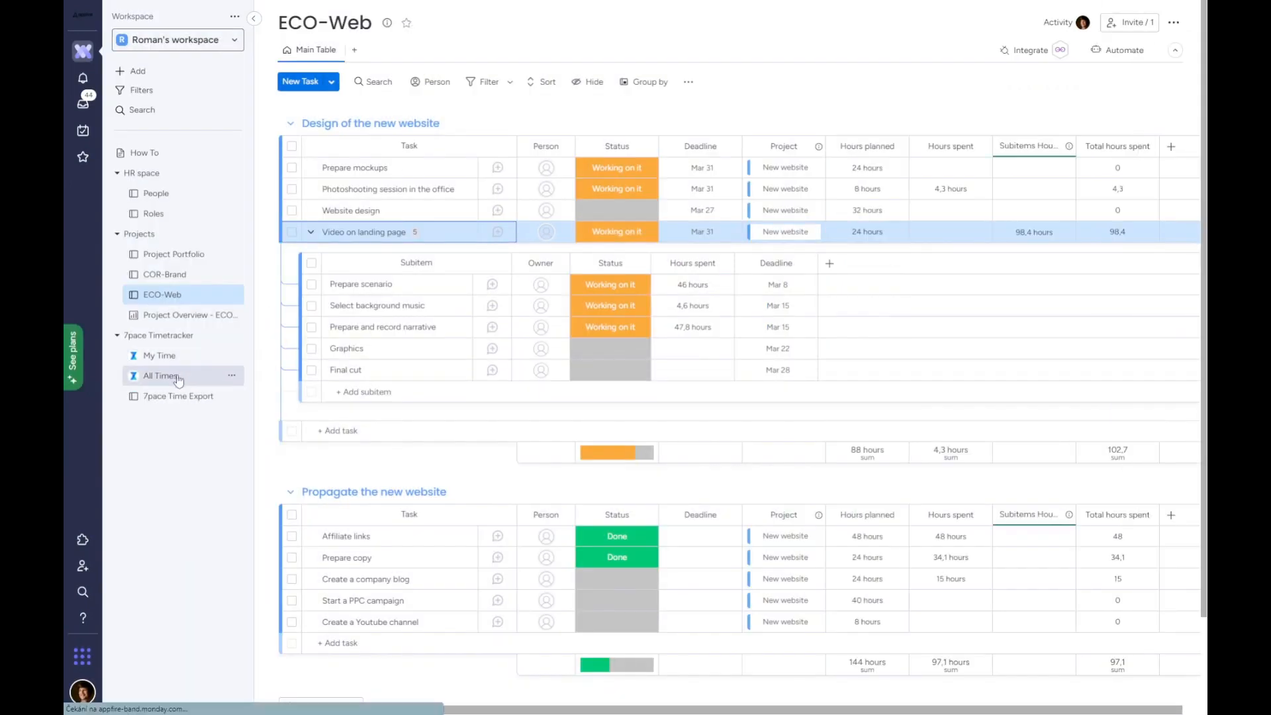
In All Times, filter by 'video on la', clear it, and select ECO-Web's 24 worklogs (94h 30m).
click(160, 375)
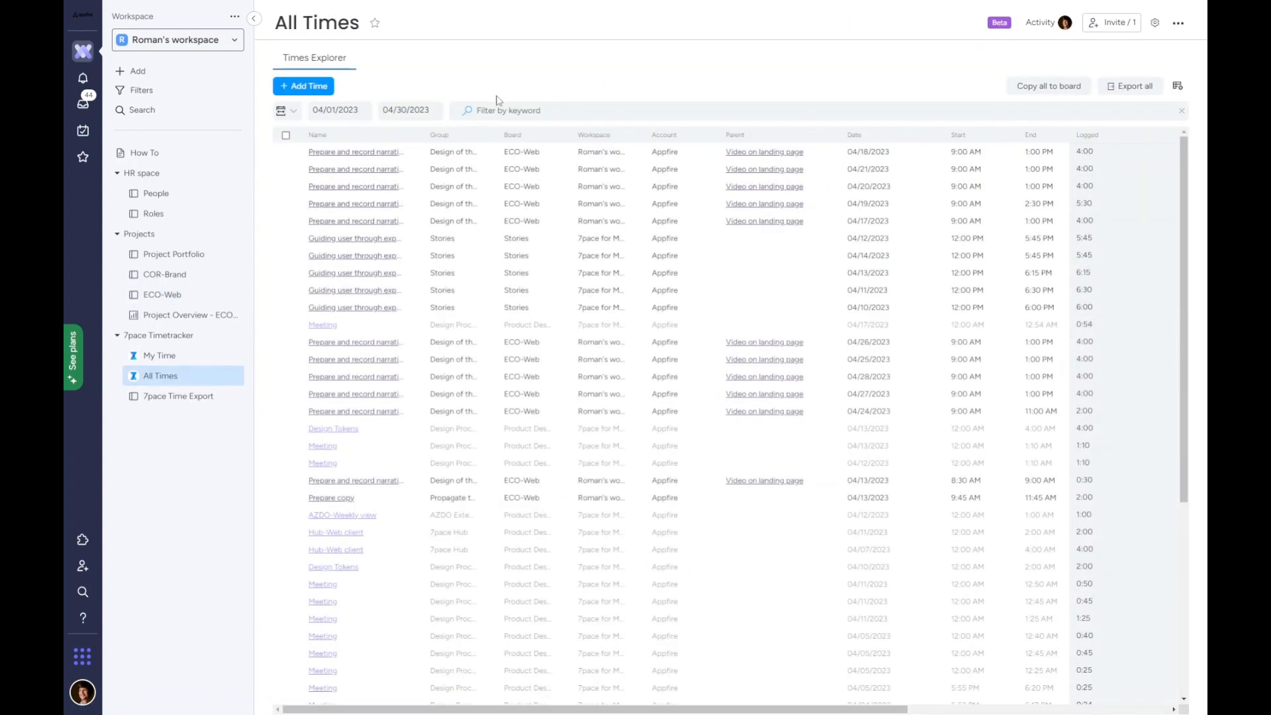
click(503, 110)
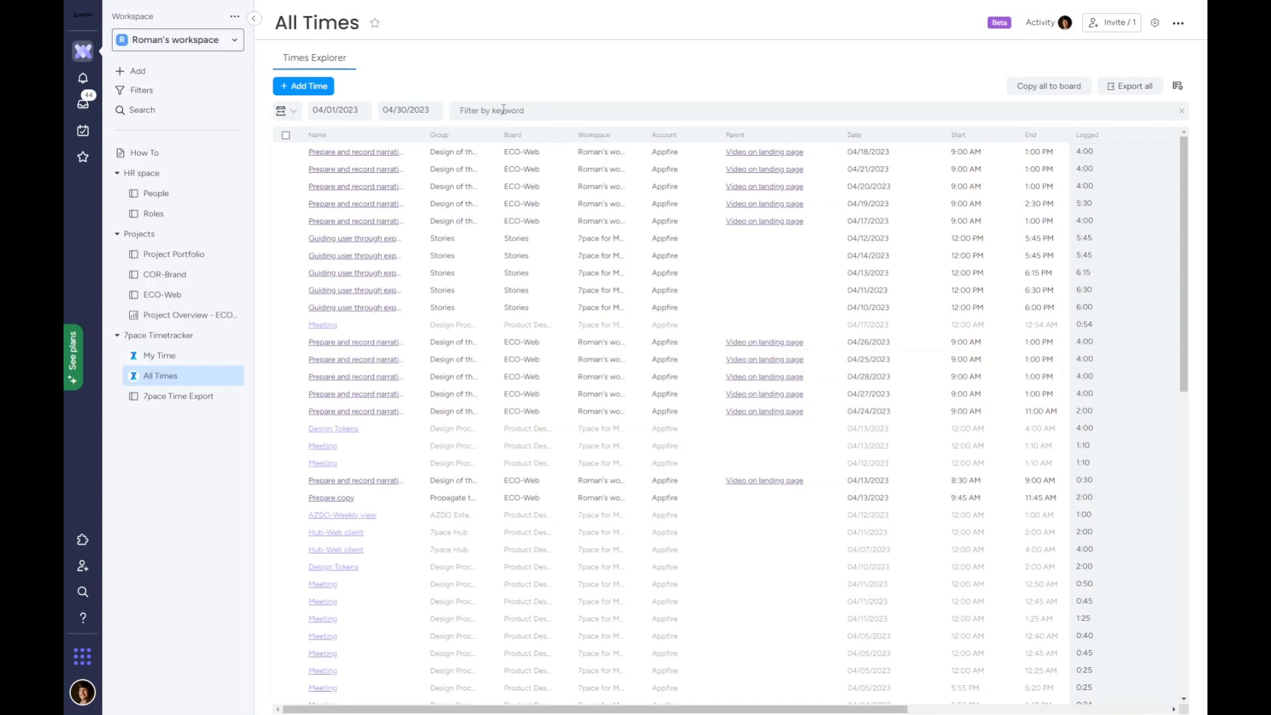
text(vid)
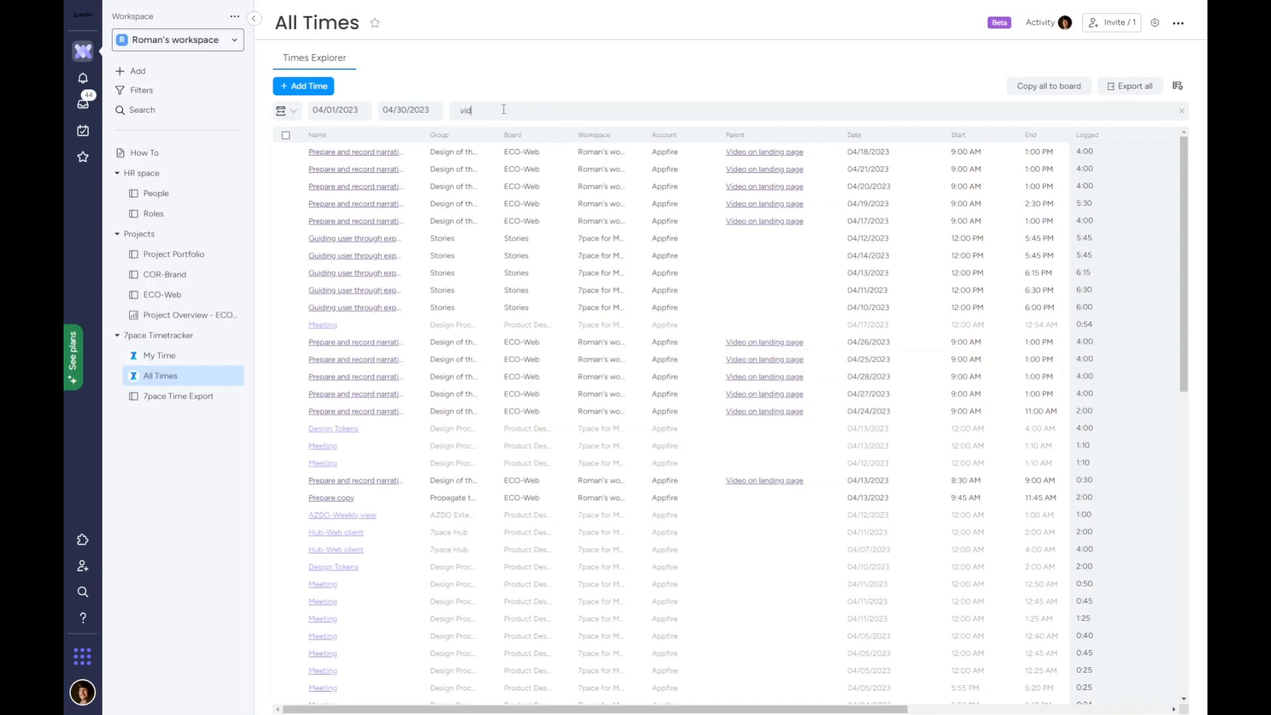
text(eo on la)
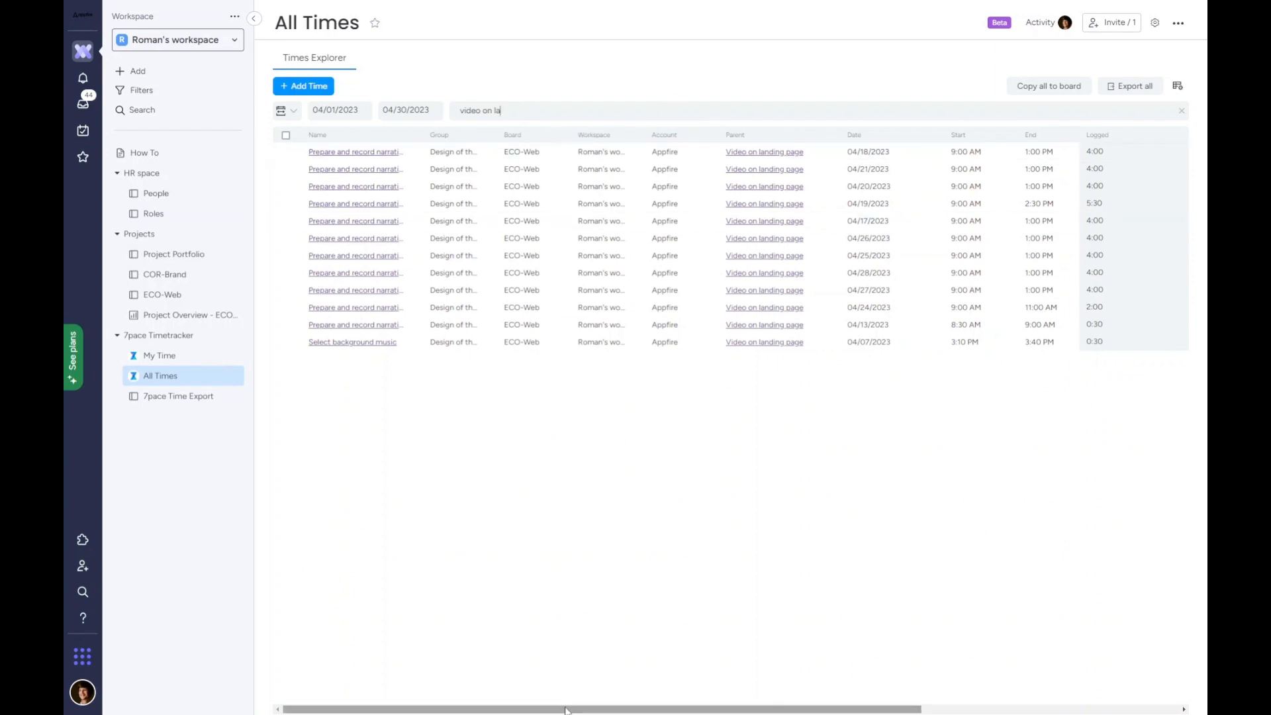
scroll(right, 3)
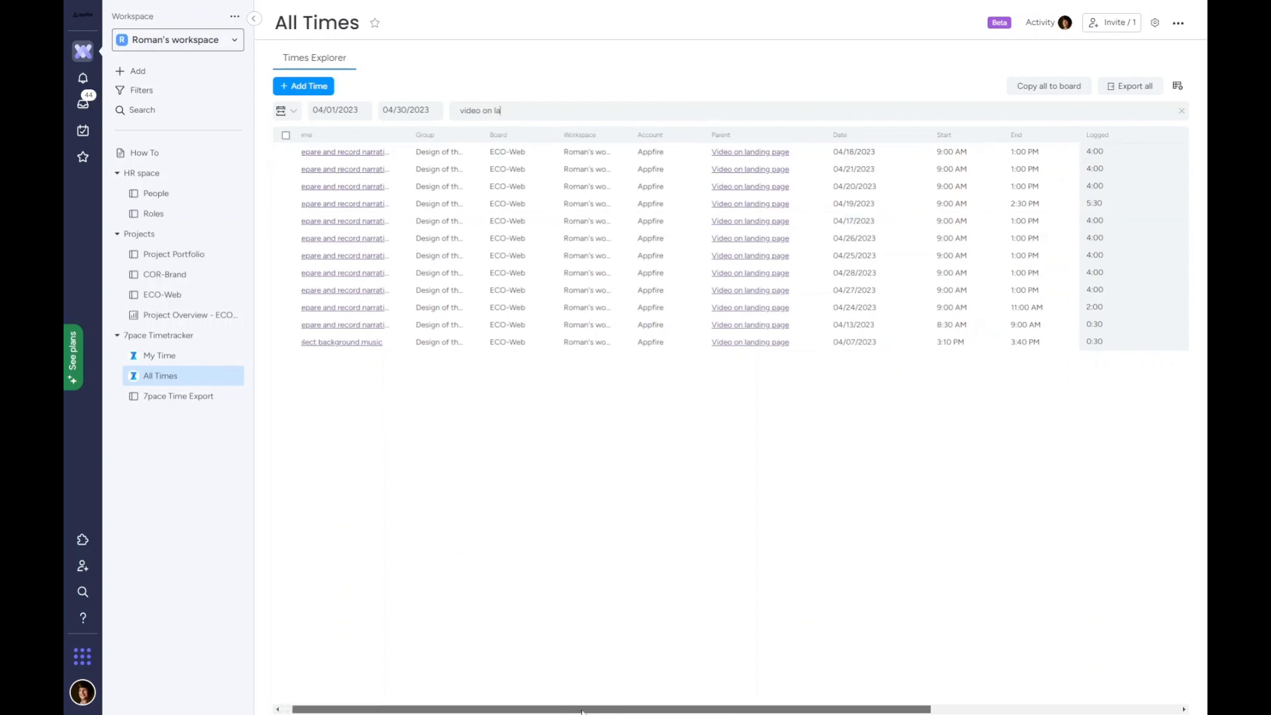
scroll(right, 3)
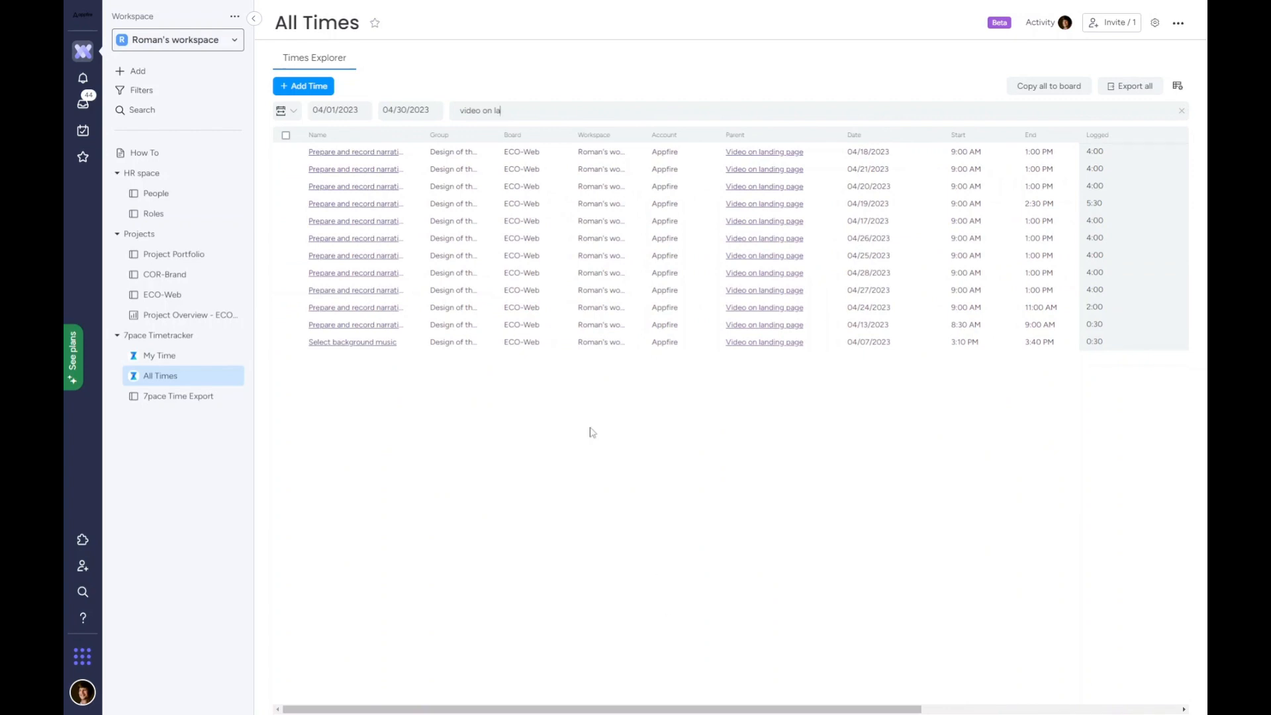
mouse_move(373, 227)
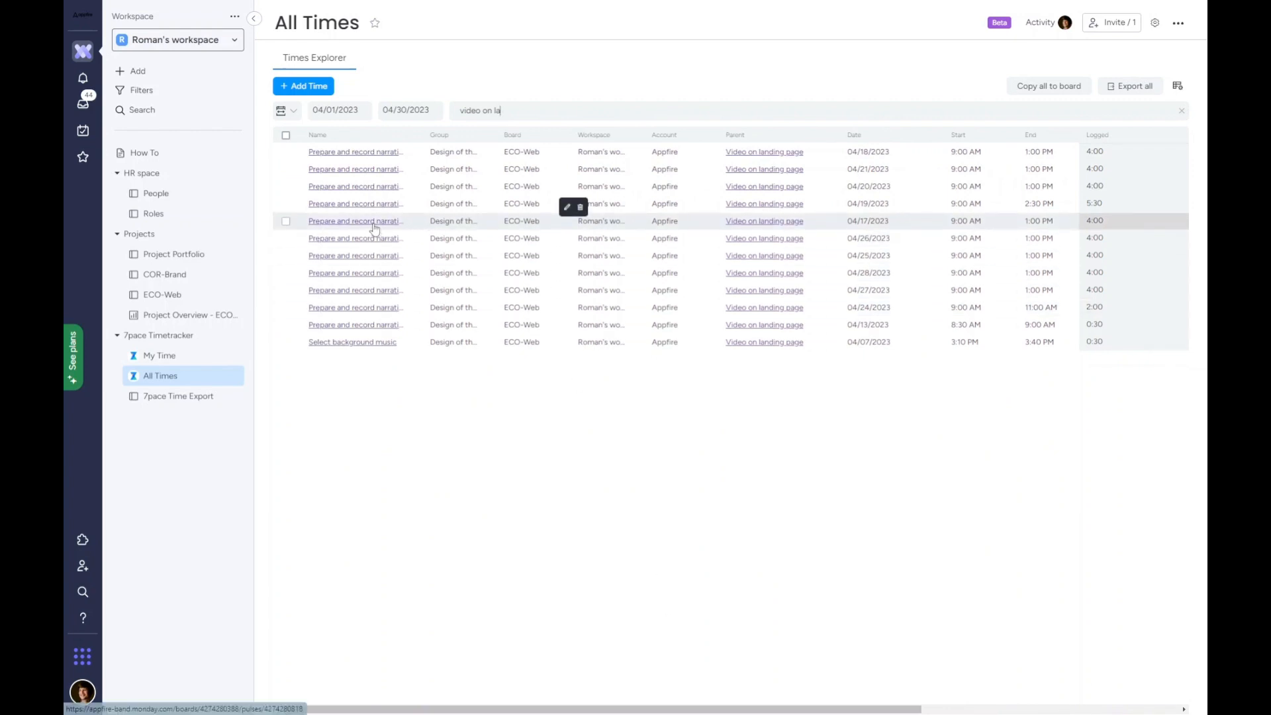
mouse_move(355, 221)
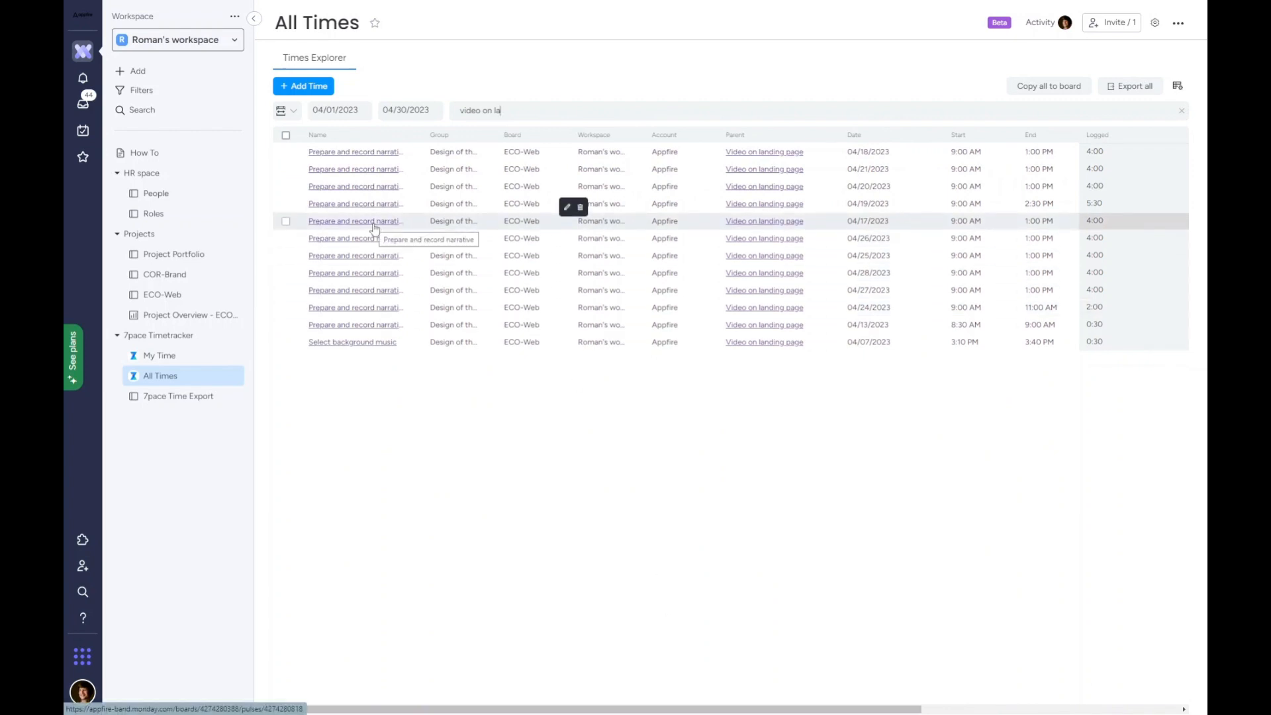
mouse_move(377, 300)
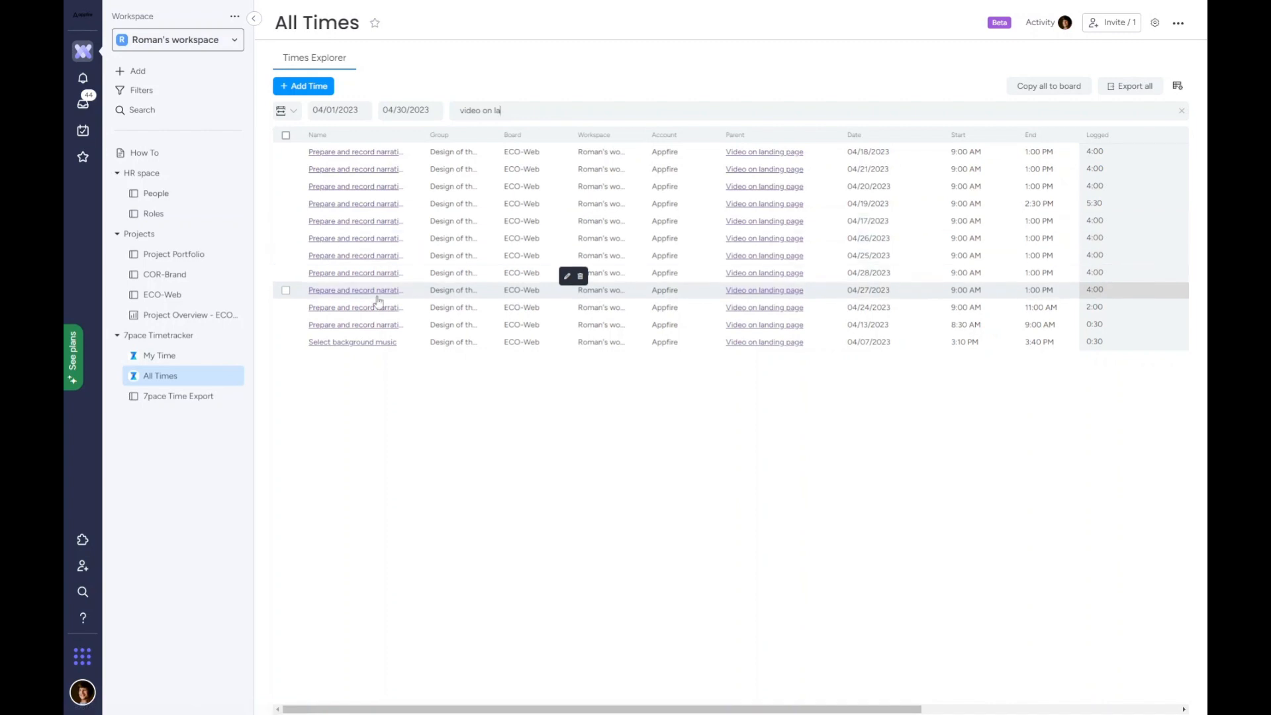
mouse_move(329, 418)
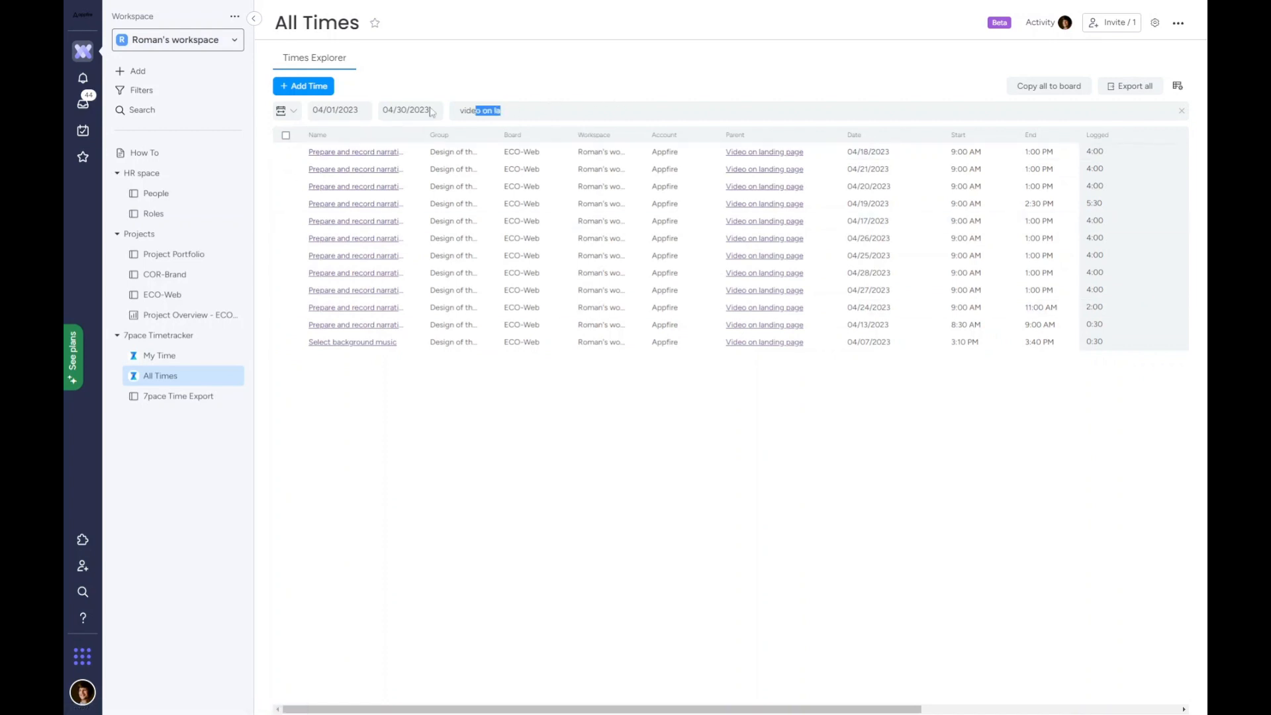
click(1181, 111)
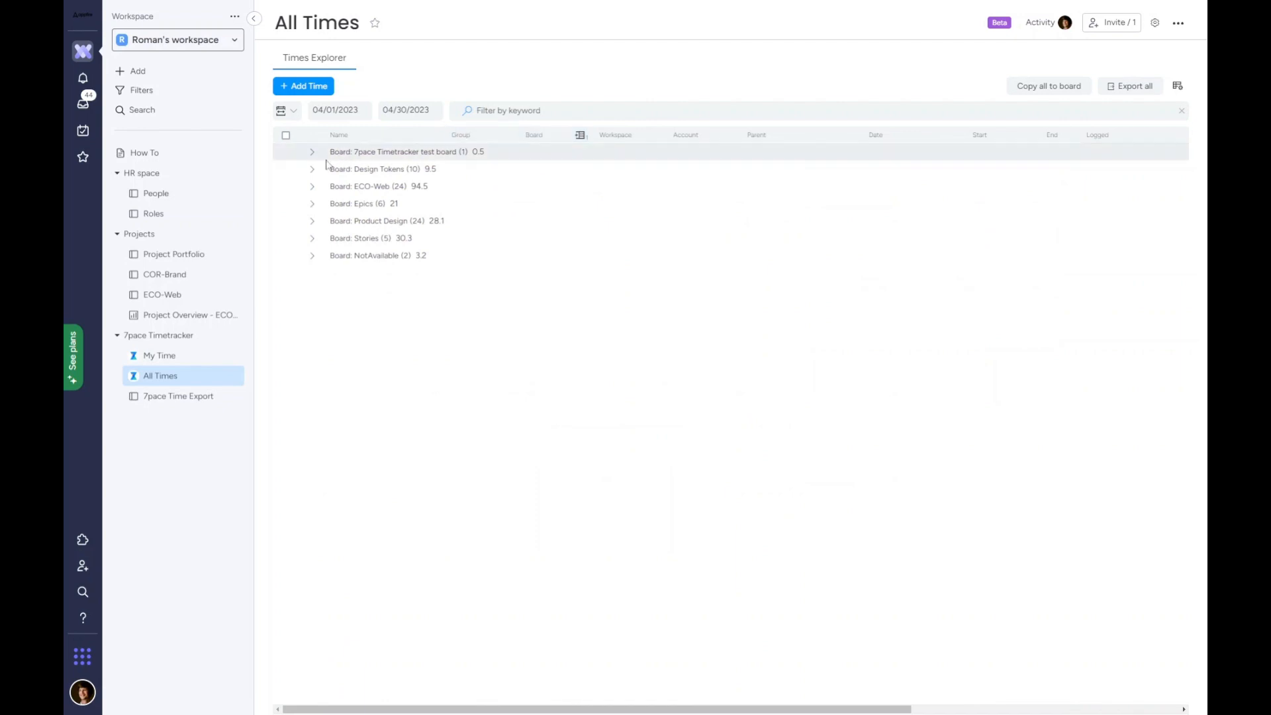
click(312, 185)
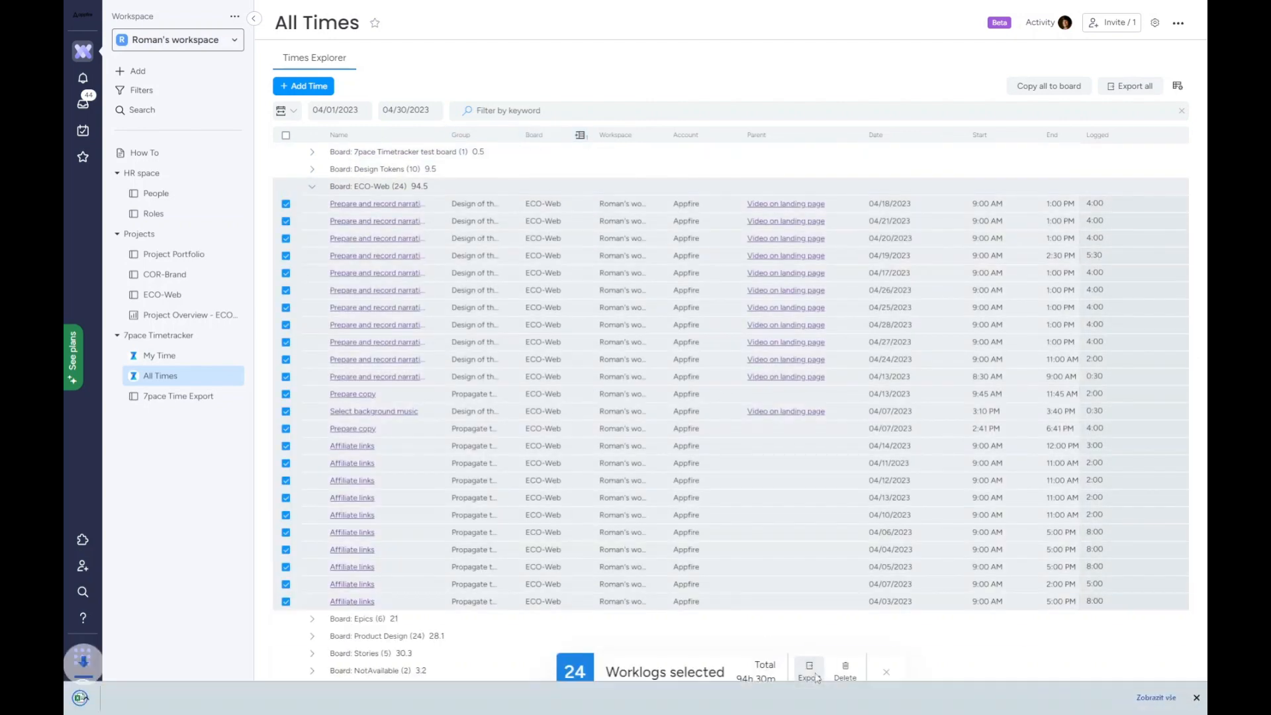
Export the 24 ECO-Web worklogs to a spreadsheet and show the Manager point of view wrap-up slide.
click(809, 670)
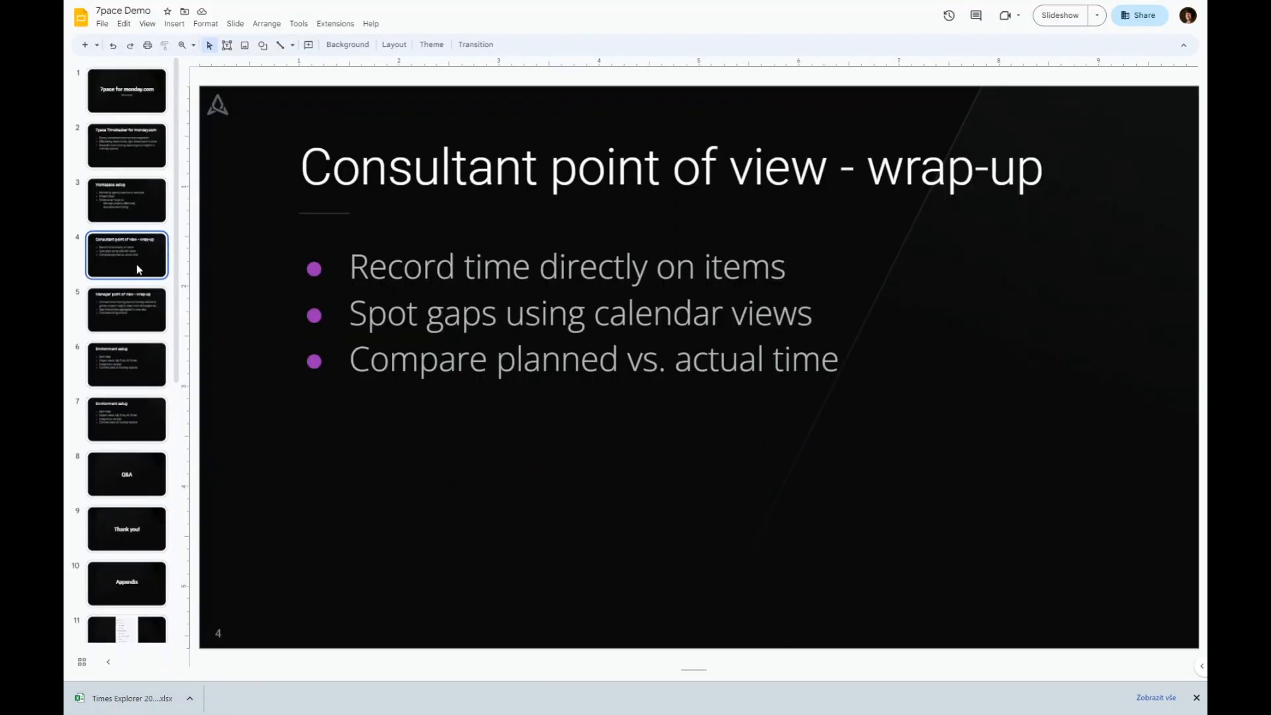
click(126, 309)
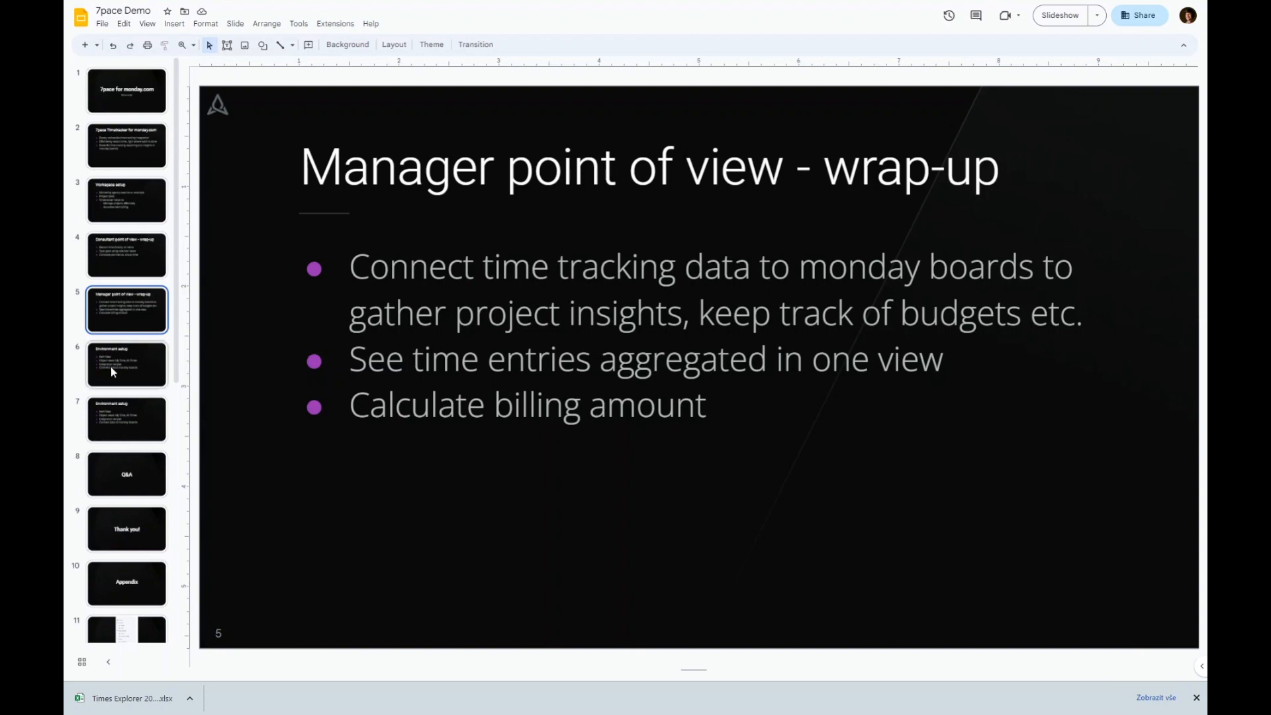
click(127, 364)
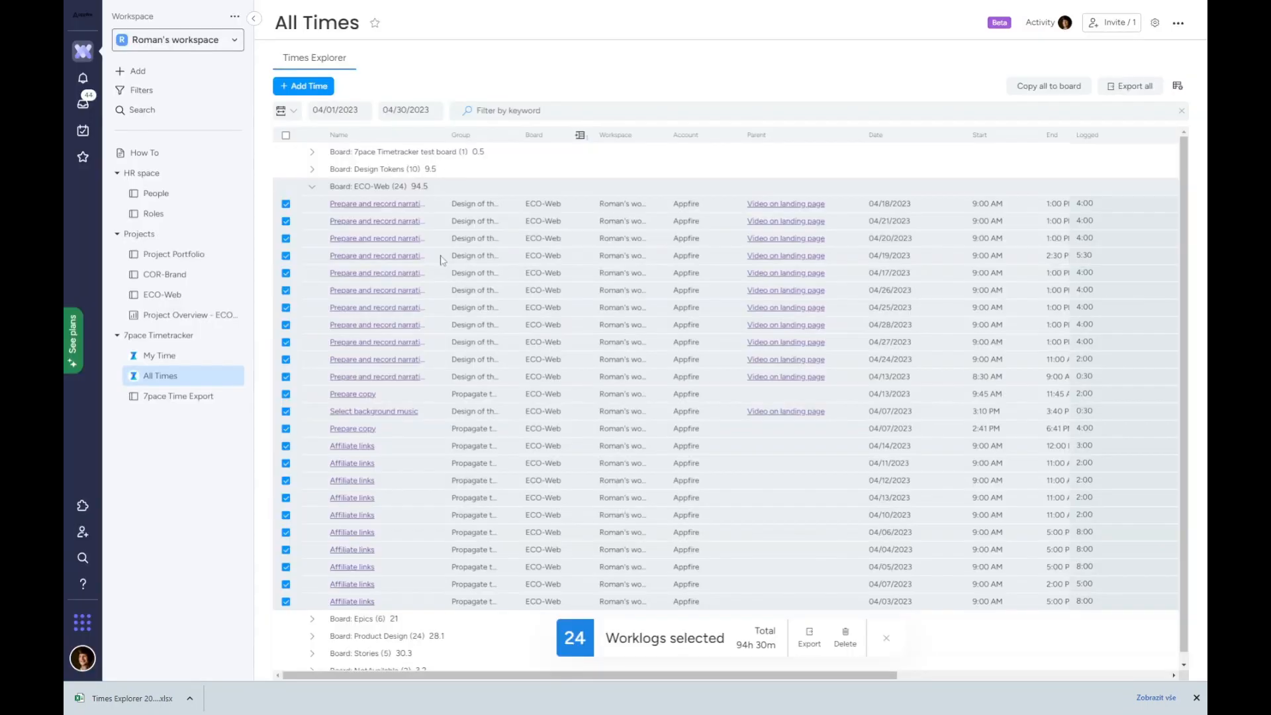
mouse_move(163, 274)
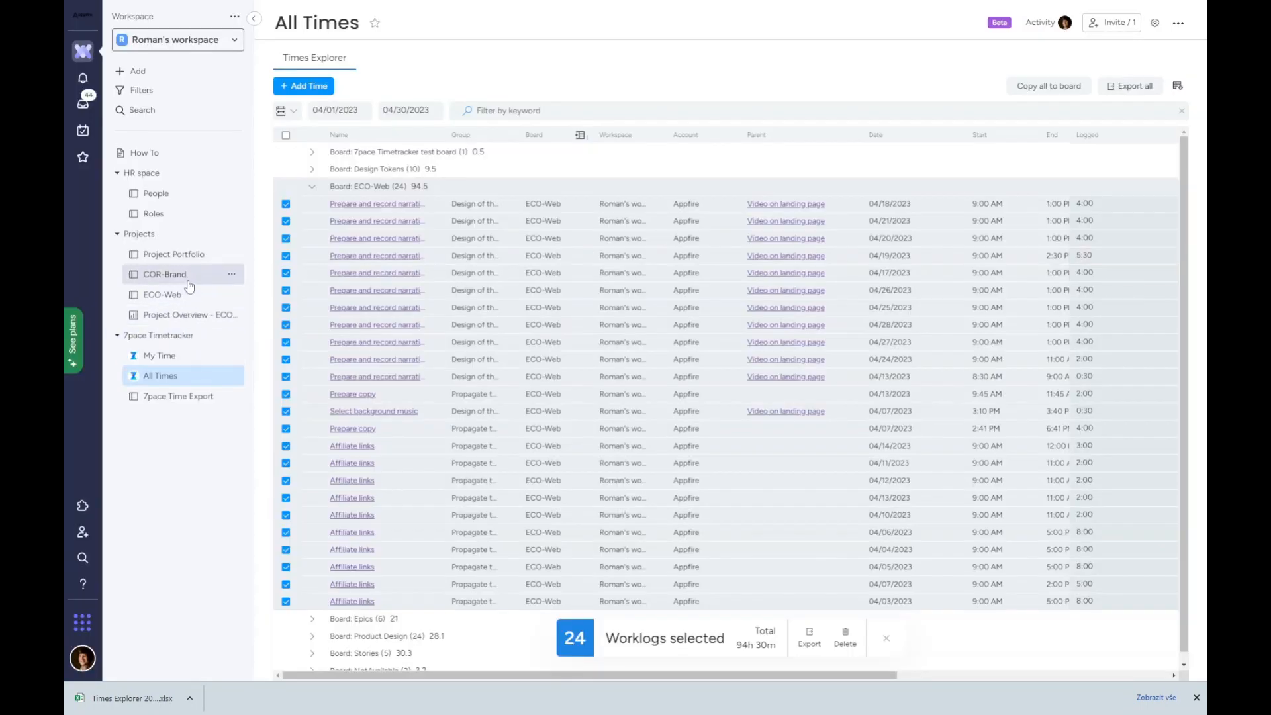
Add the 7pace Time on Item view to the Video on landing page task.
click(162, 294)
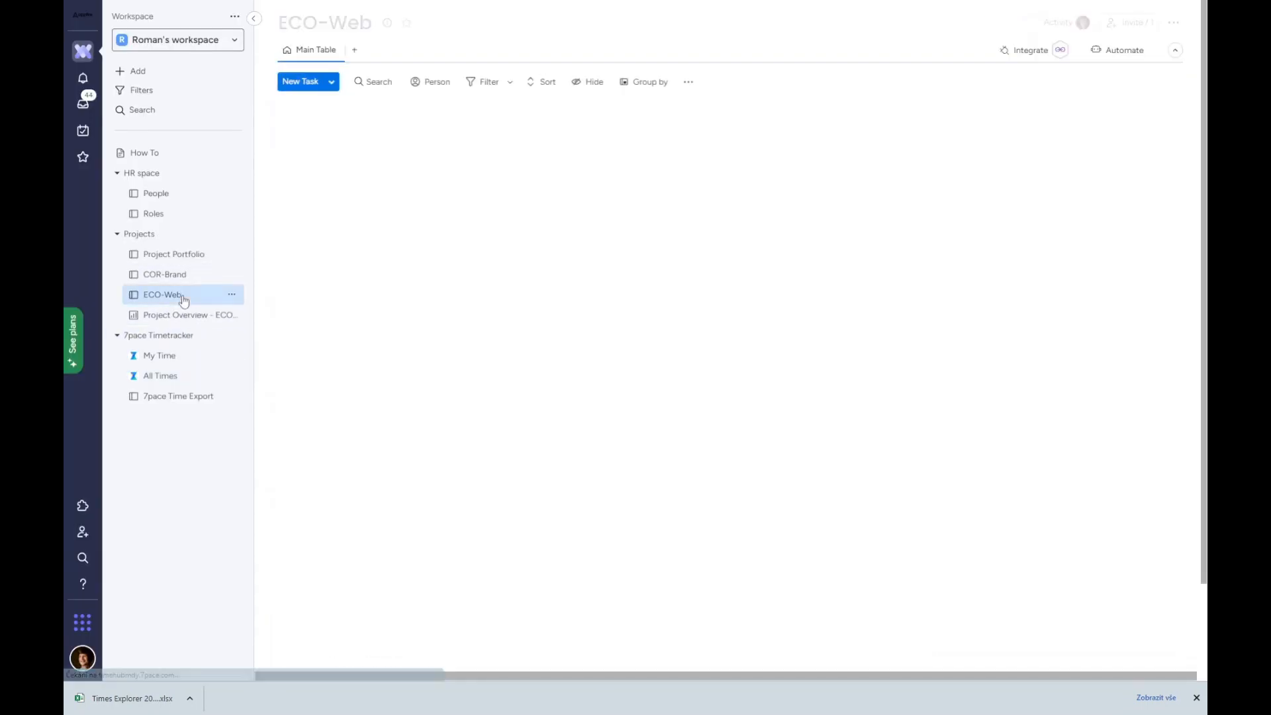
click(162, 293)
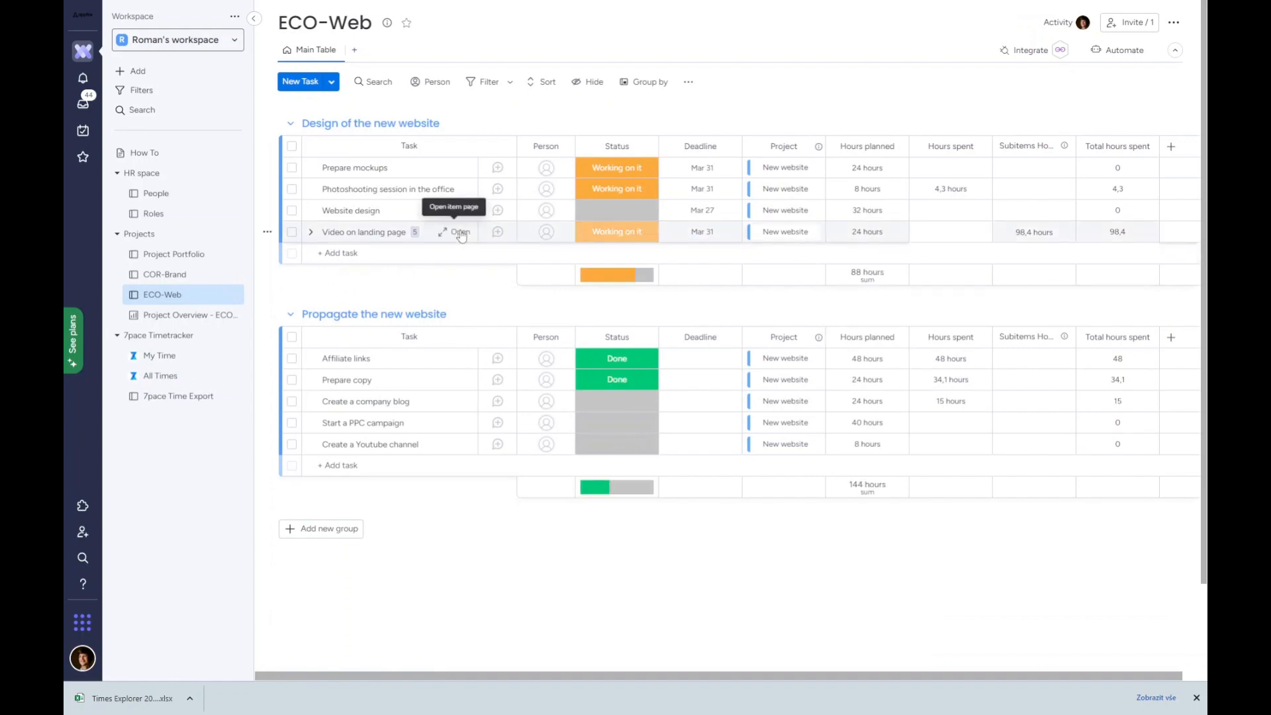
click(459, 231)
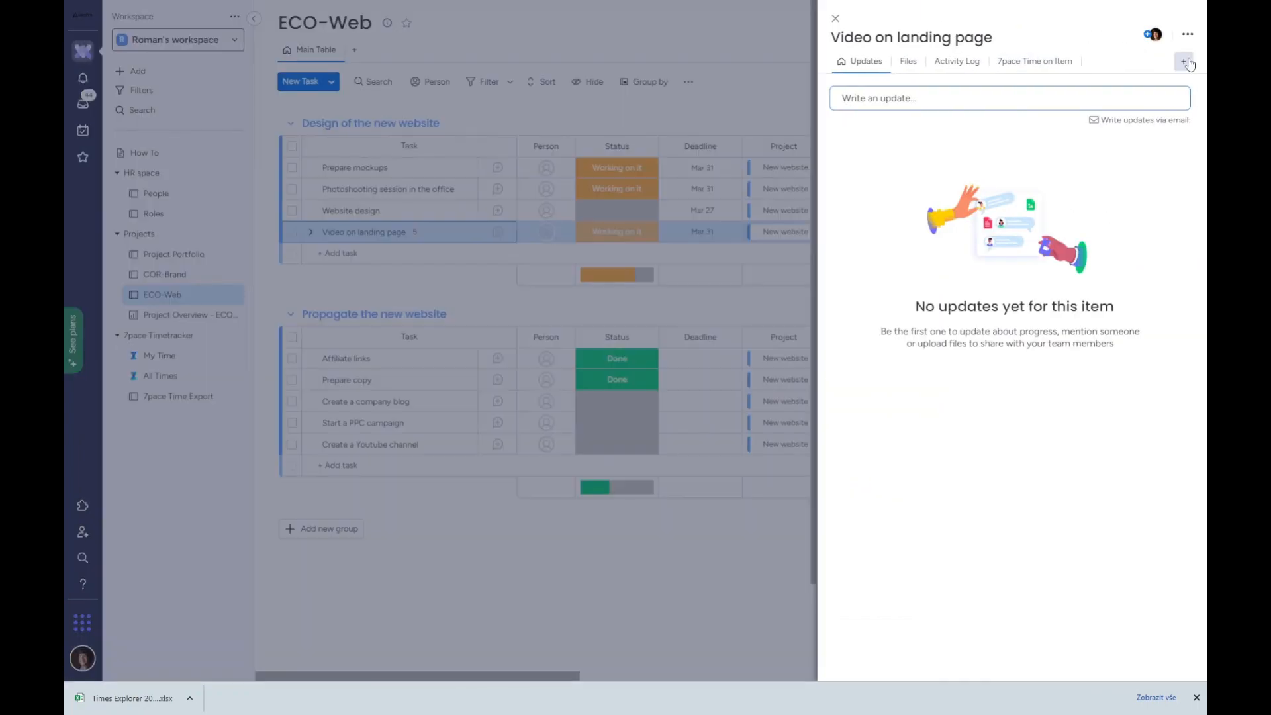
click(1184, 62)
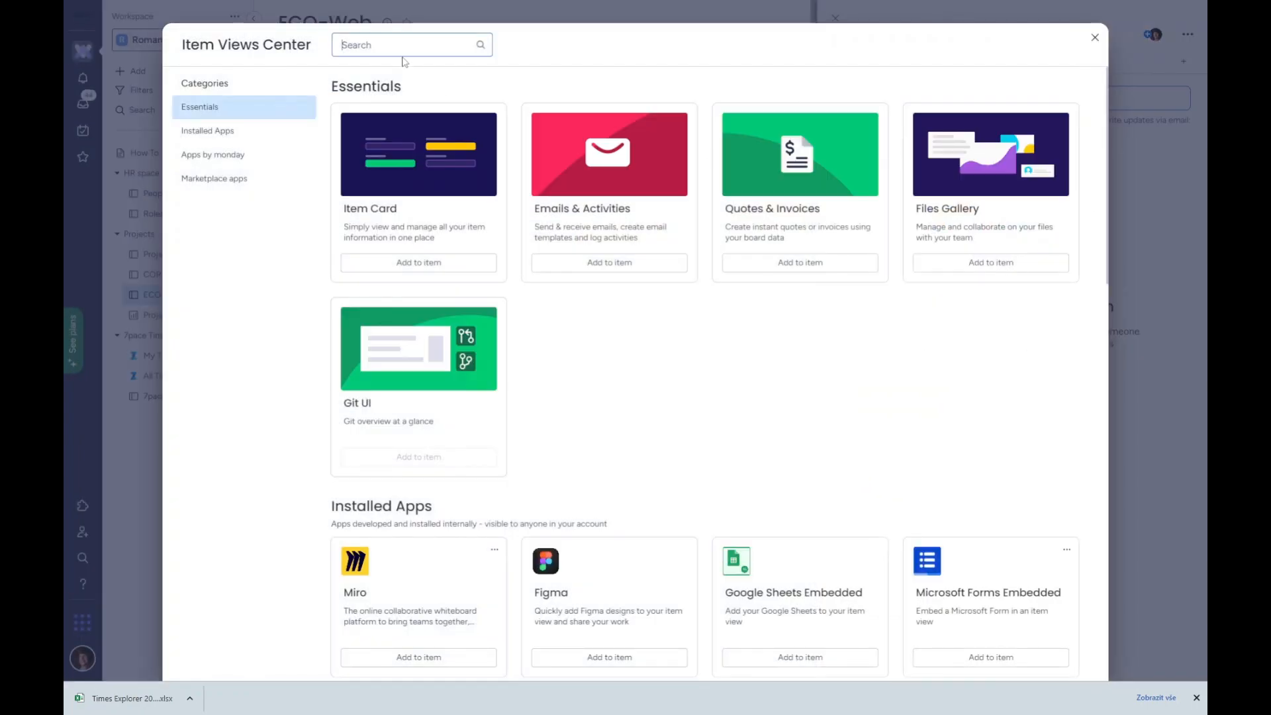
text(7pace)
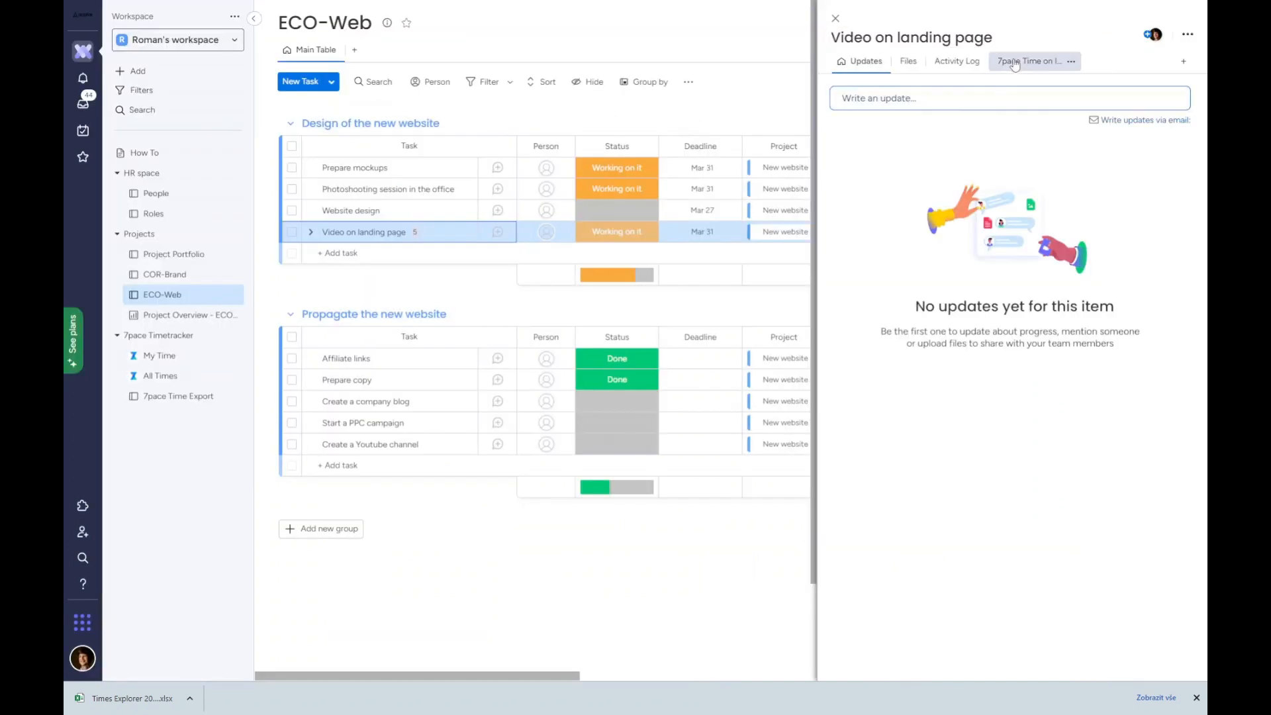
click(1029, 61)
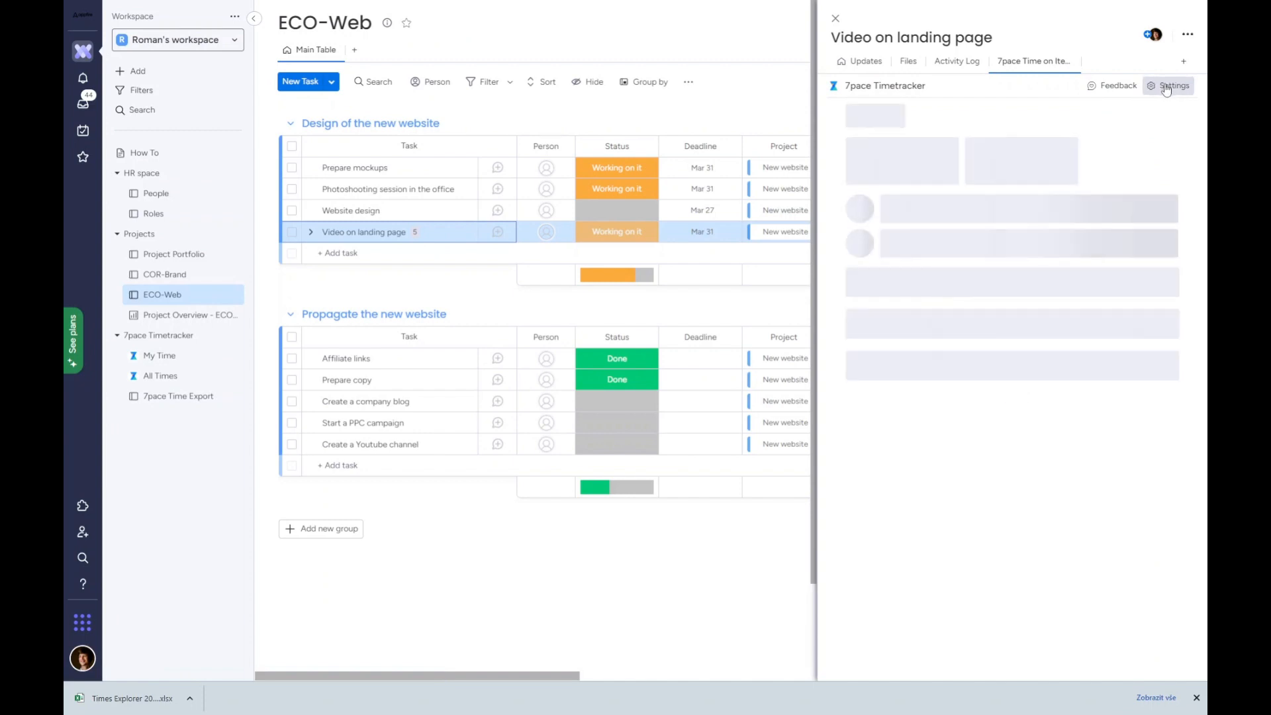
Link planned hours to the Hours planned column, showing 24h planned and 77h 54m exceeded.
click(1172, 86)
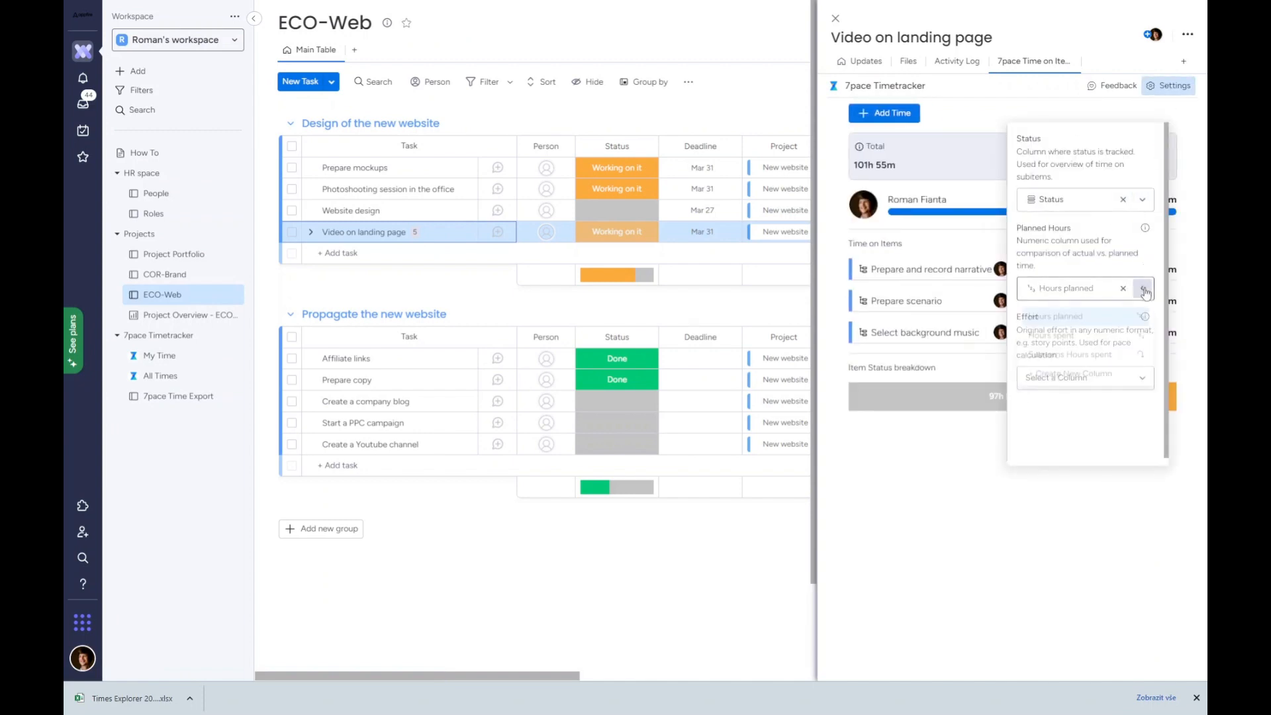
click(1143, 288)
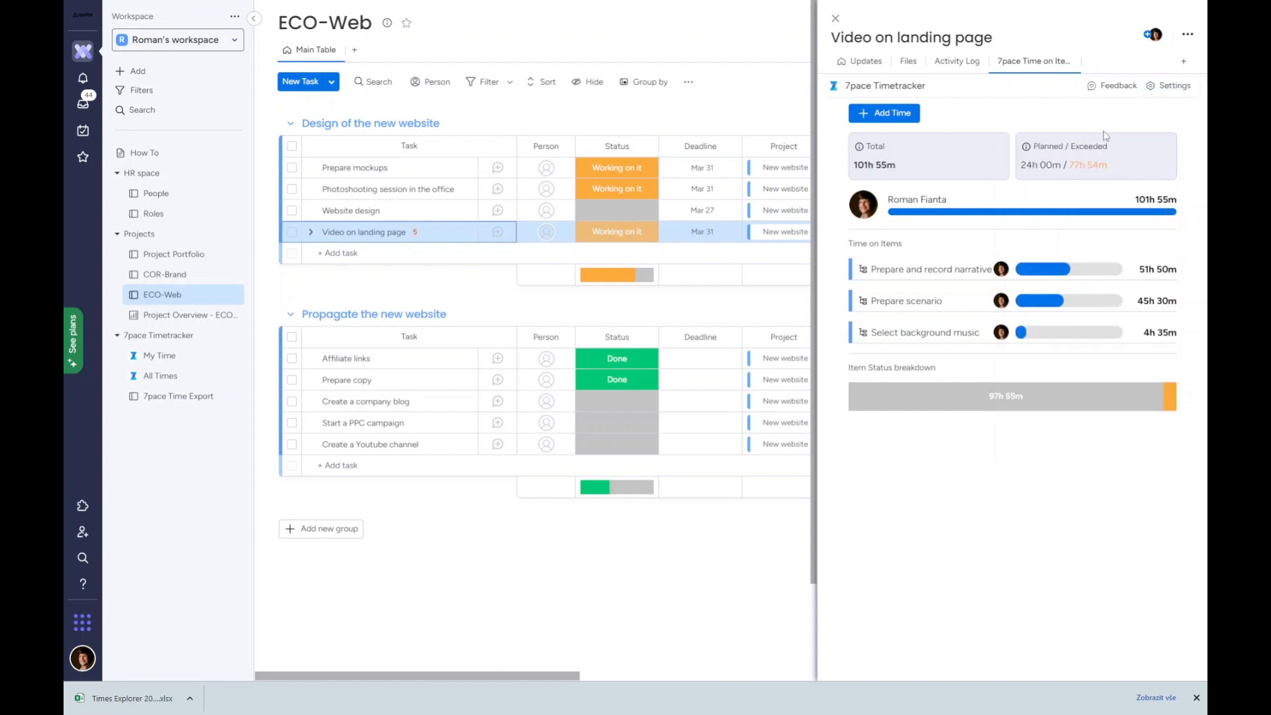
click(835, 18)
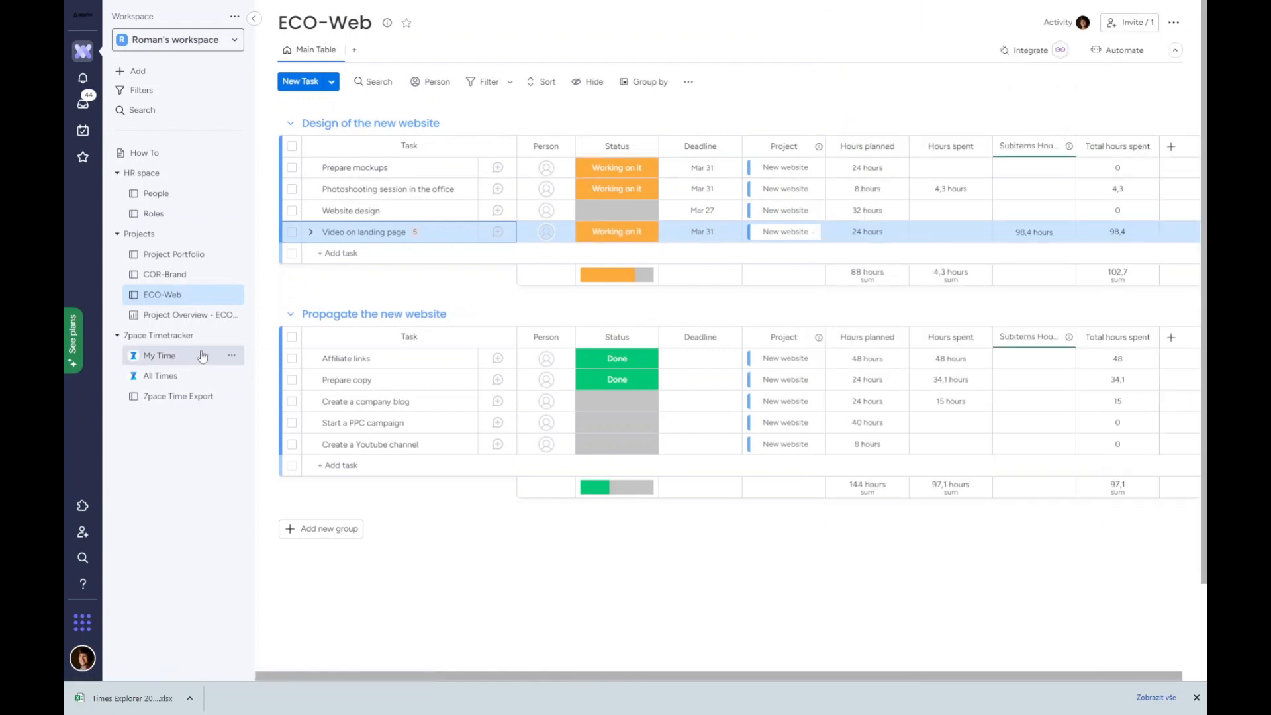
Expand Video on landing page subitems and review ECO-Web's seven active integrations, including 7pace Hours spent sync.
click(231, 335)
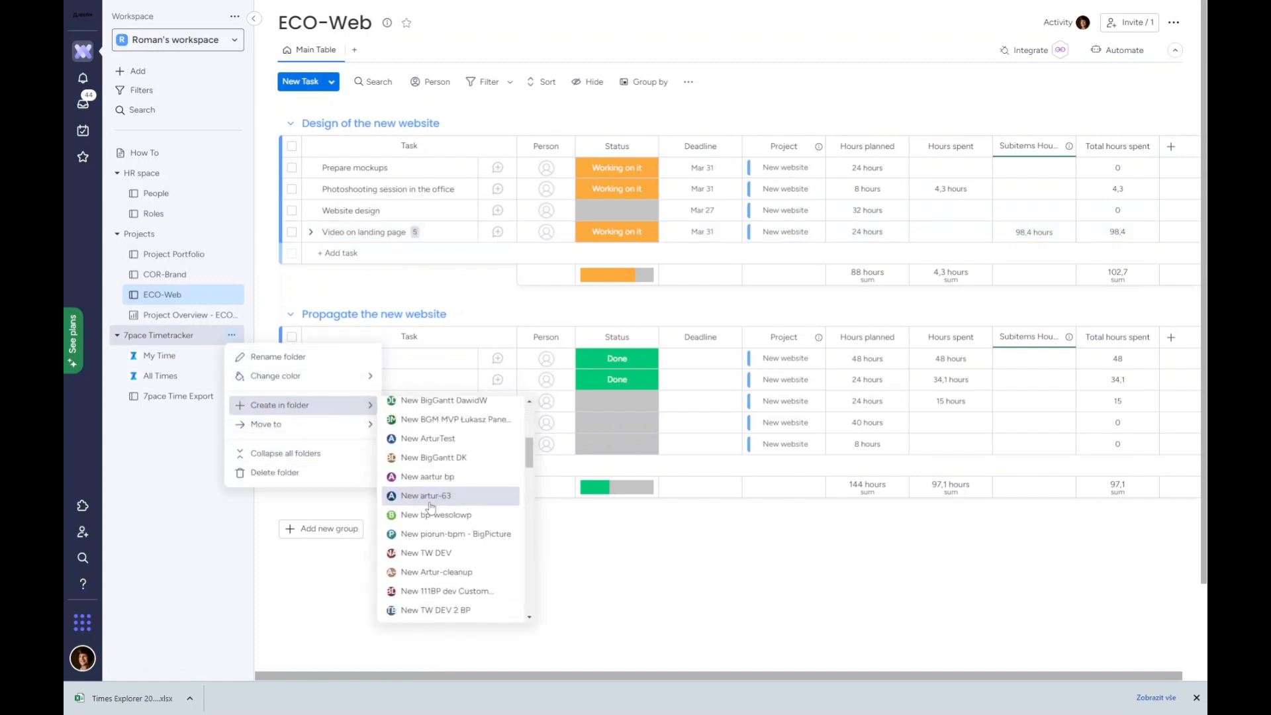
scroll(down, 3)
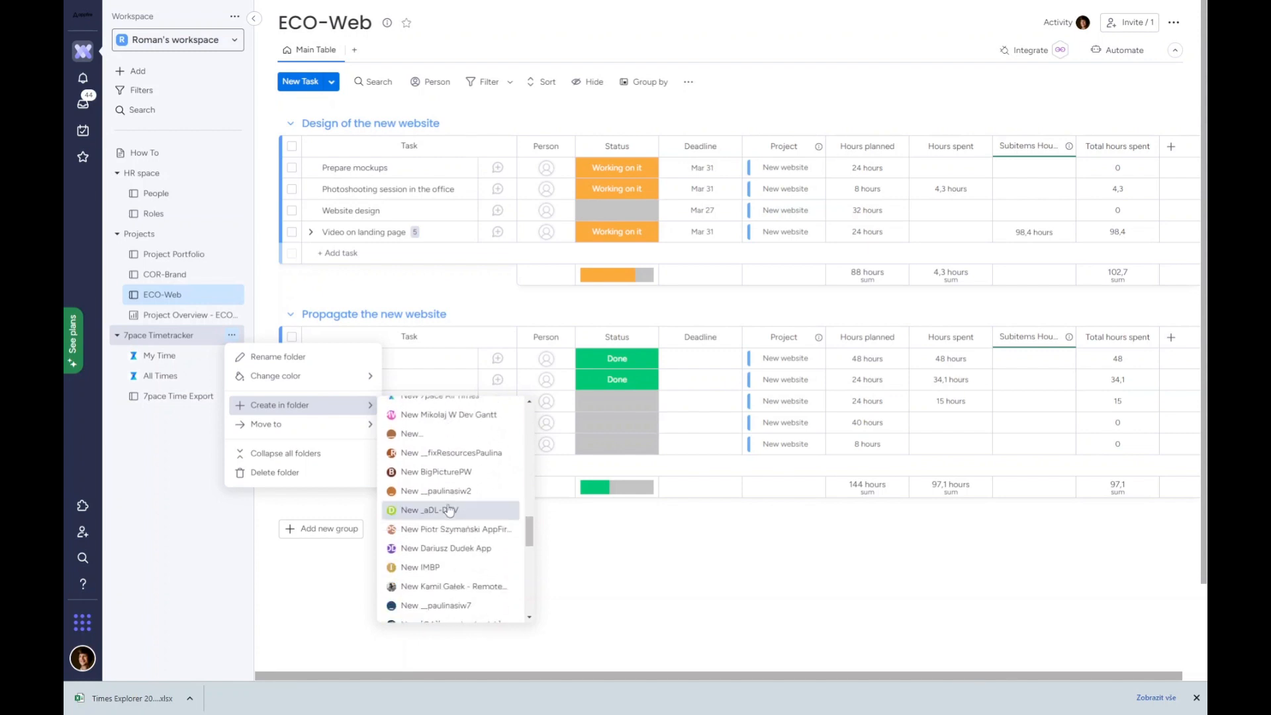
scroll(down, 3)
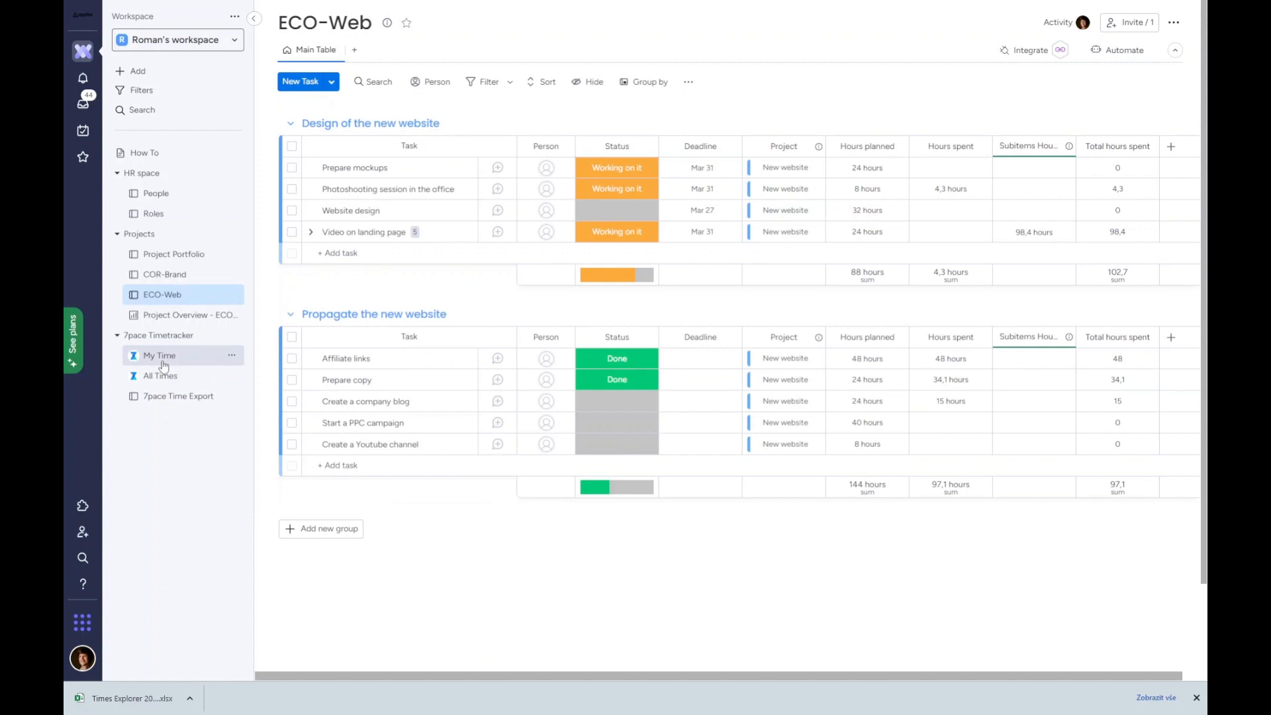
mouse_move(649, 290)
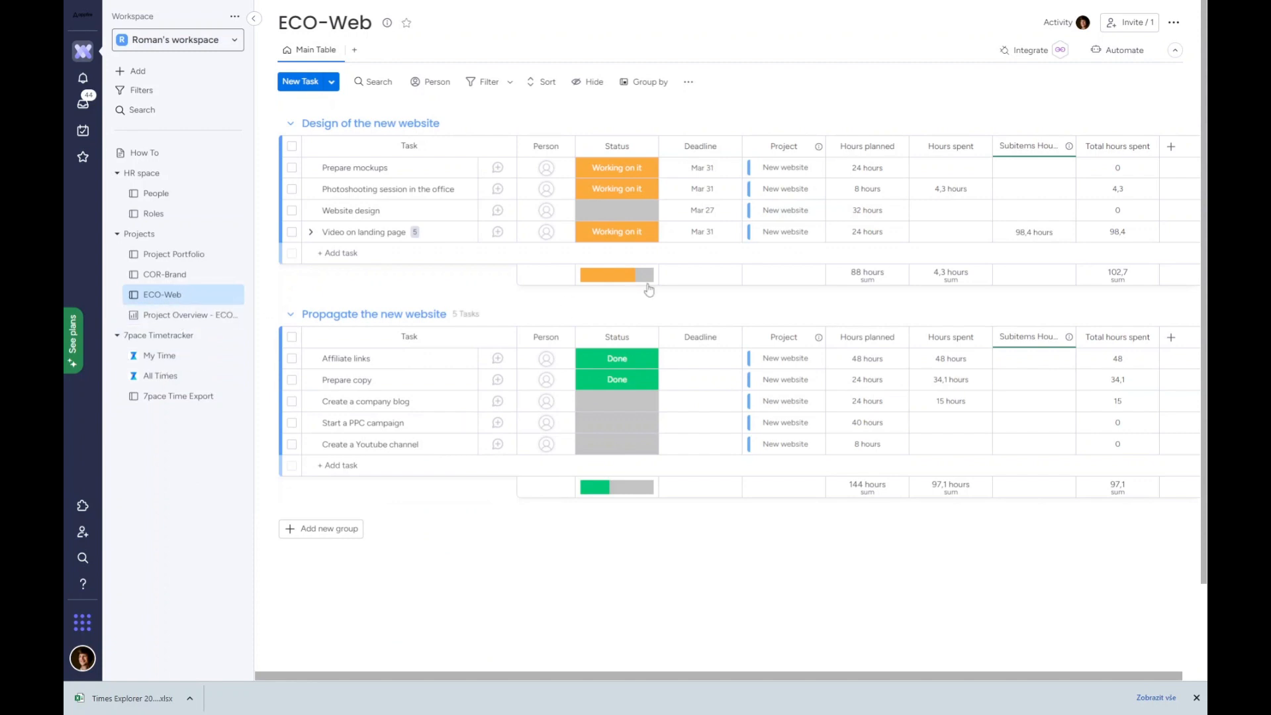
click(310, 232)
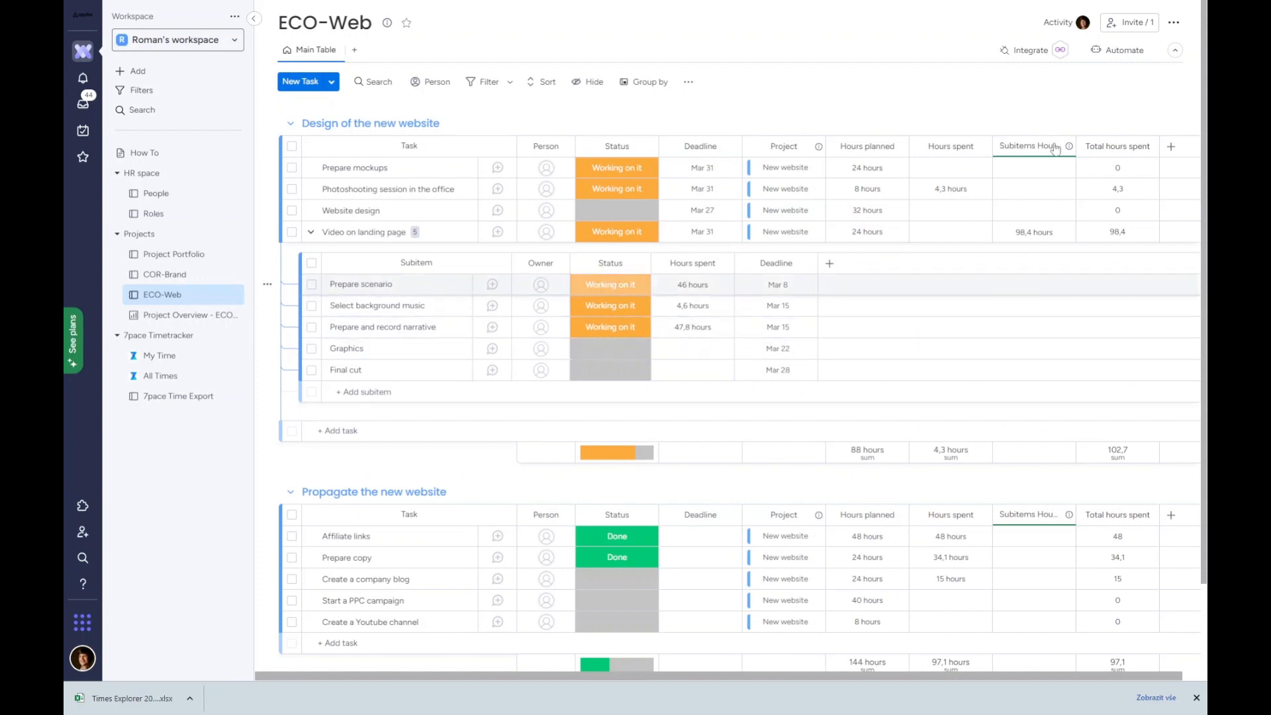
click(1031, 49)
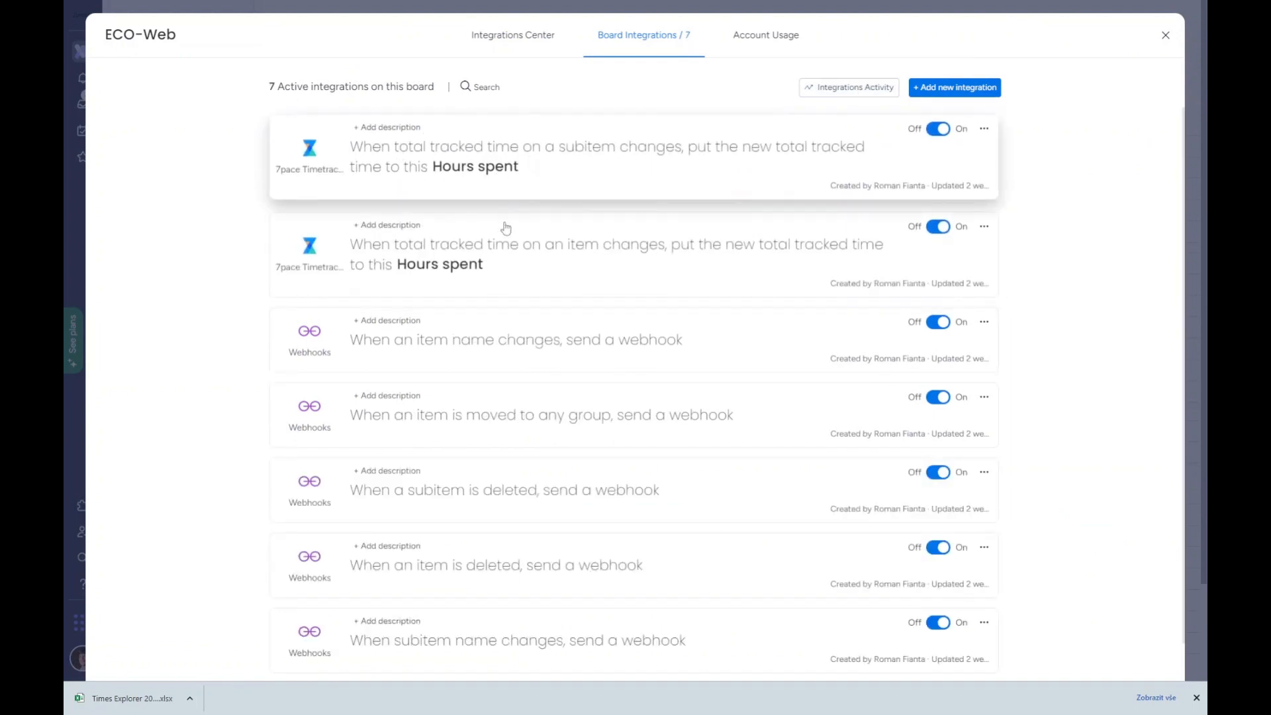
click(1166, 35)
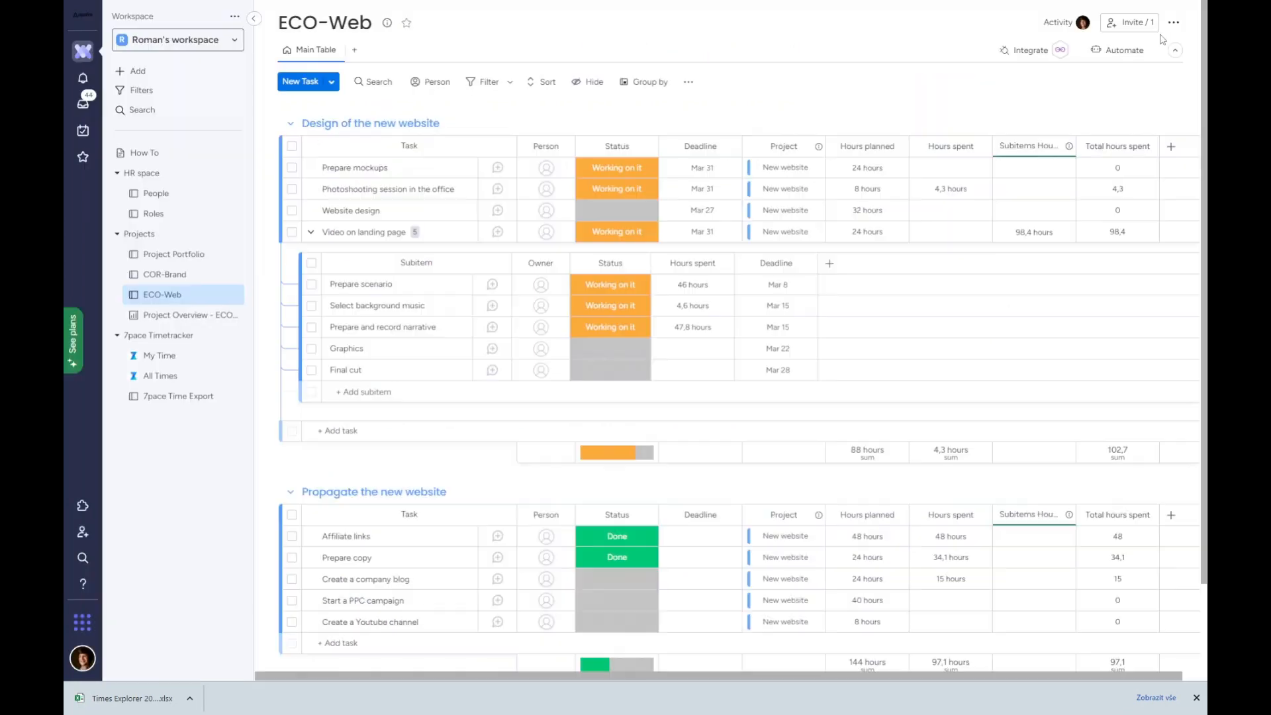
mouse_move(185, 314)
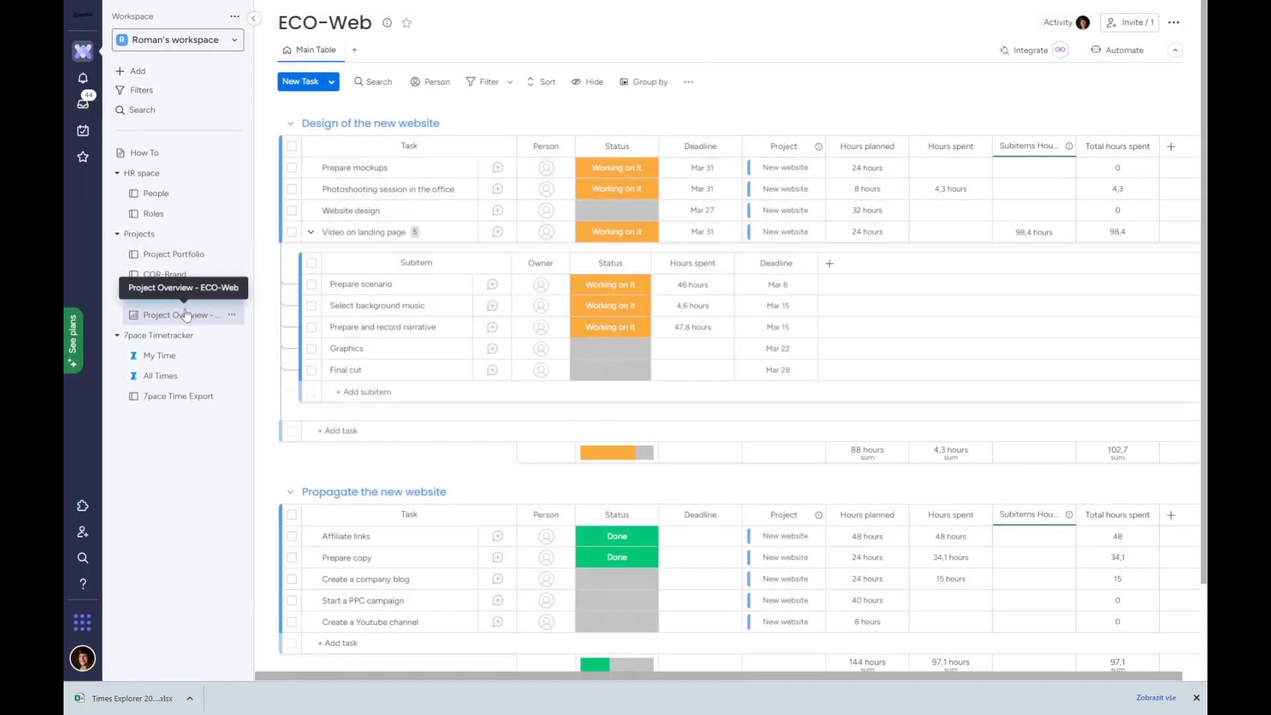
mouse_move(187, 322)
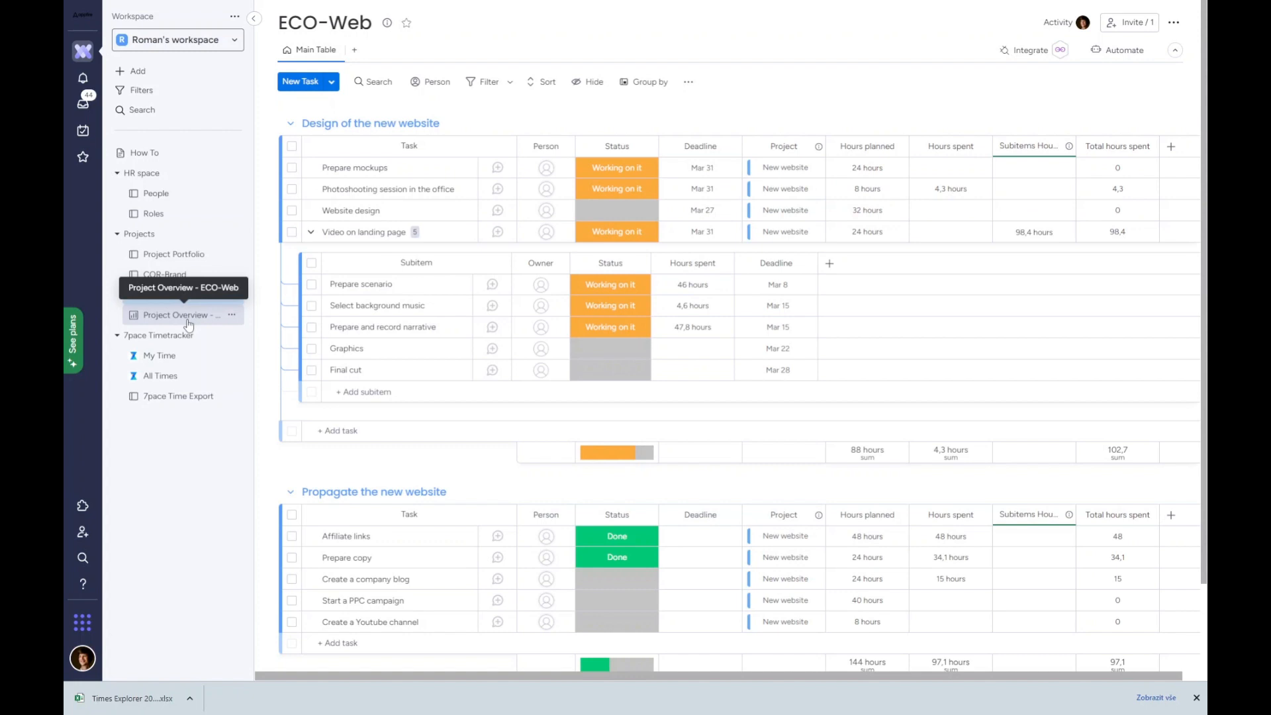
Copy All Times worklogs from April 20–30, 2023 to the 7pace Time Export board.
click(159, 375)
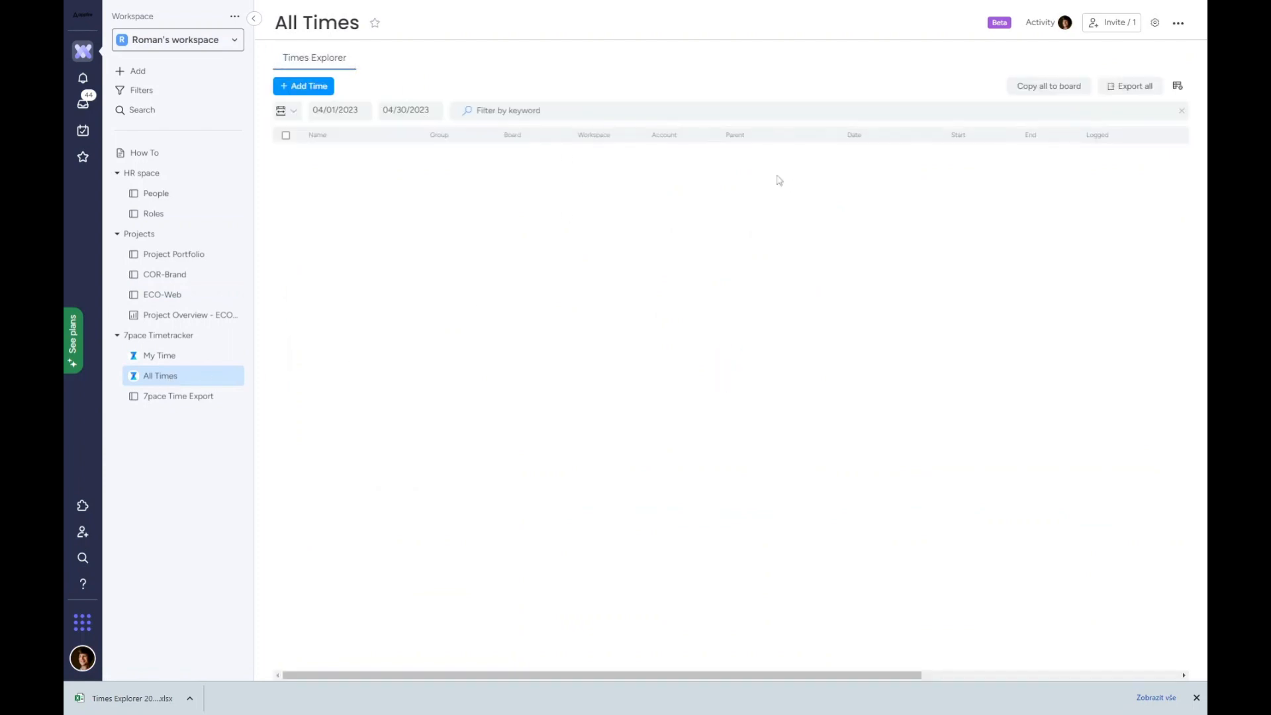
click(336, 109)
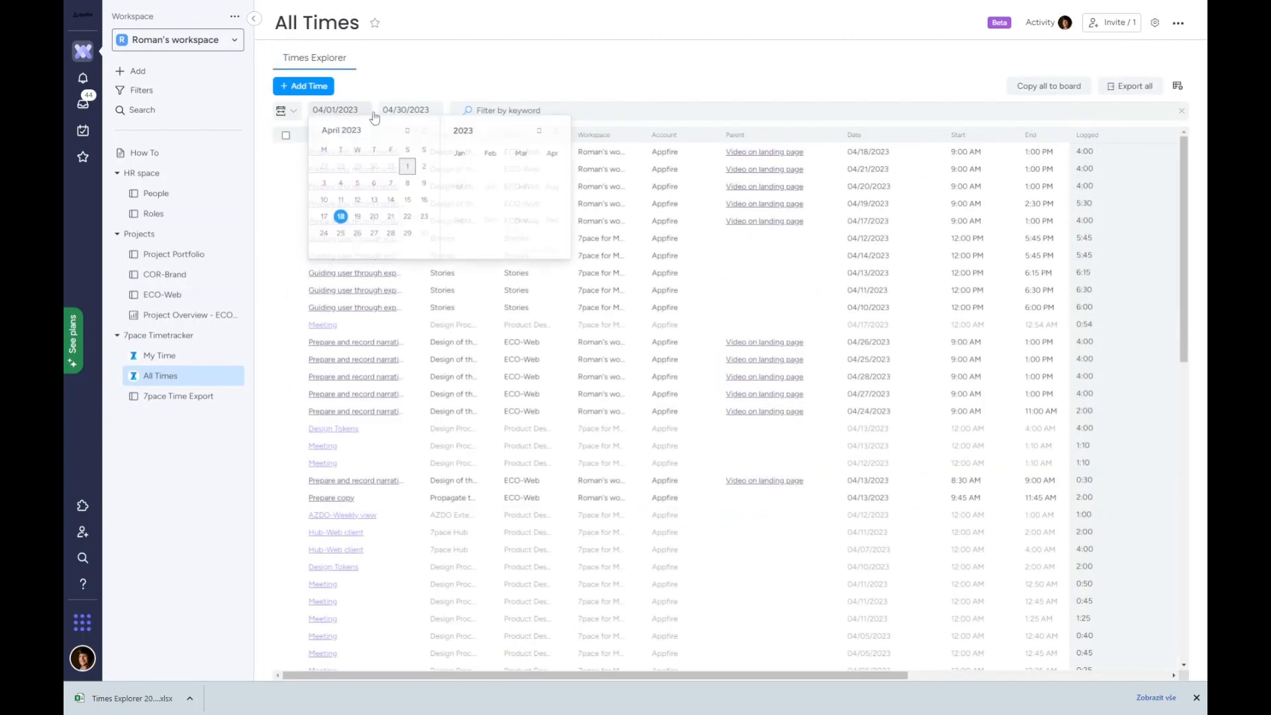
click(373, 216)
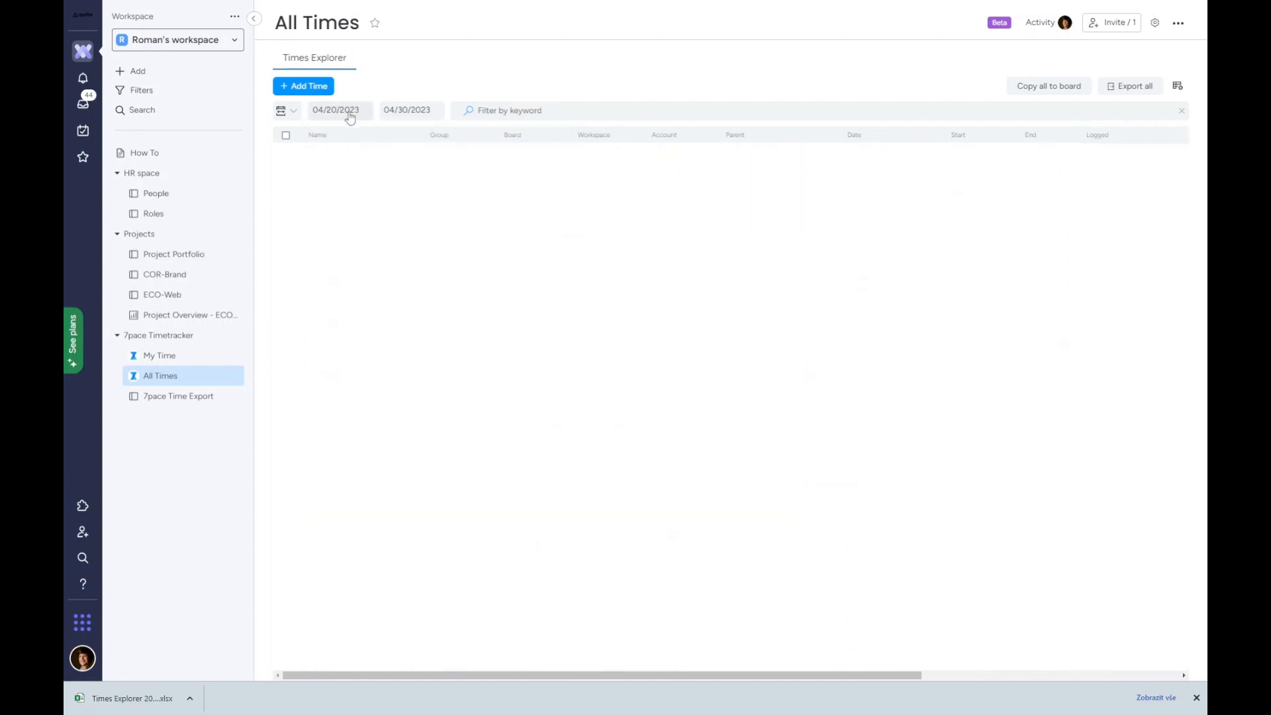
click(1046, 86)
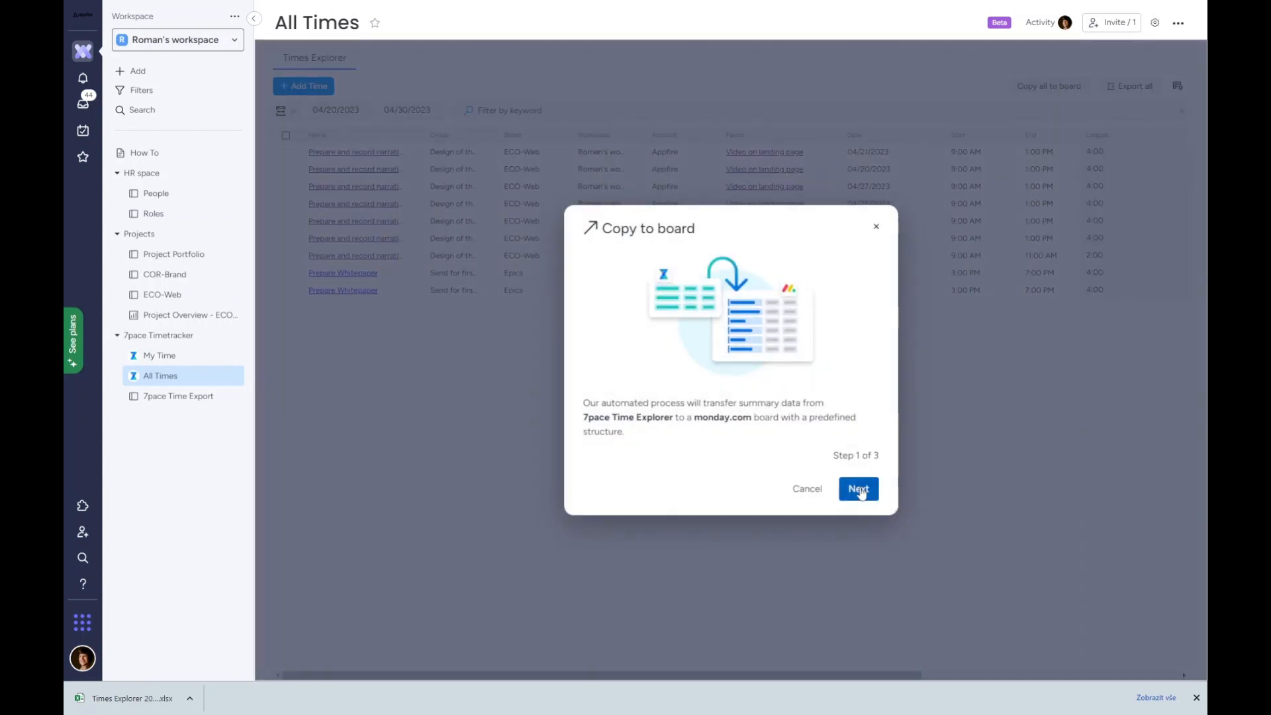
click(858, 488)
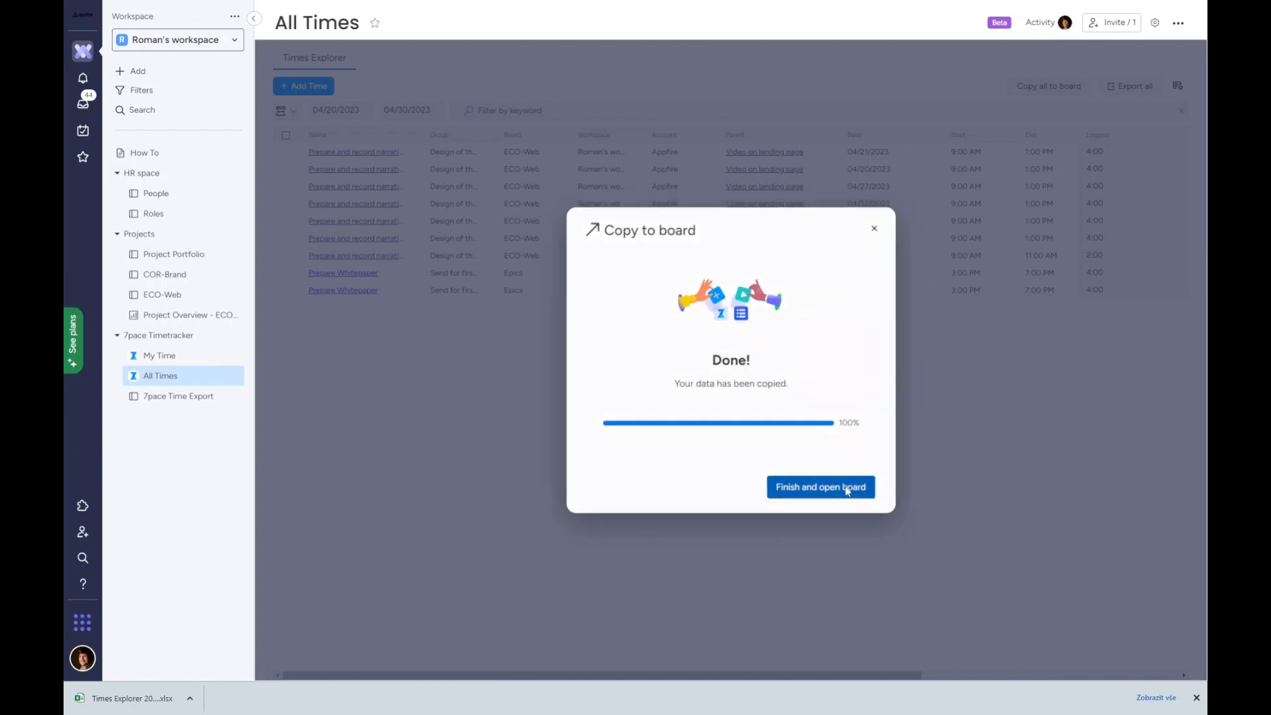
click(819, 486)
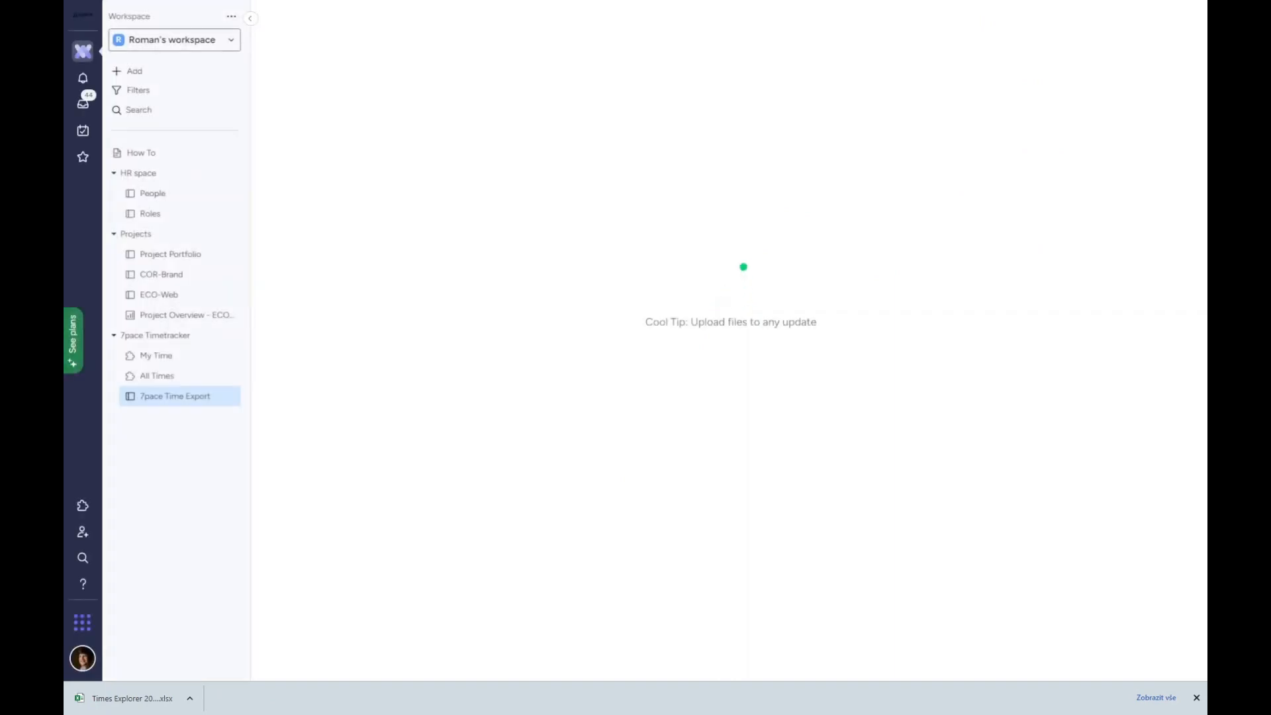
mouse_move(178, 409)
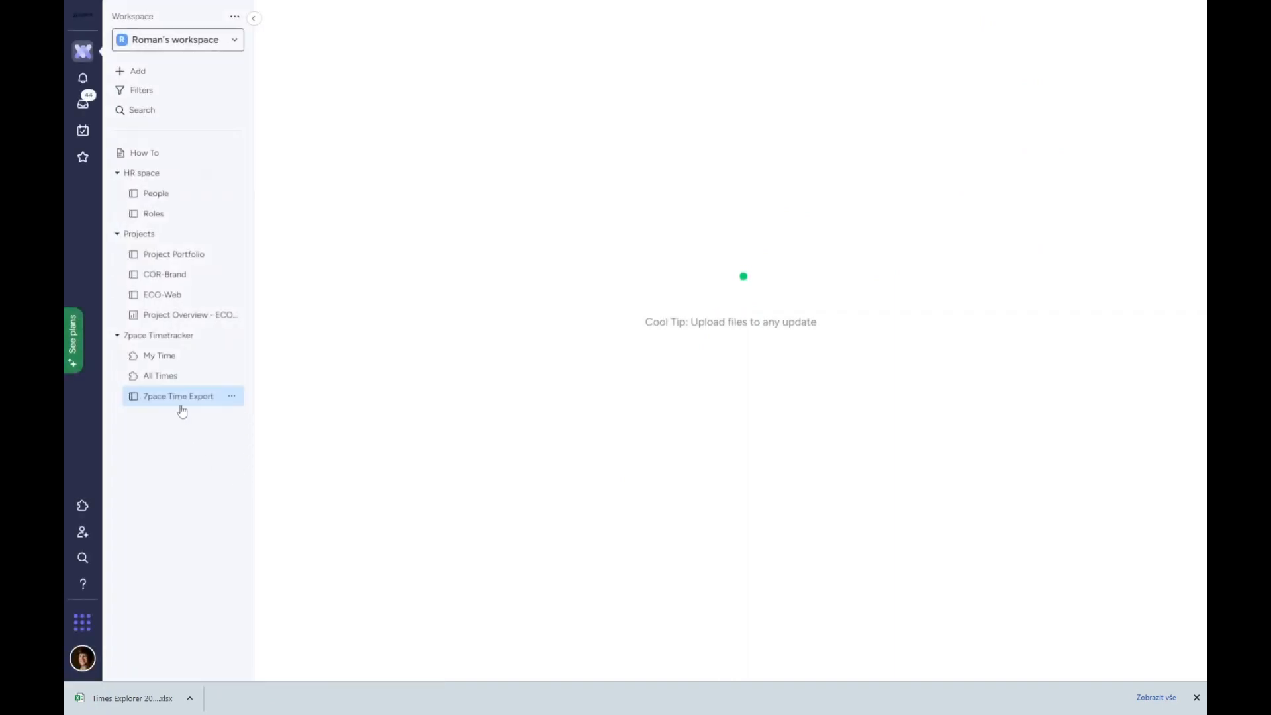
Review 7pace Time Export's April 20–30 group and automations, then open the ECO-Web overview dashboard.
click(177, 396)
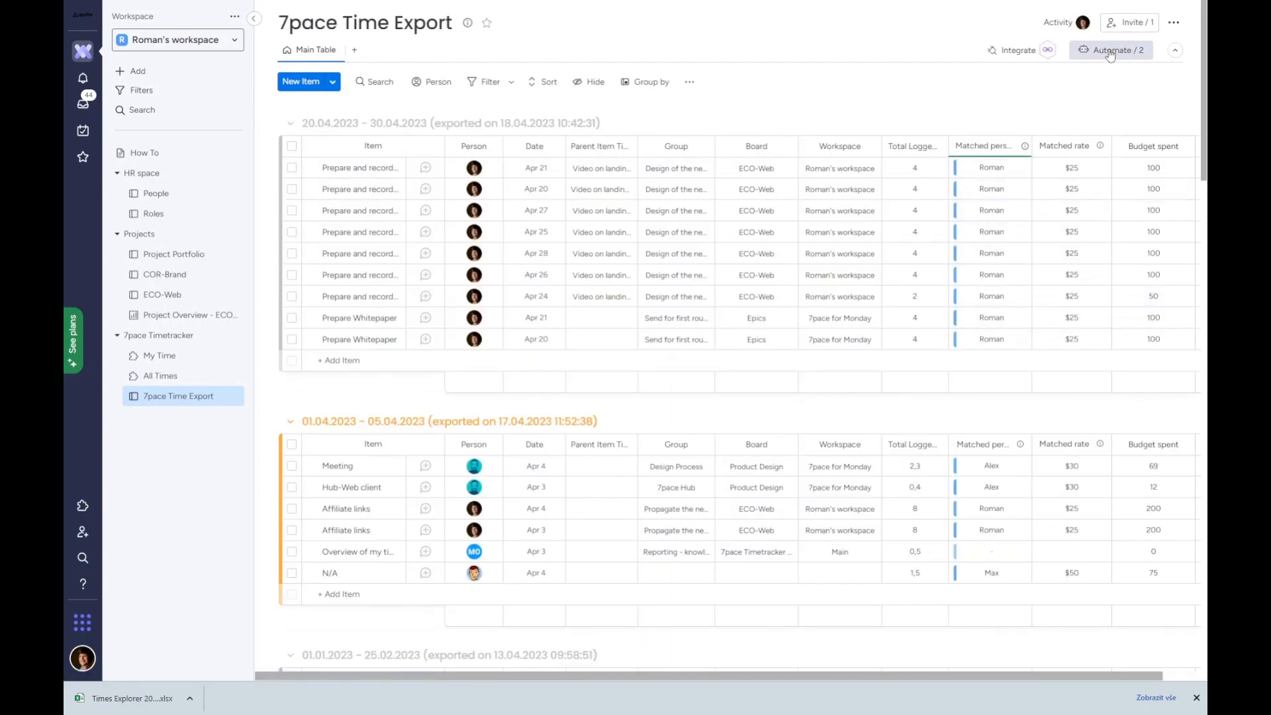
click(1111, 50)
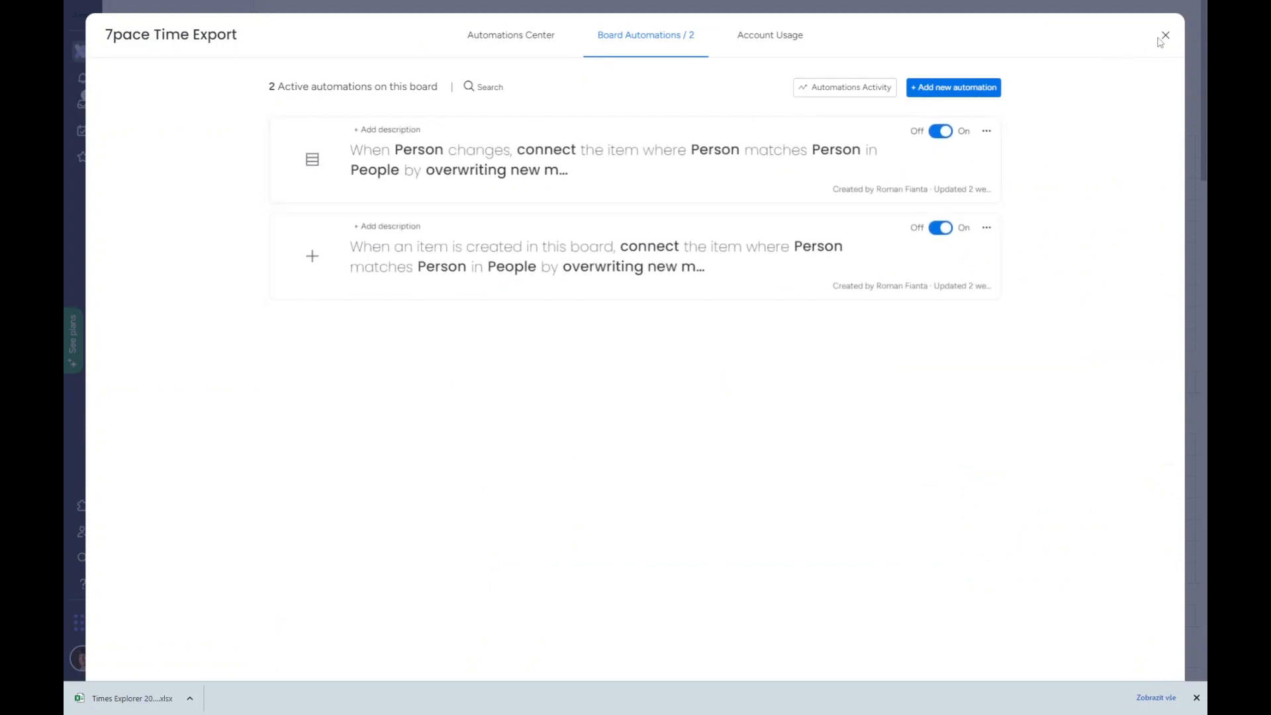
click(1165, 35)
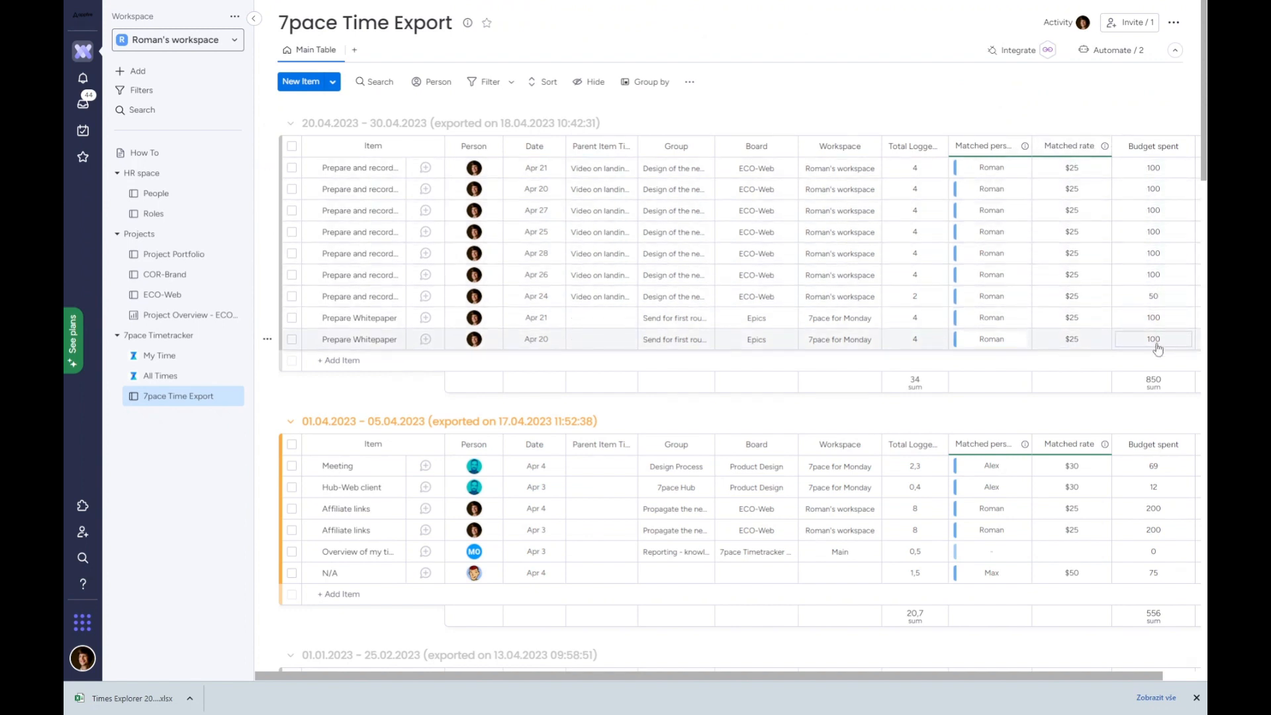
click(179, 314)
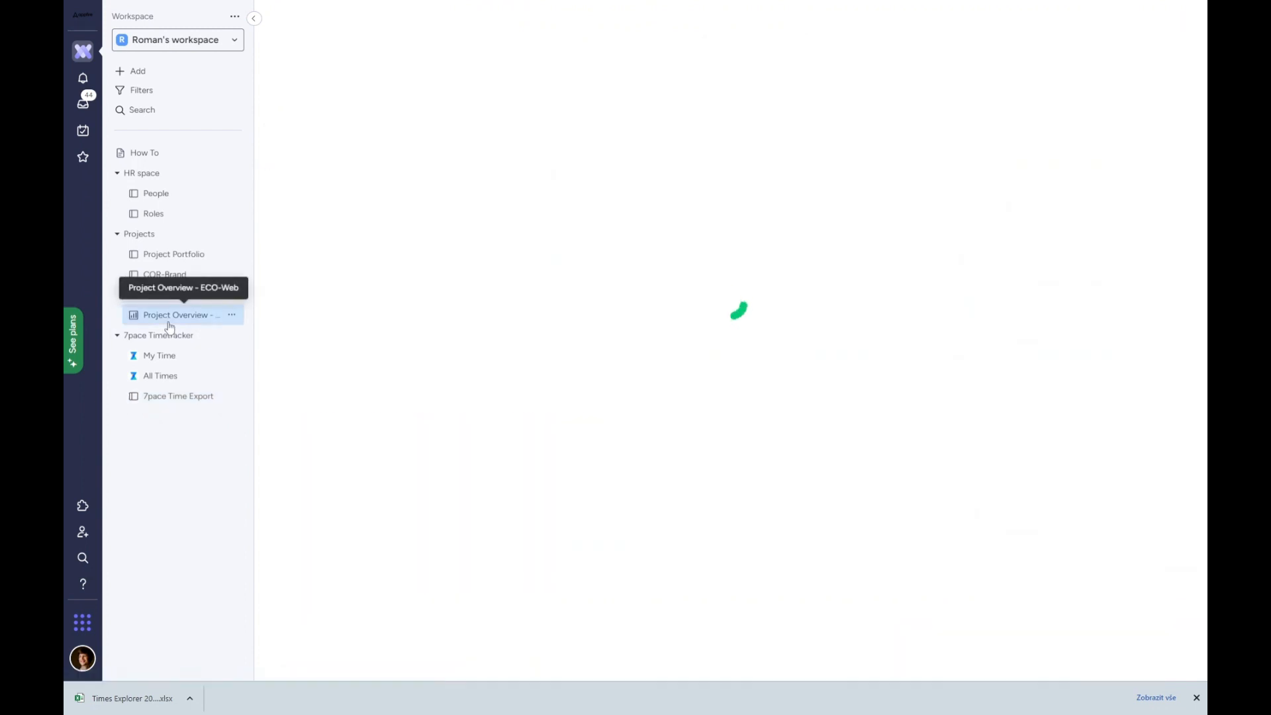
click(177, 315)
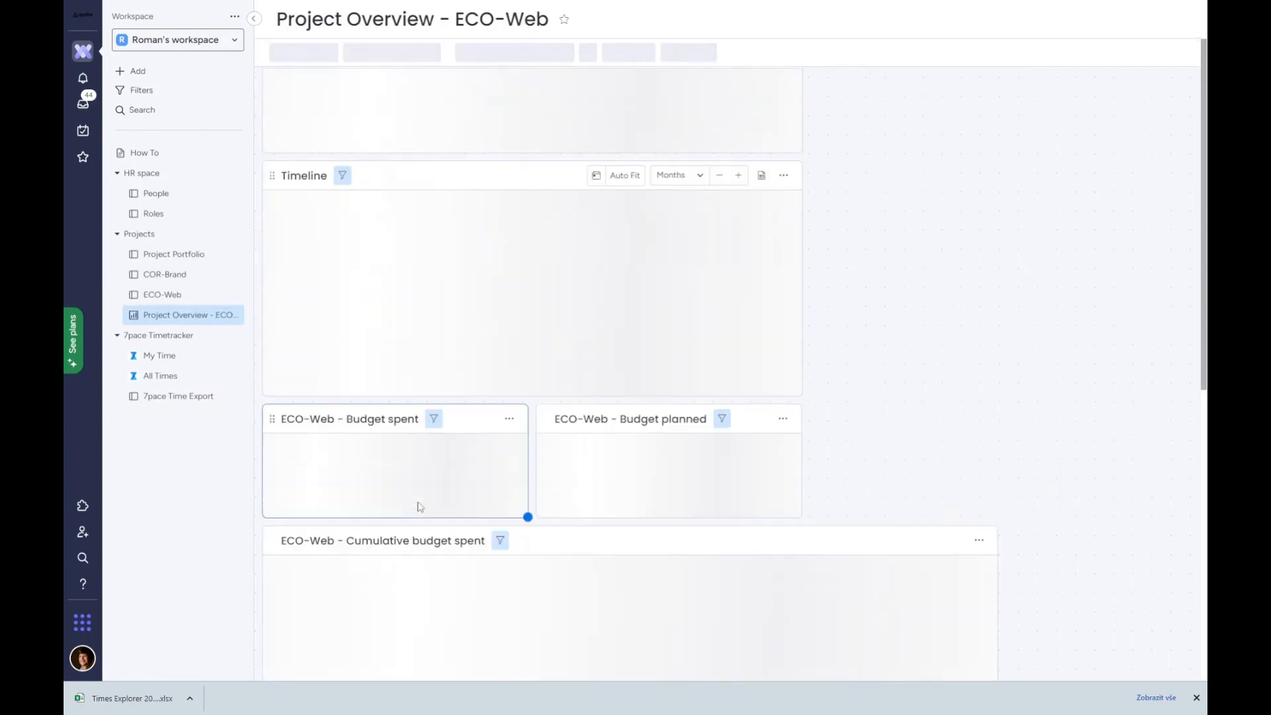